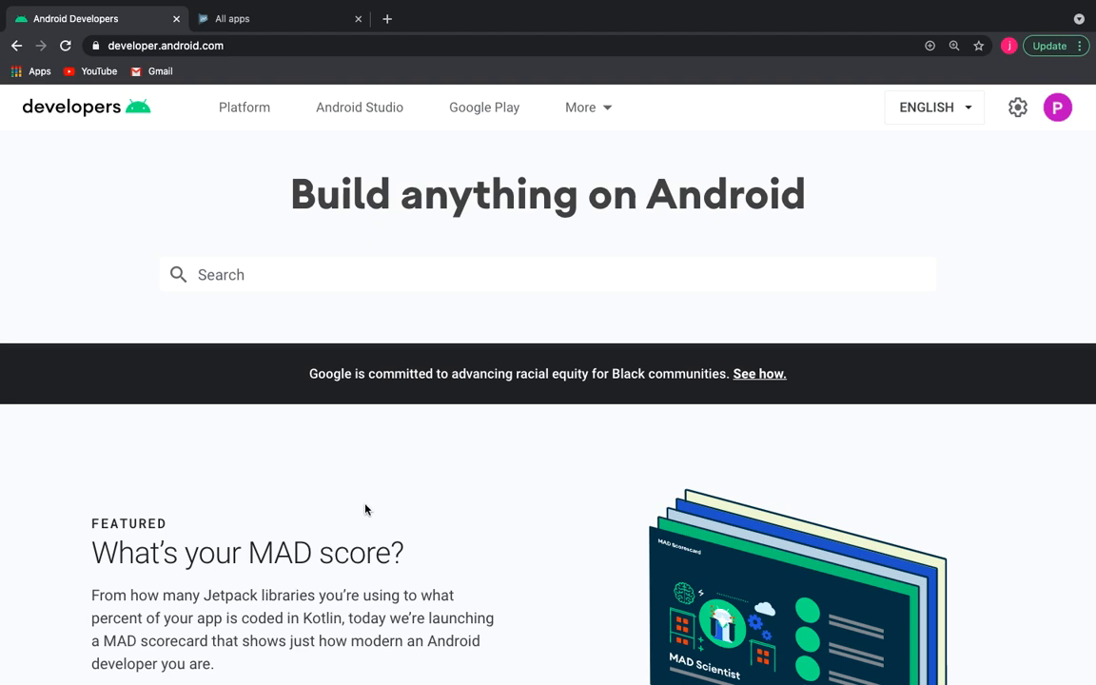
mouse_move(338, 473)
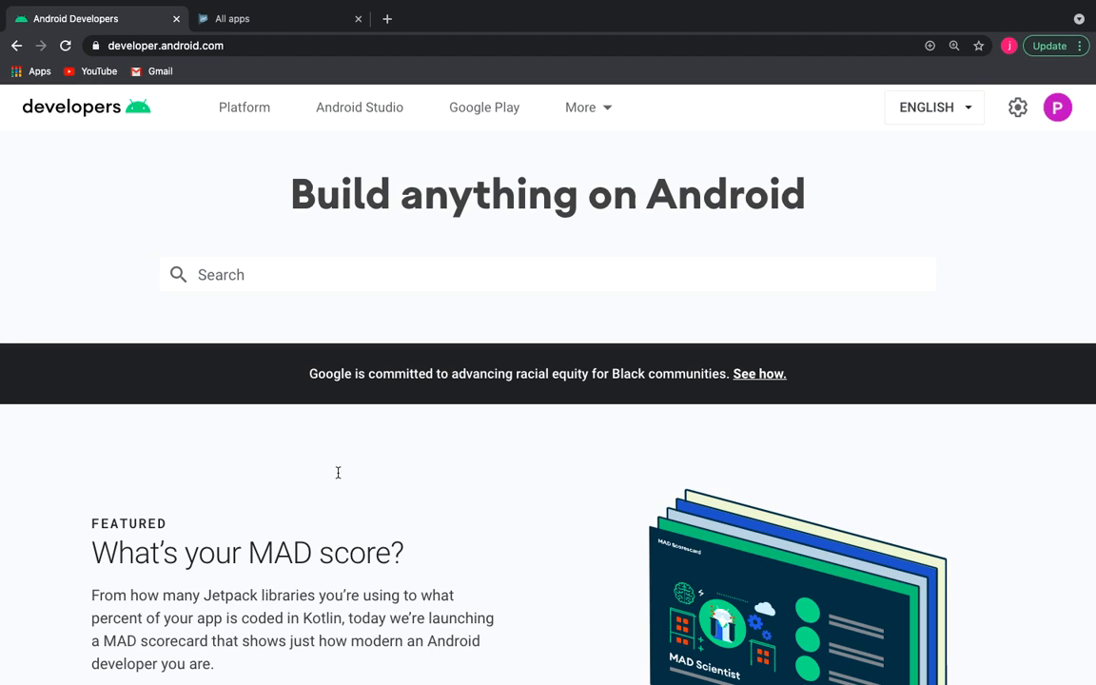
mouse_move(439, 124)
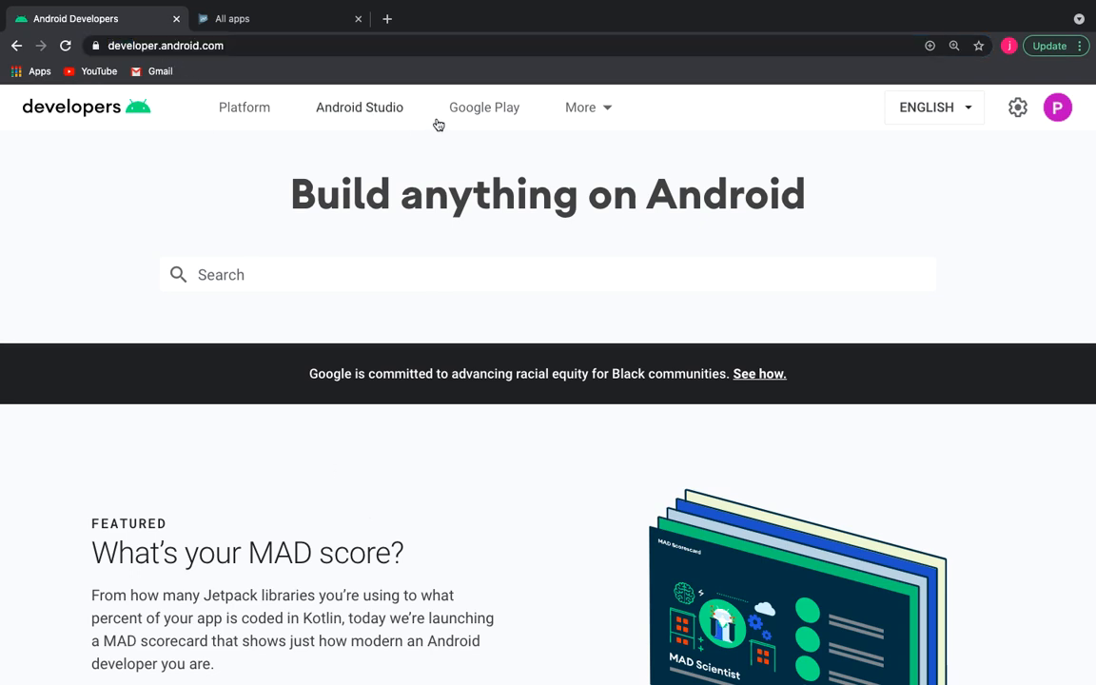
Step: Go to the Google Play overview page from the Android Developers top navigation
click(484, 107)
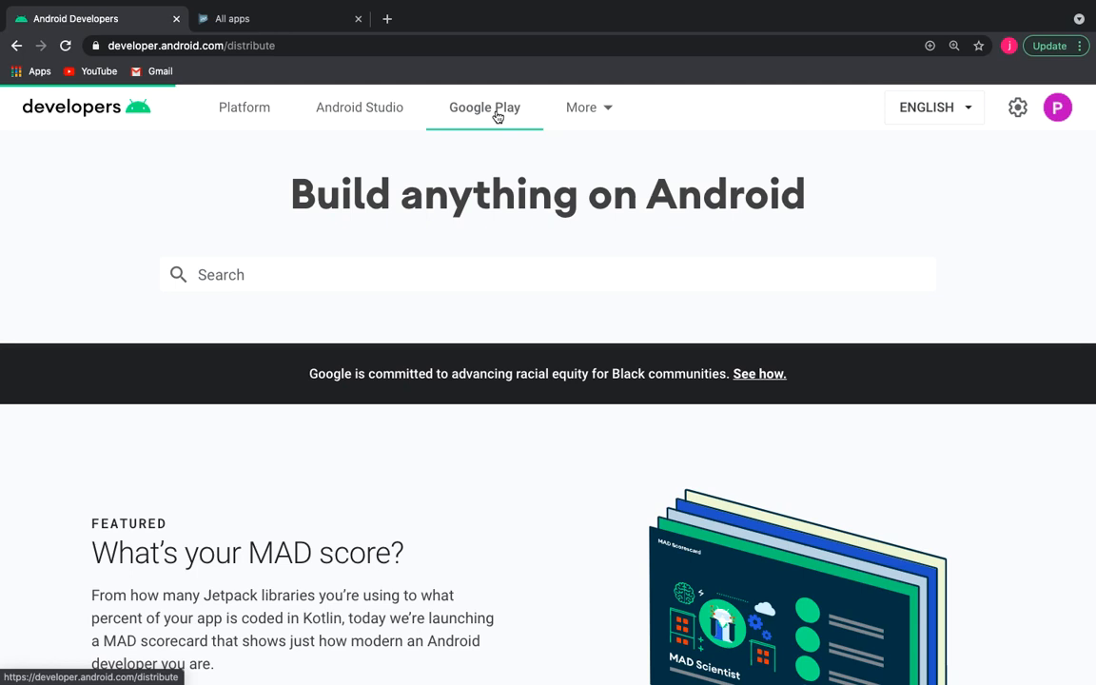
click(484, 106)
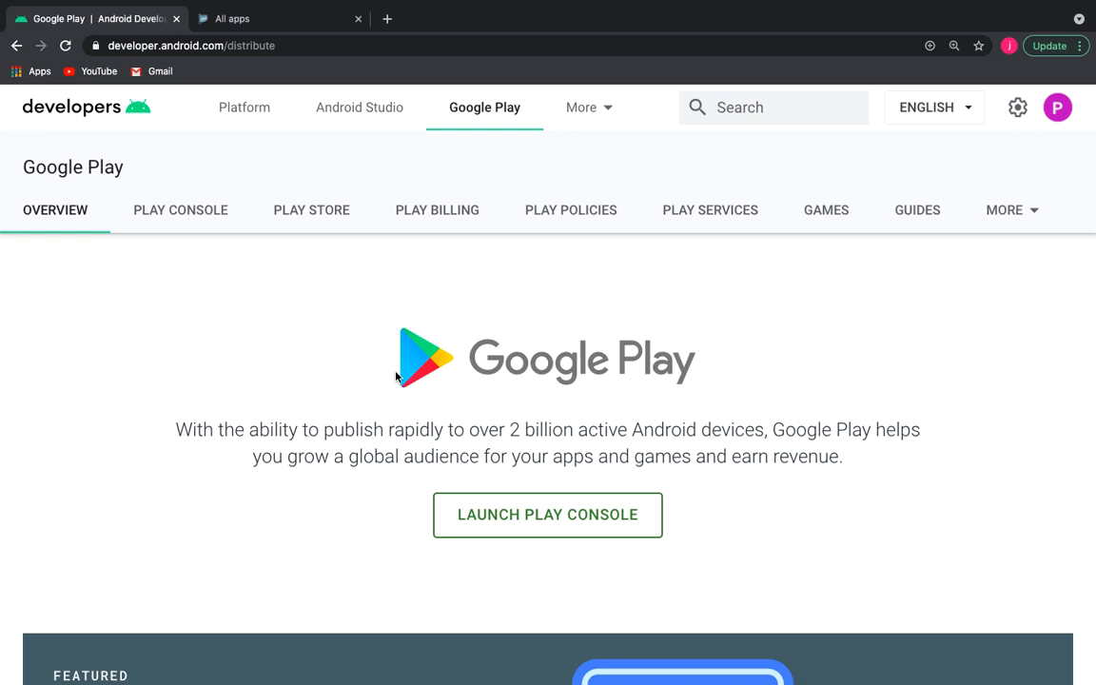
mouse_move(547, 515)
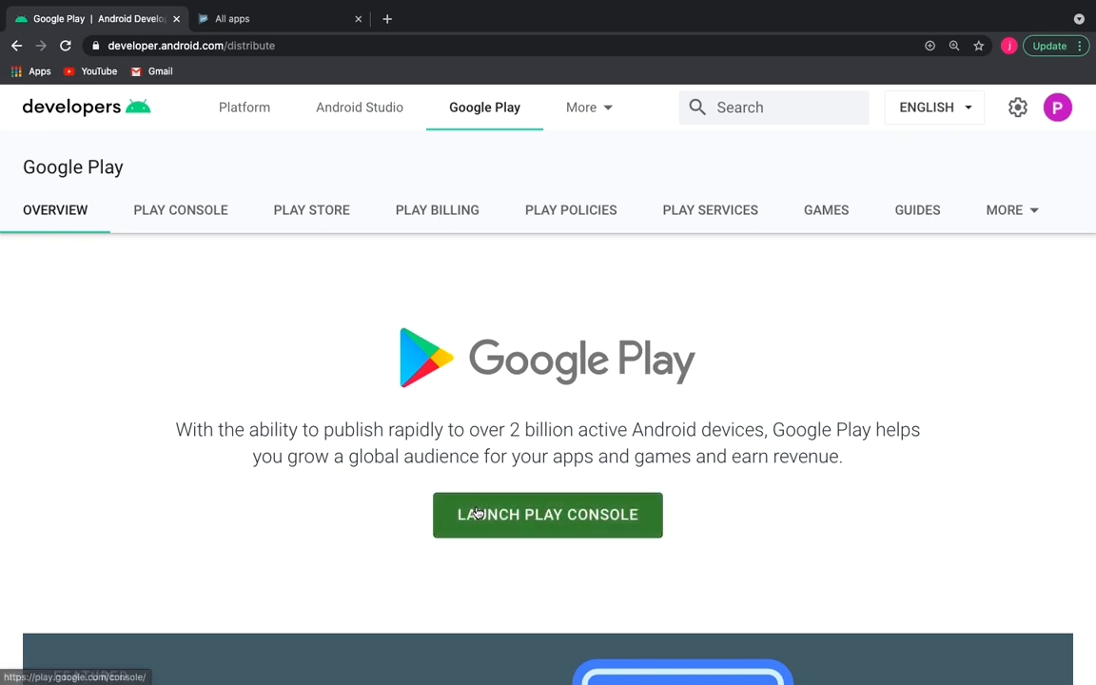
Step: Launch Play Console and continue from the account-created page to All apps
click(547, 513)
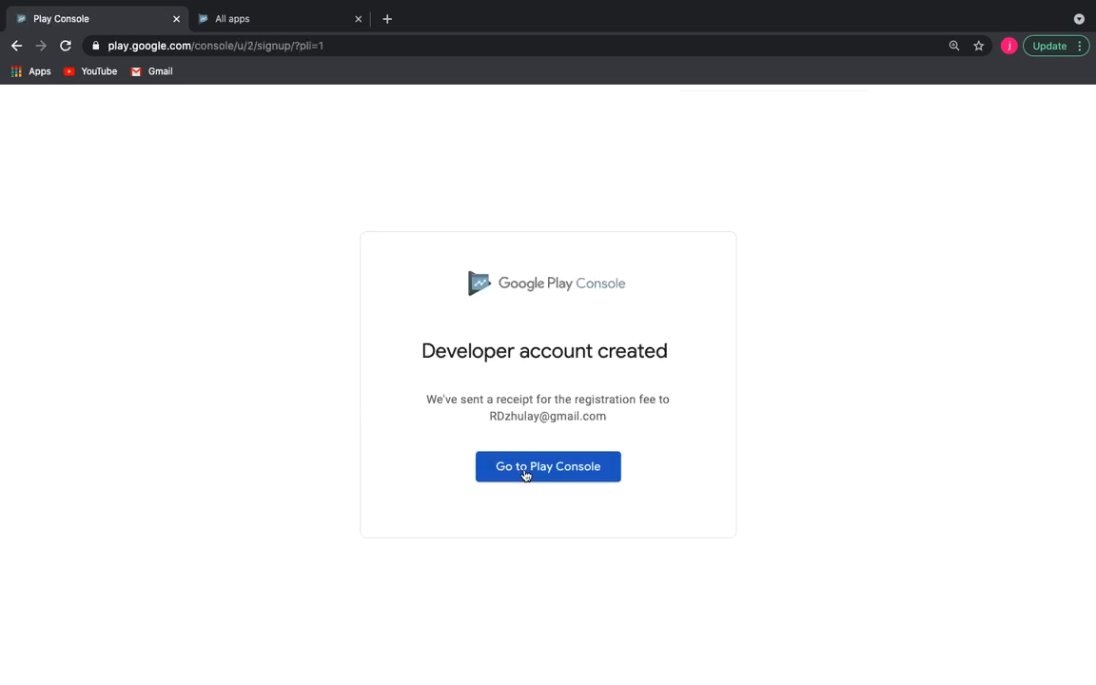
click(548, 466)
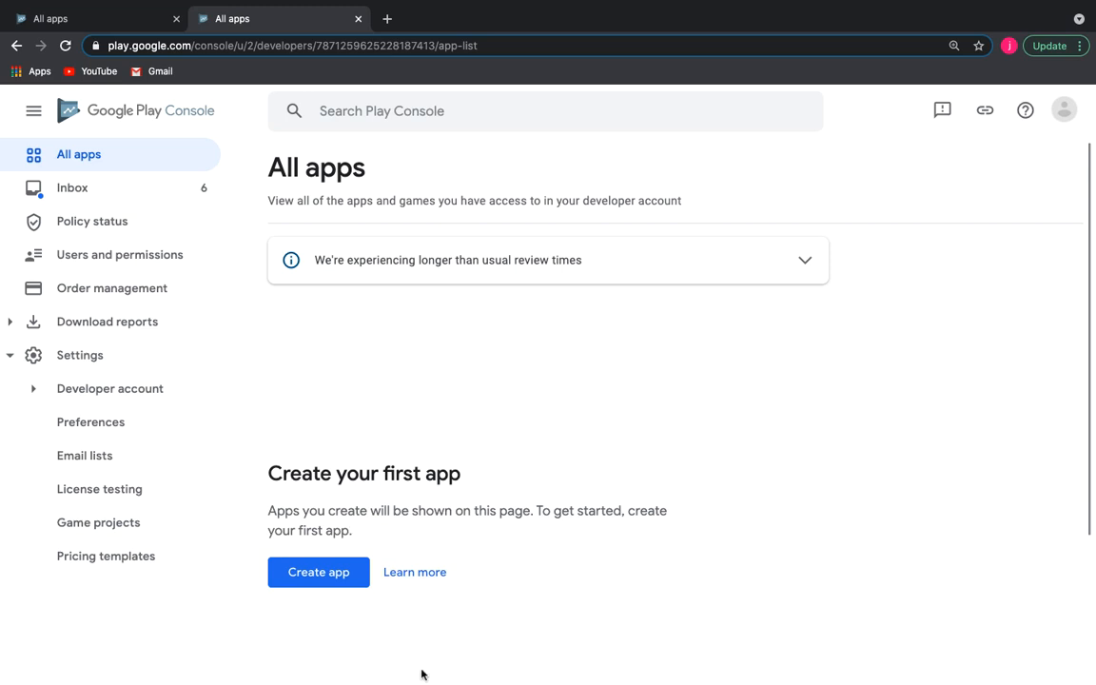
mouse_move(361, 505)
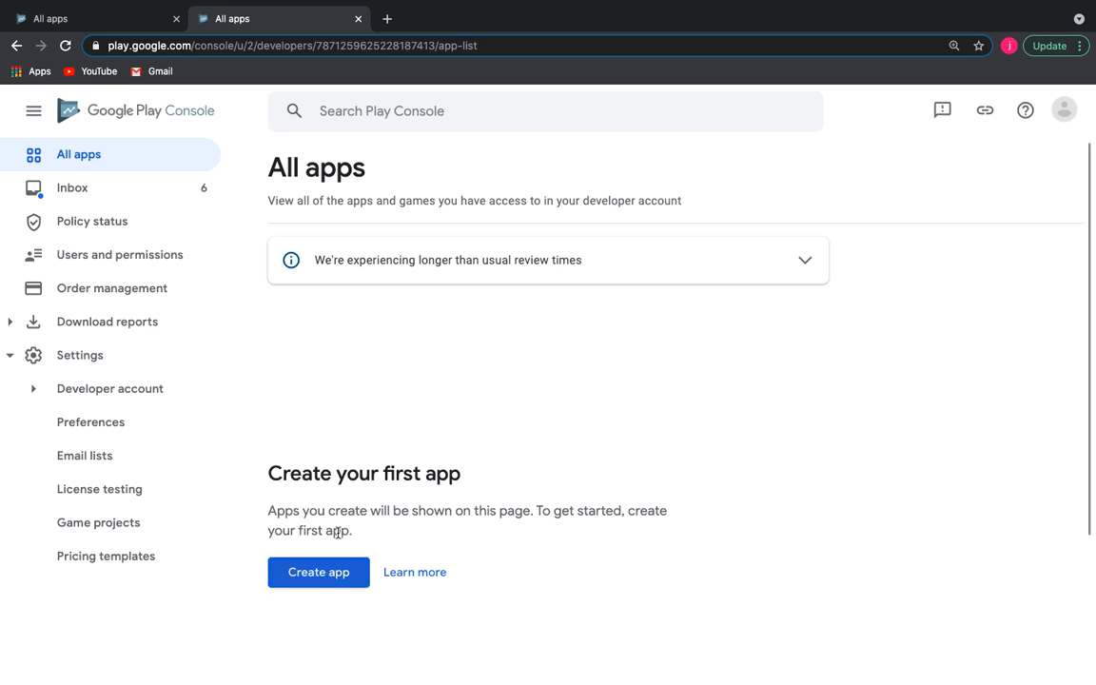
mouse_move(80, 470)
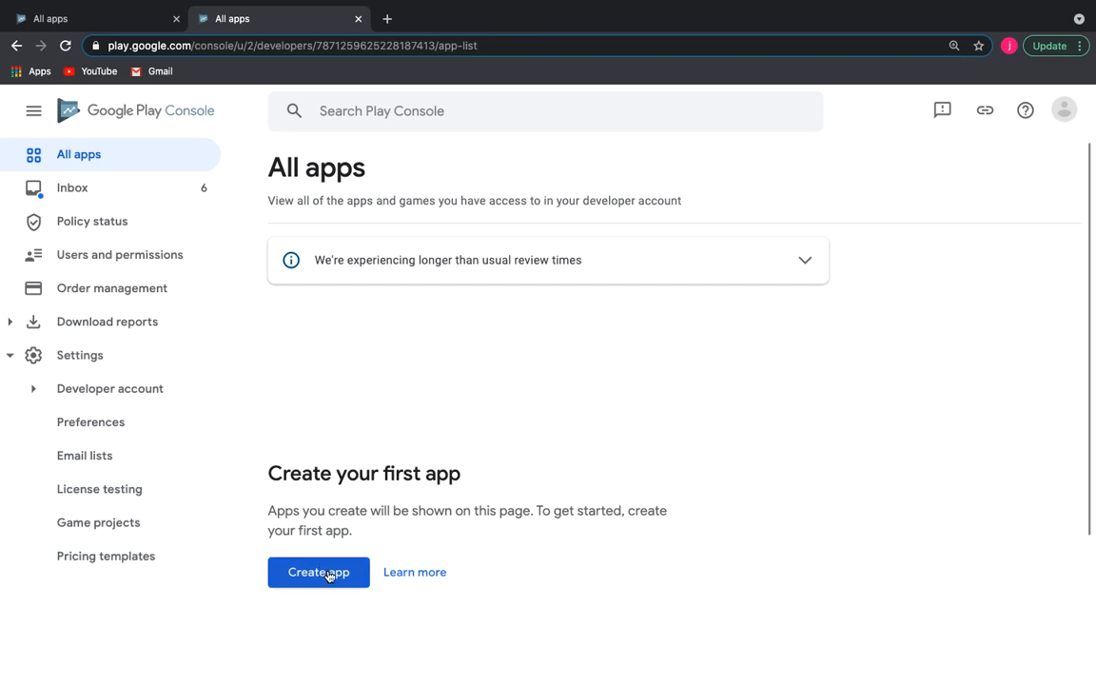
Step: Create the app 'Wallperium', accepting the policy and US export law declarations
click(317, 572)
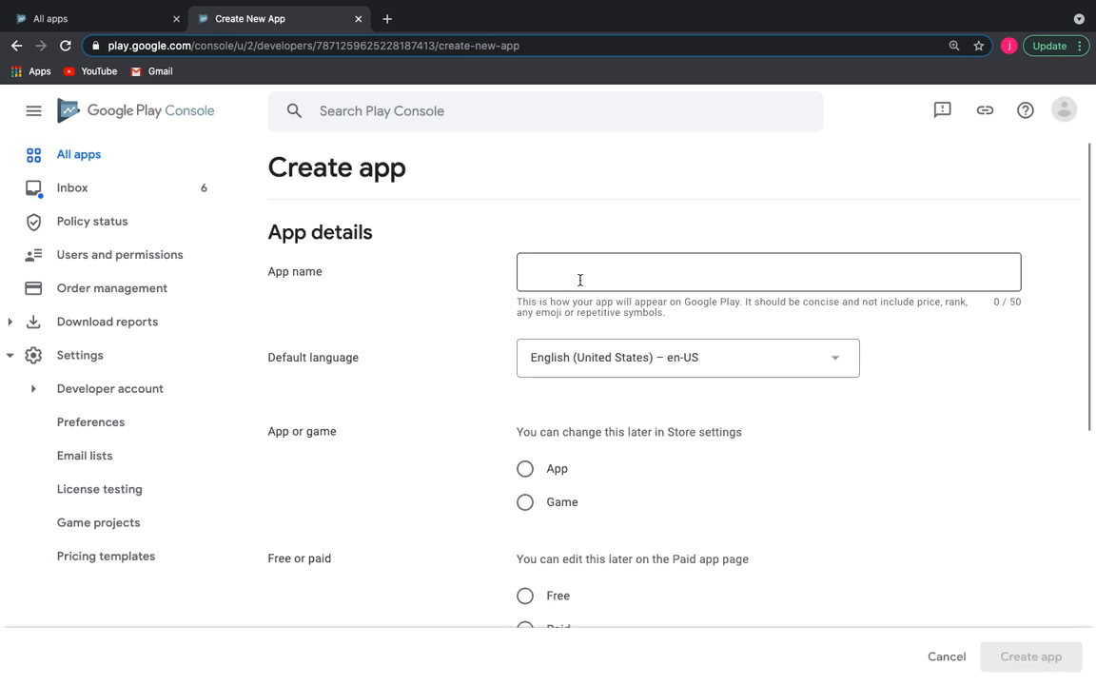
text(Wal)
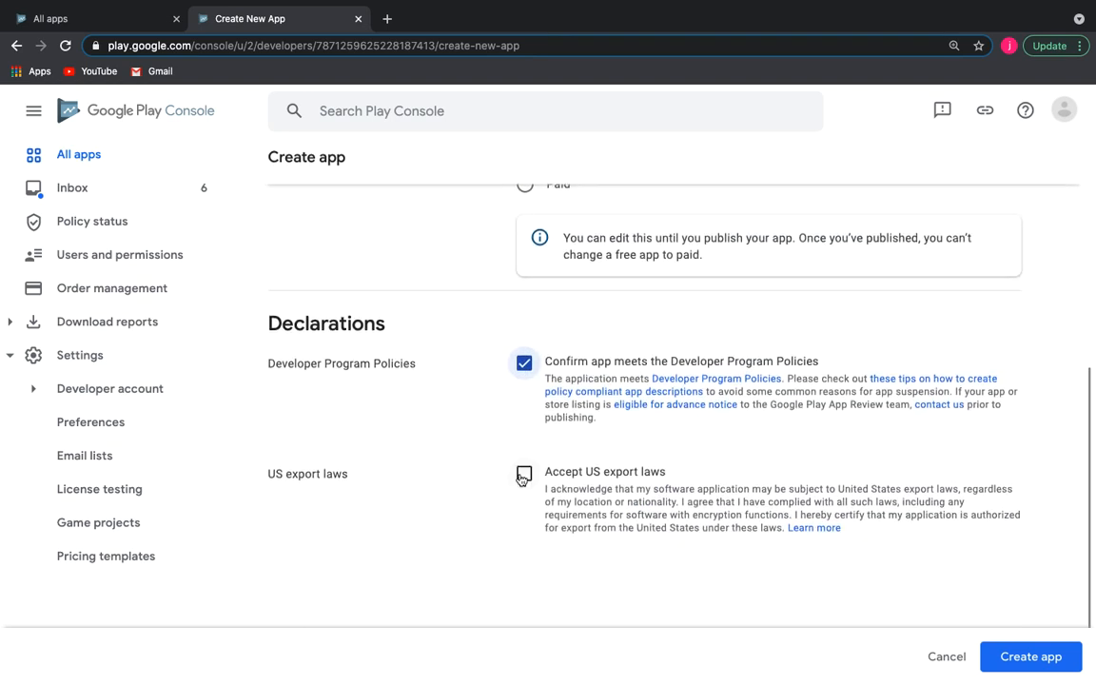
click(524, 474)
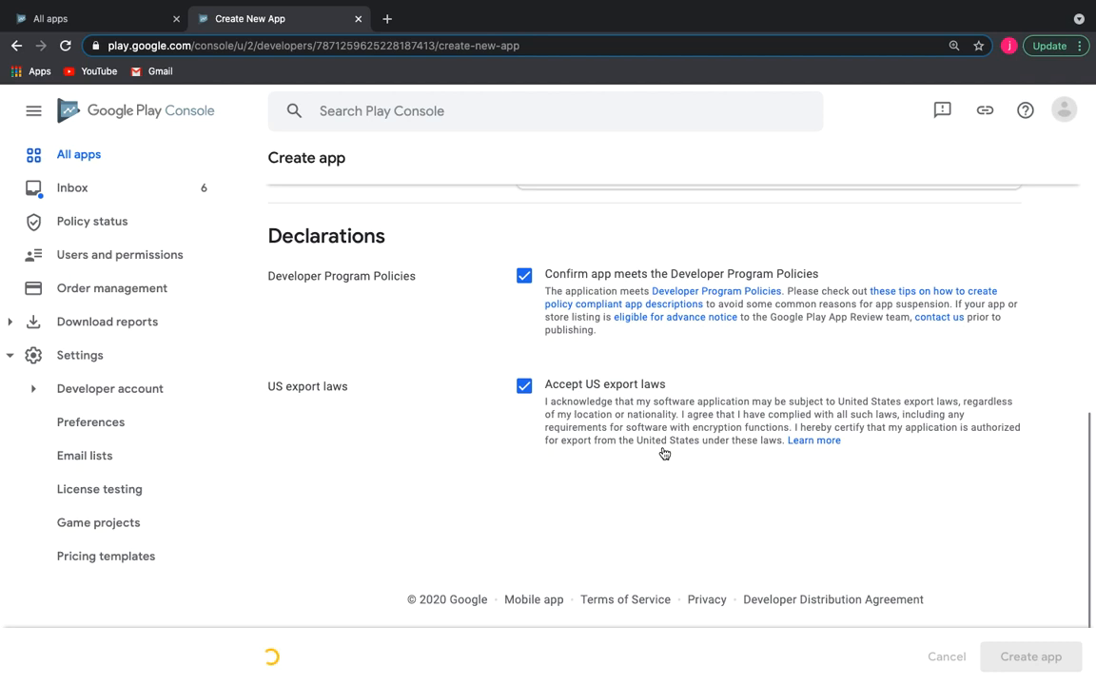
click(1029, 657)
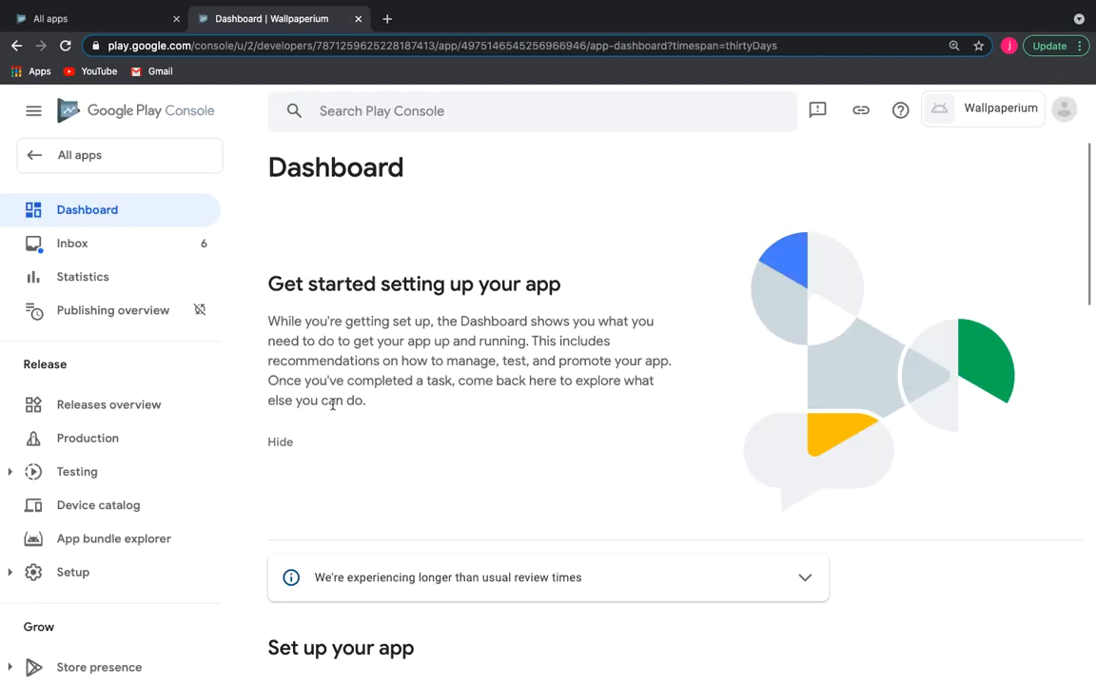
mouse_move(999, 108)
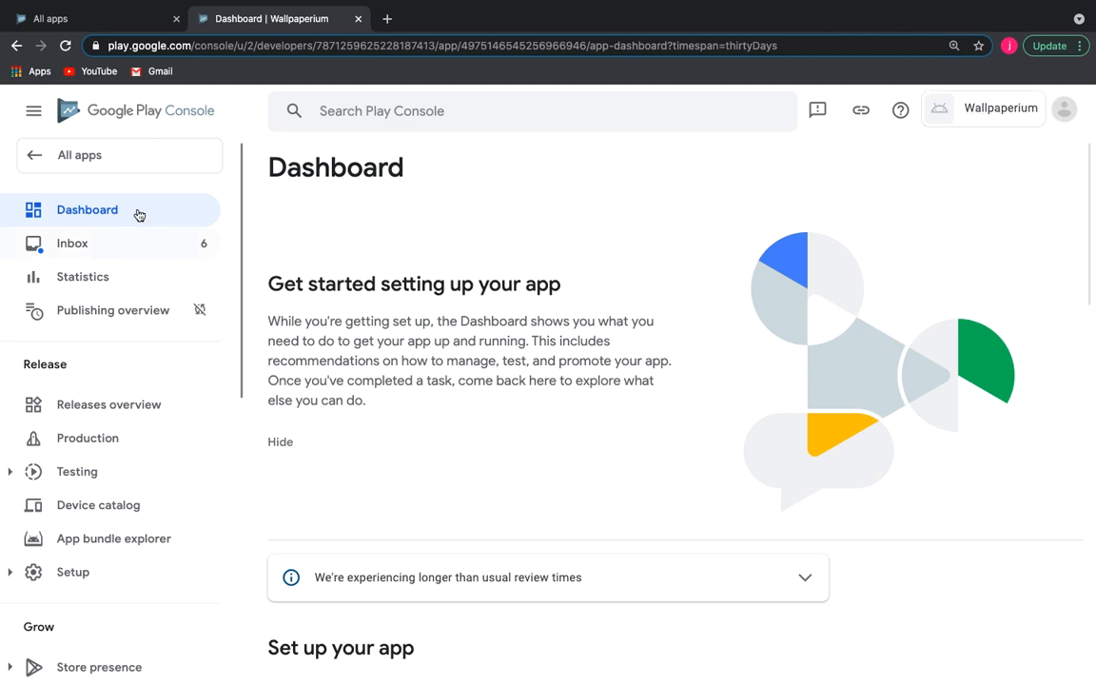
mouse_move(315, 340)
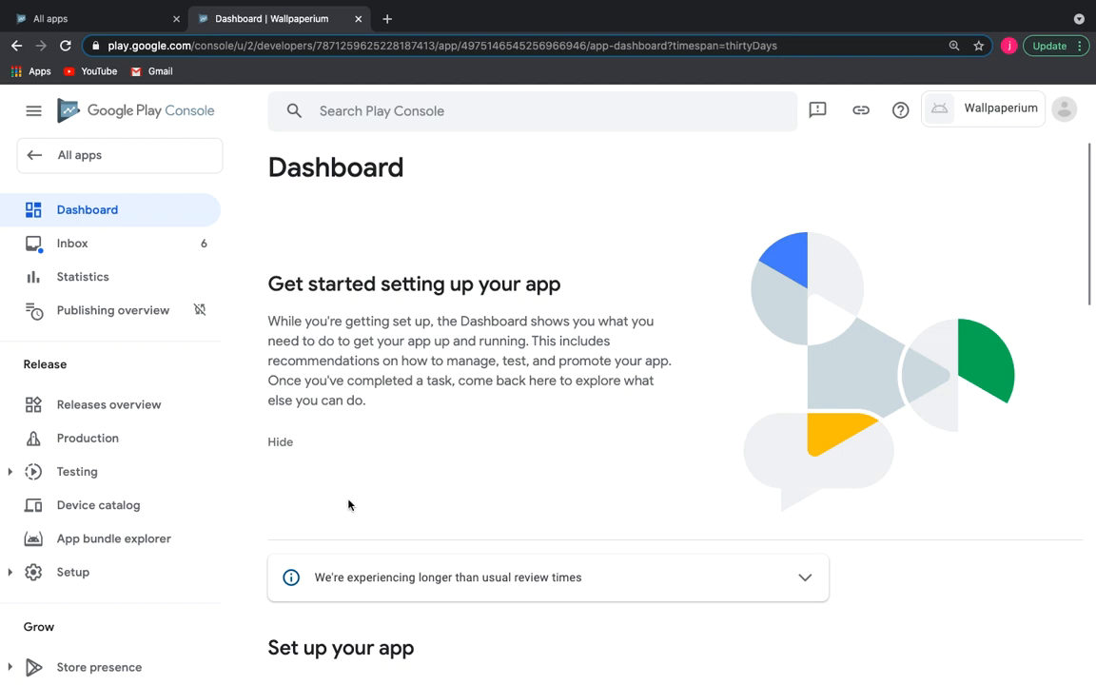
mouse_move(947, 172)
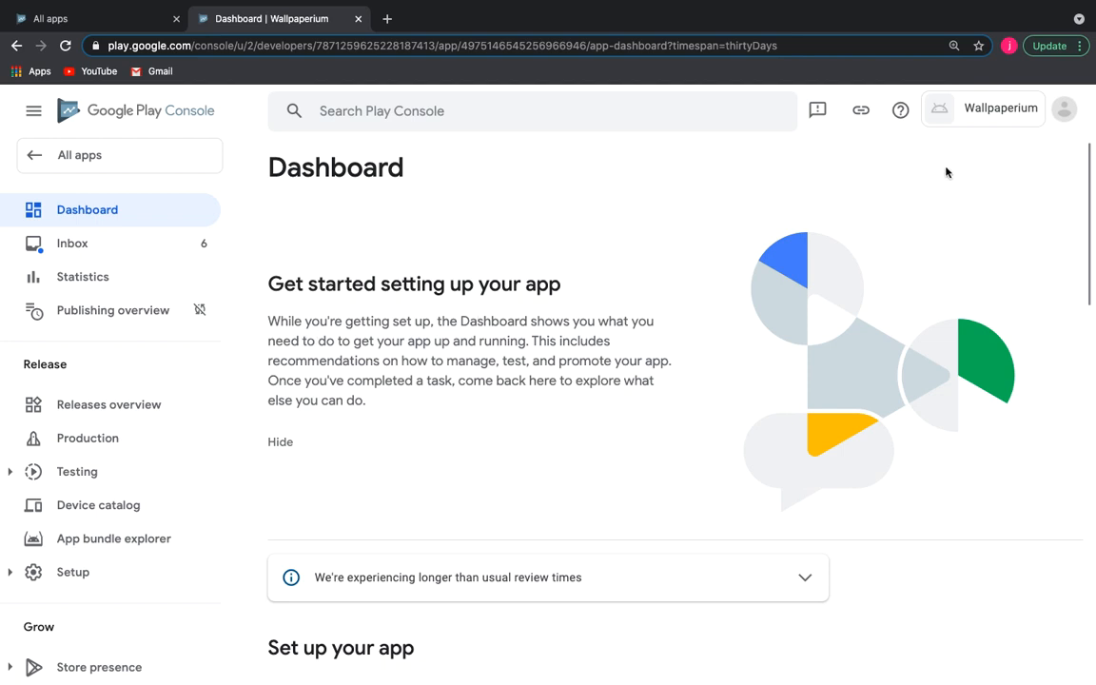
mouse_move(348, 375)
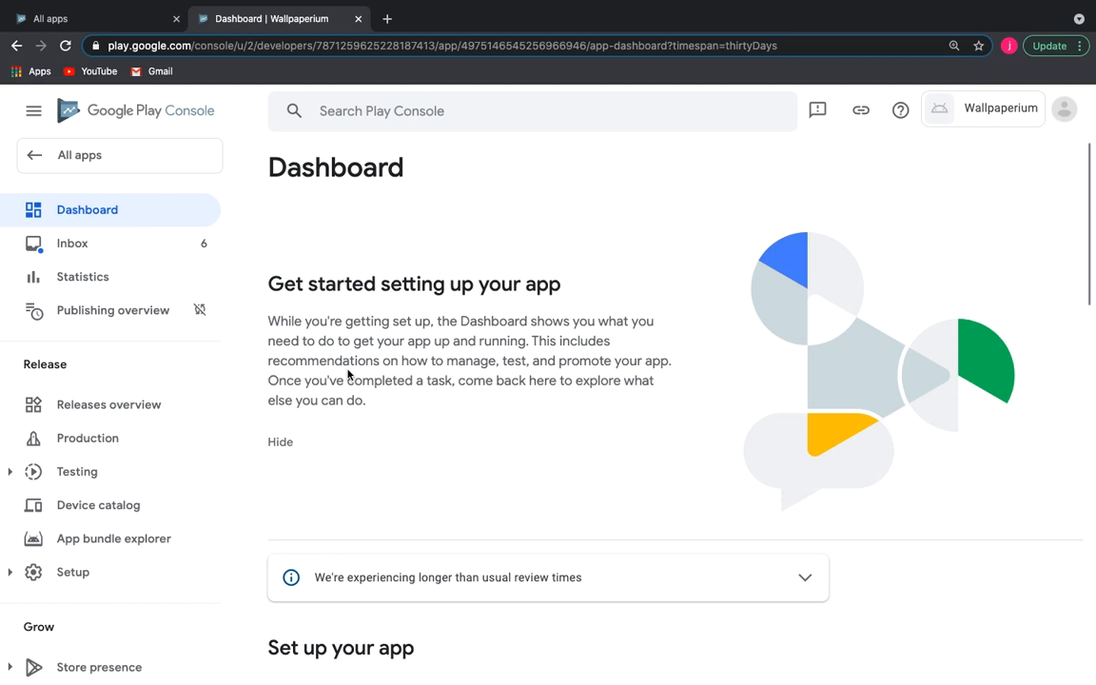
Step: Hide the Get started introduction and scroll through the setup and release sections
drag(268, 320, 566, 360)
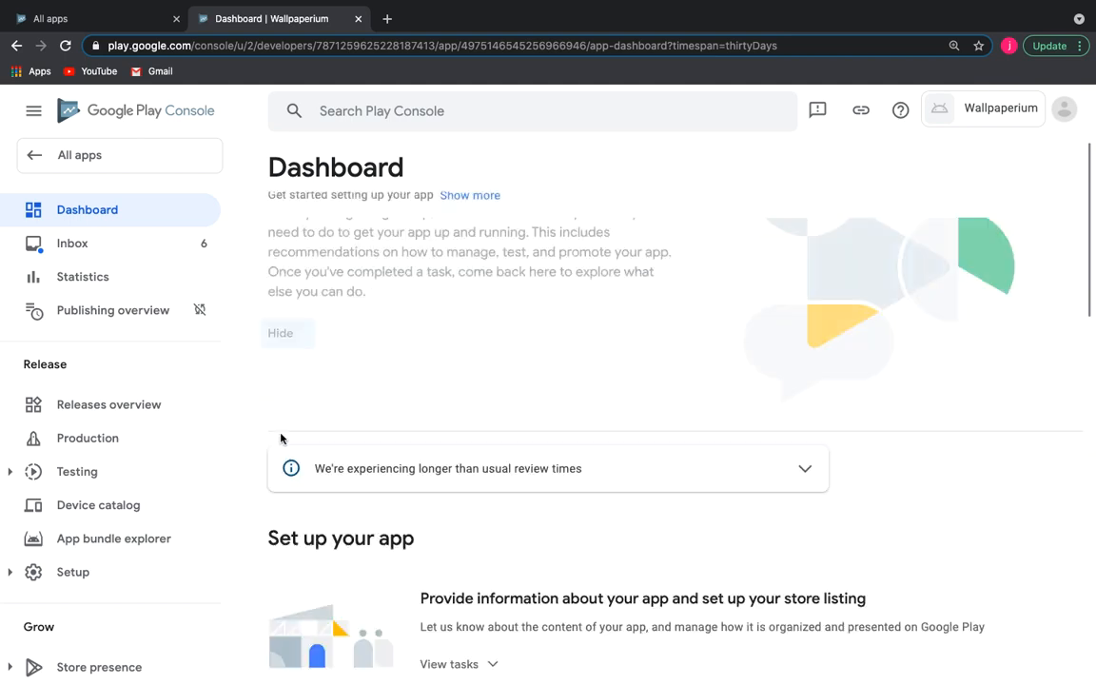
scroll(down, 3)
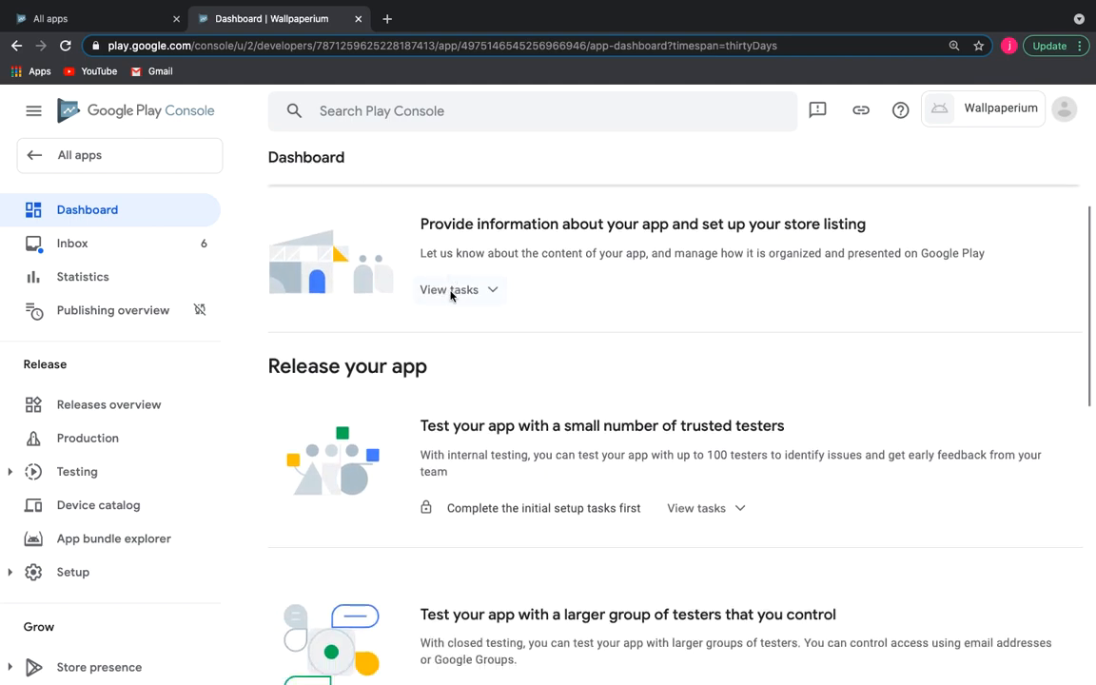
scroll(down, 3)
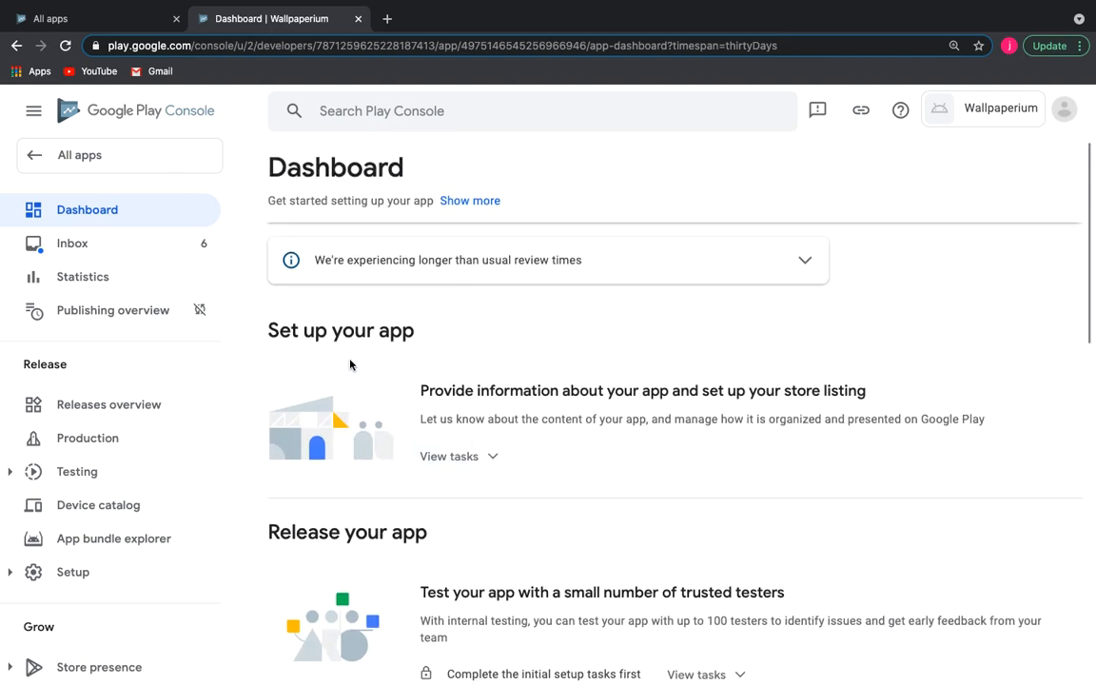
mouse_move(395, 395)
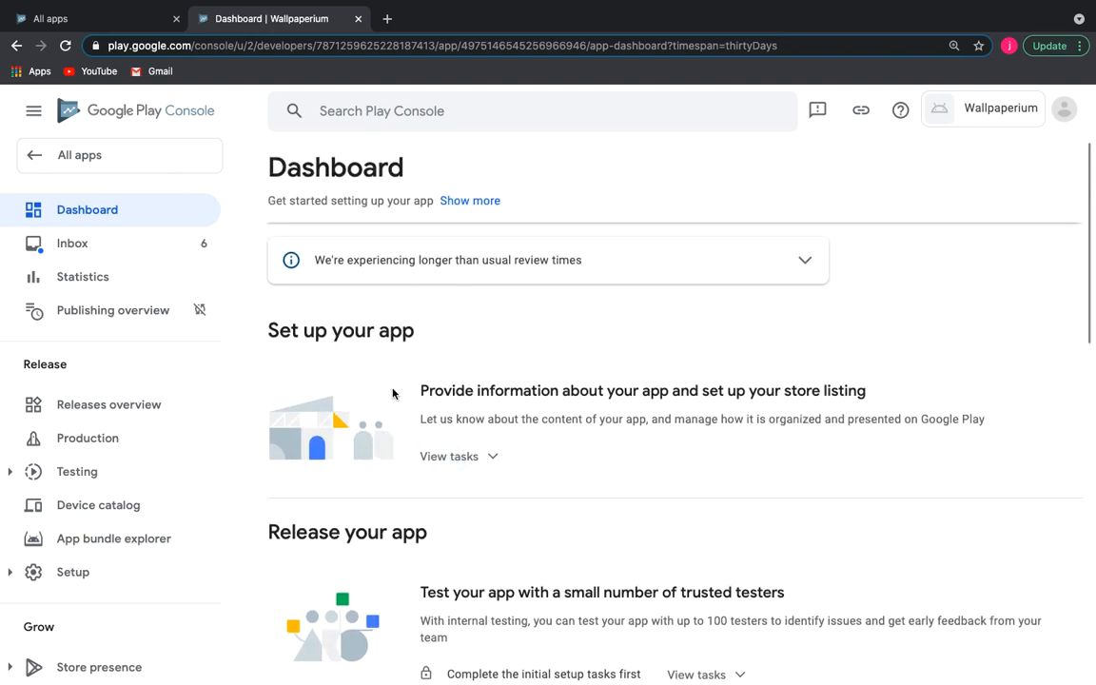
click(449, 456)
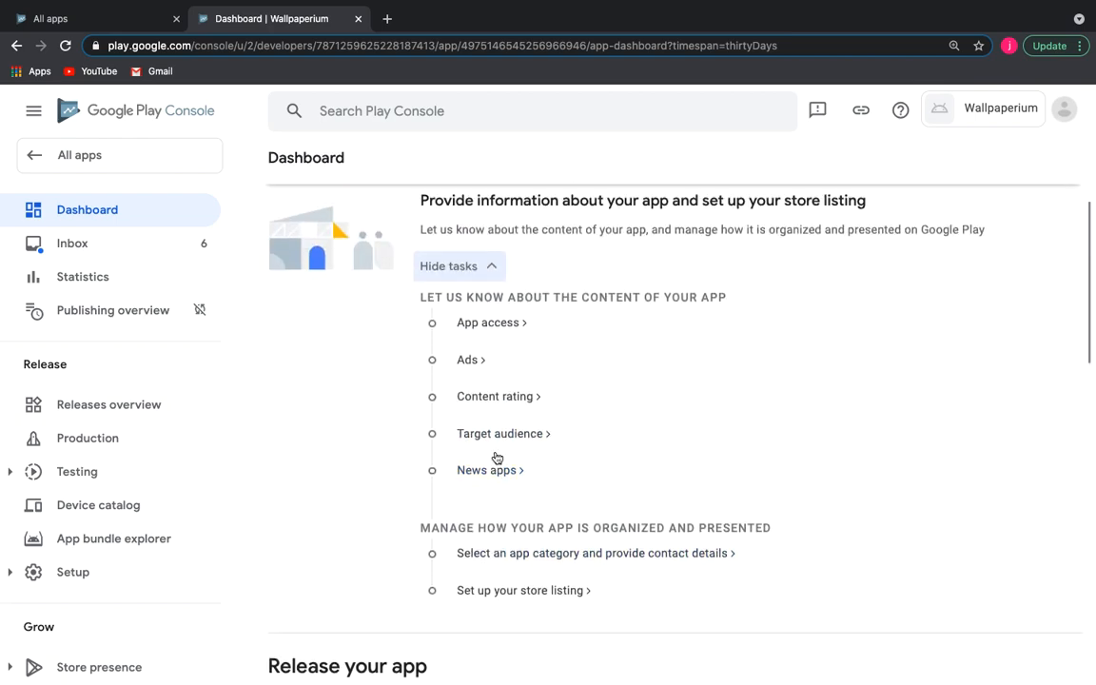
click(448, 265)
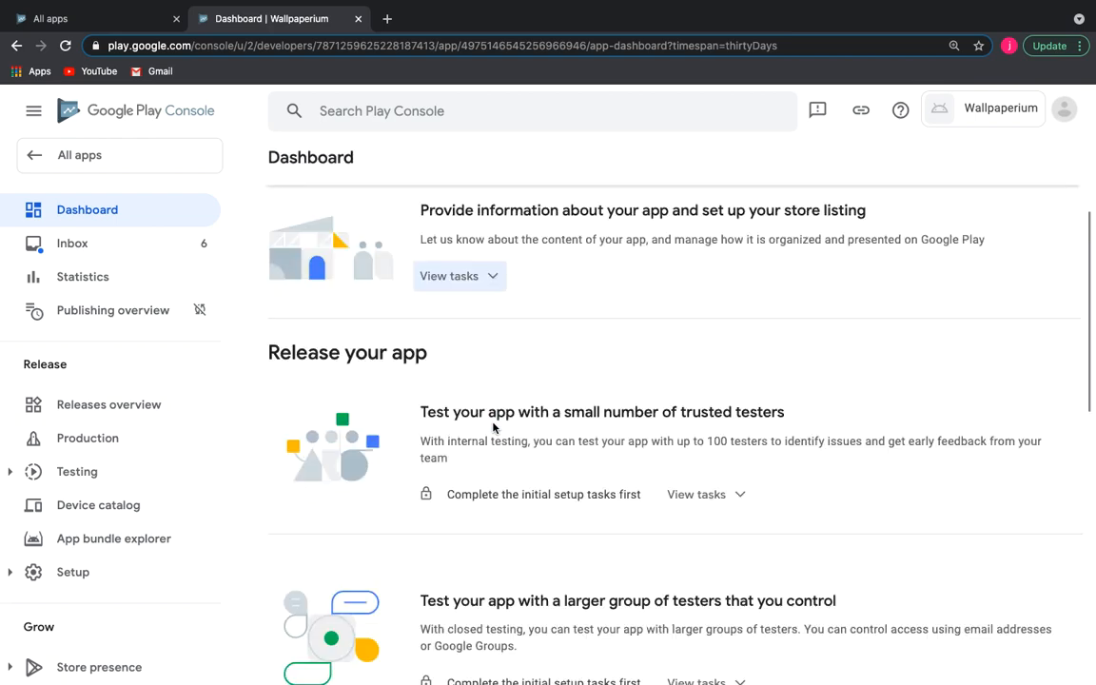
click(704, 493)
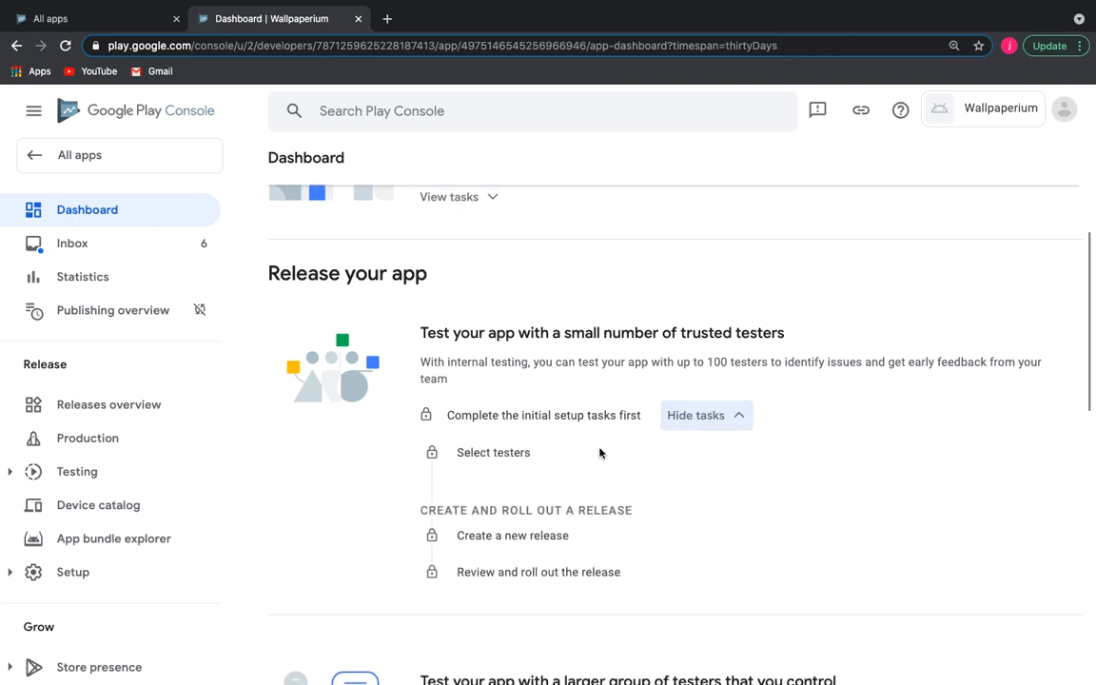
click(696, 415)
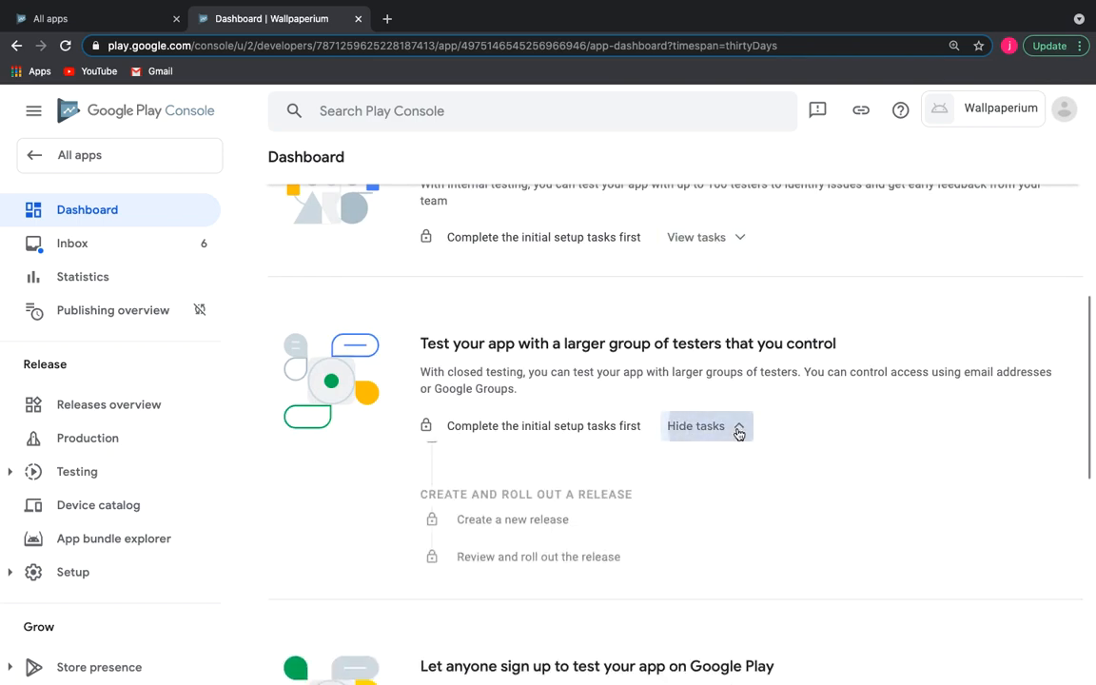
click(696, 425)
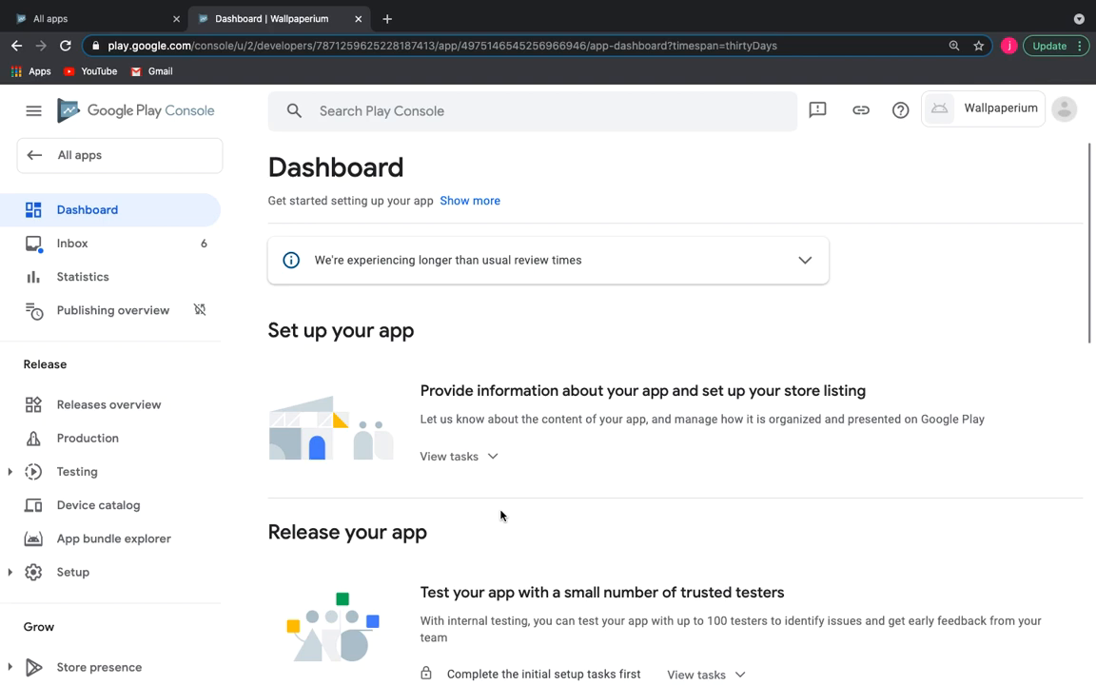
scroll(down, 3)
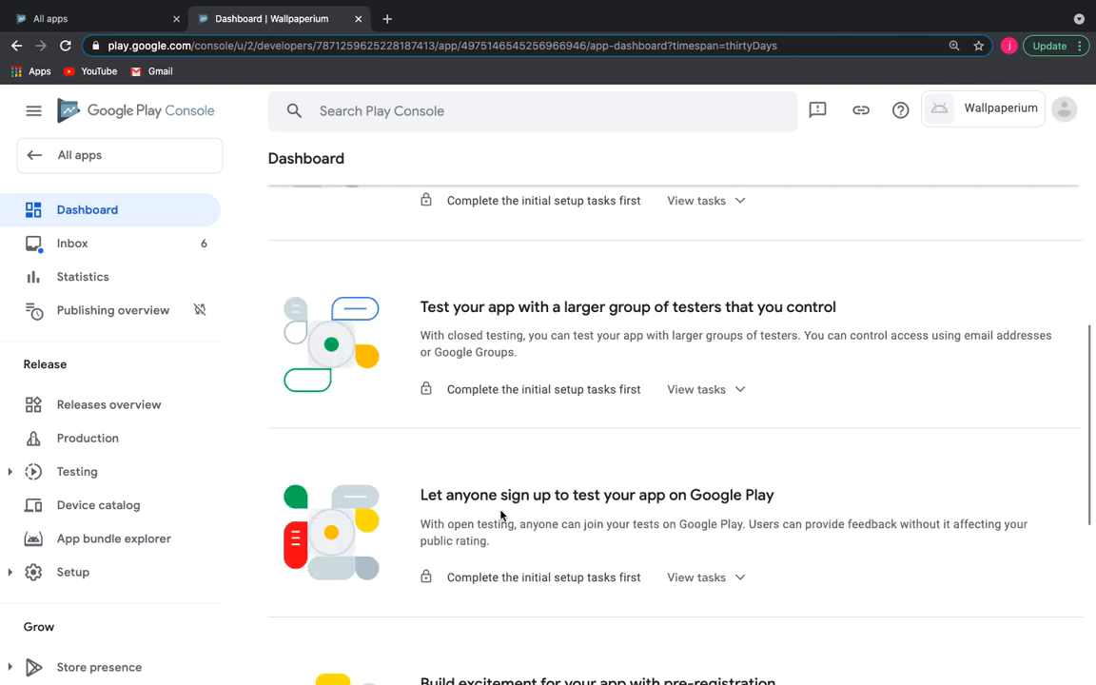
scroll(up, 3)
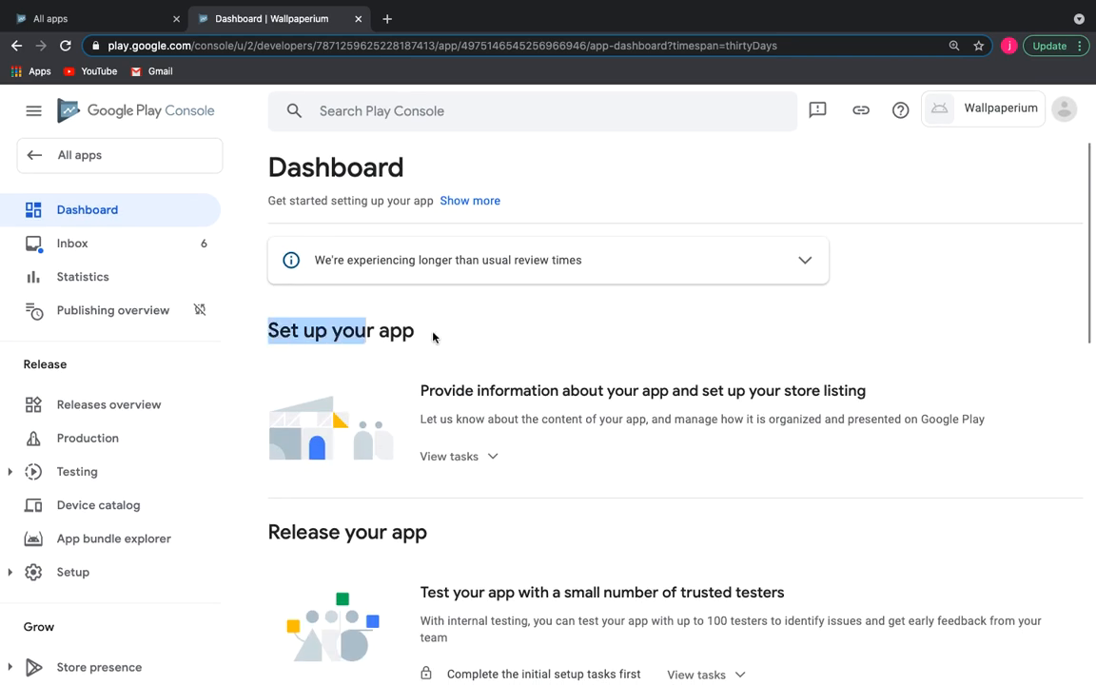
scroll(down, 3)
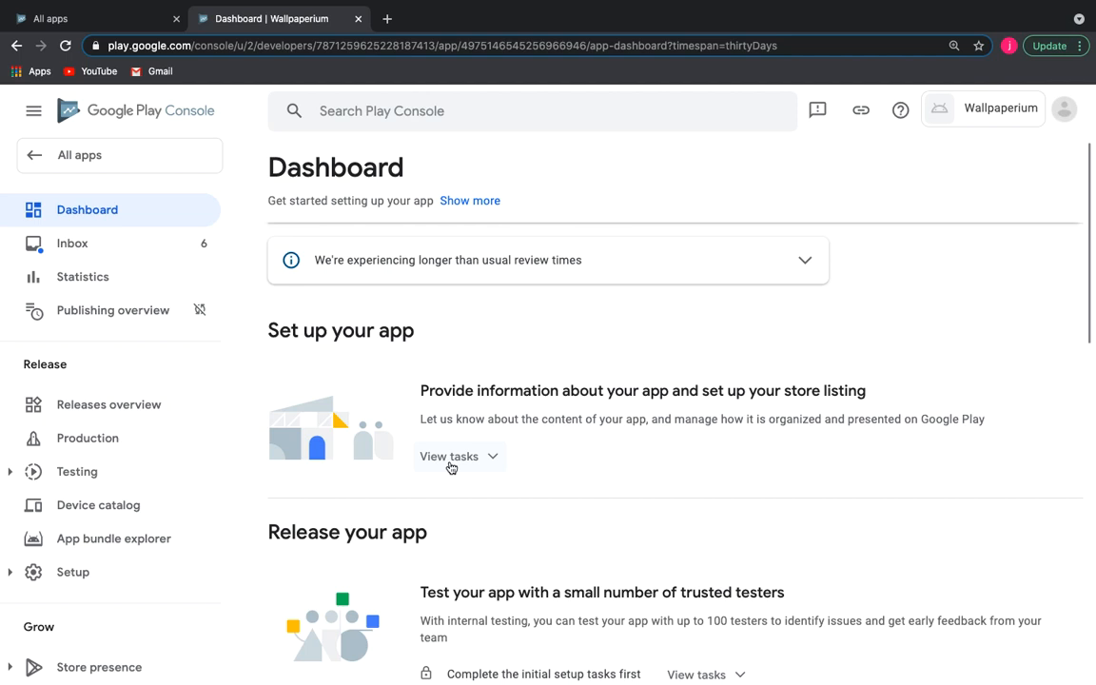
Step: Save App access as 'All functionality available without special access' and return to Dashboard
click(449, 456)
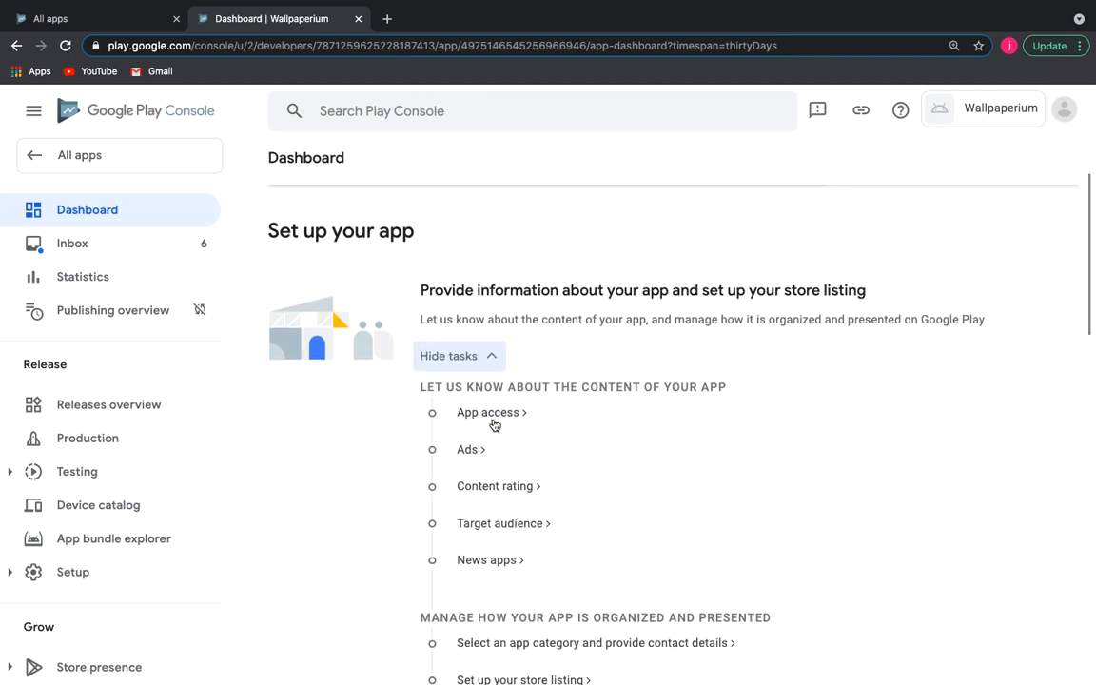
click(488, 412)
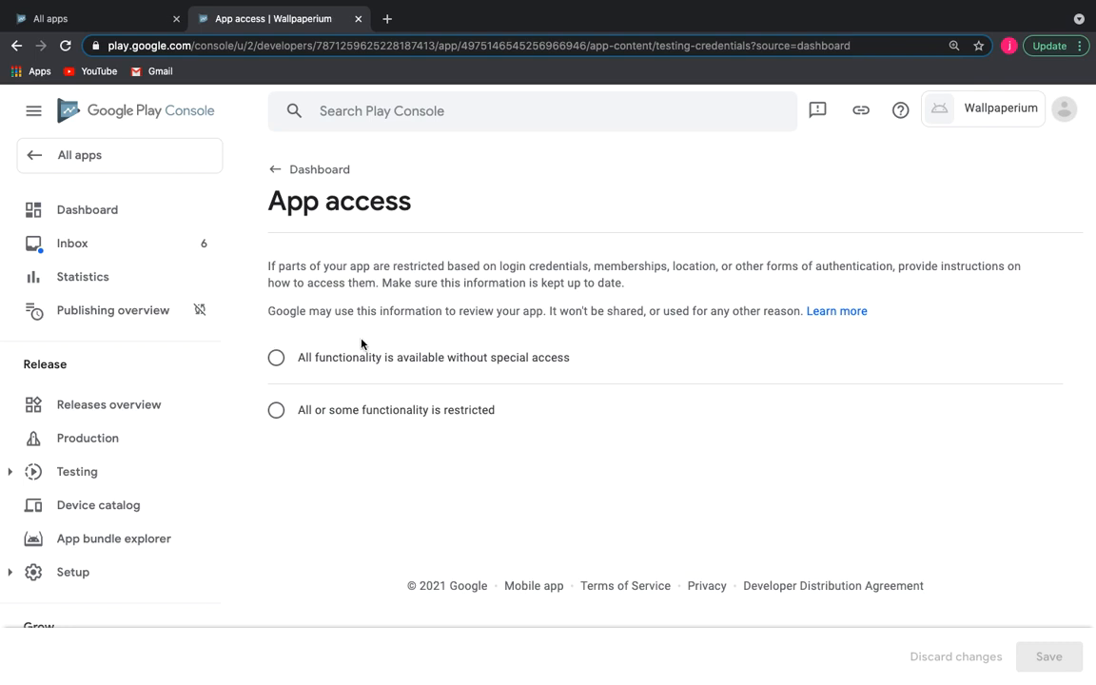
mouse_move(345, 372)
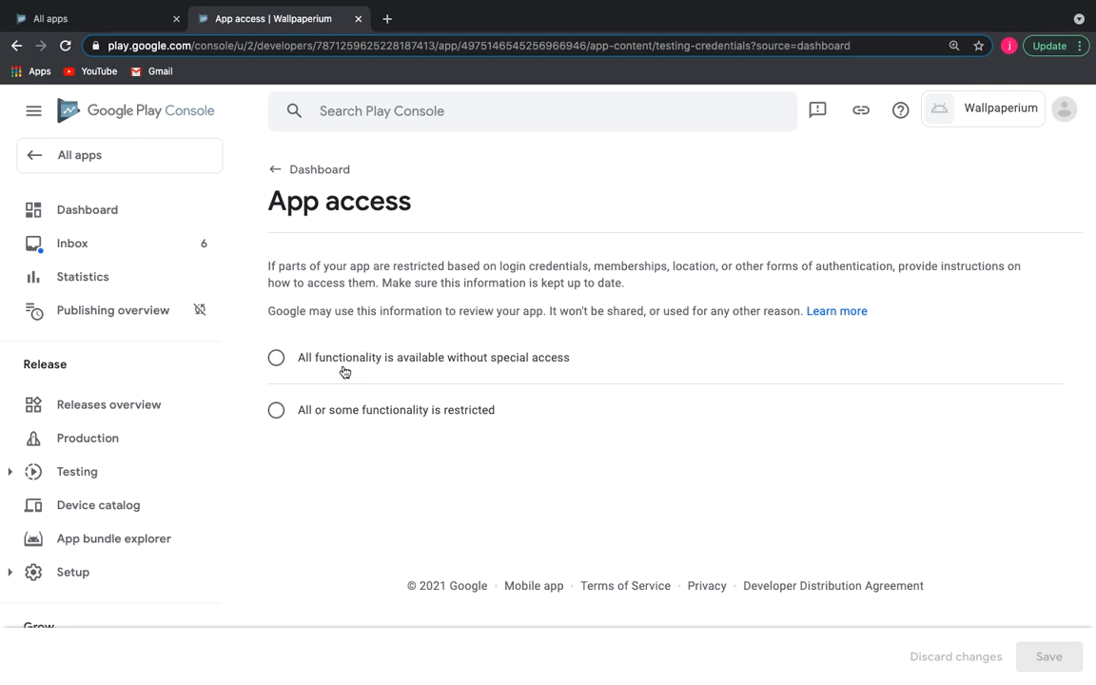
click(276, 357)
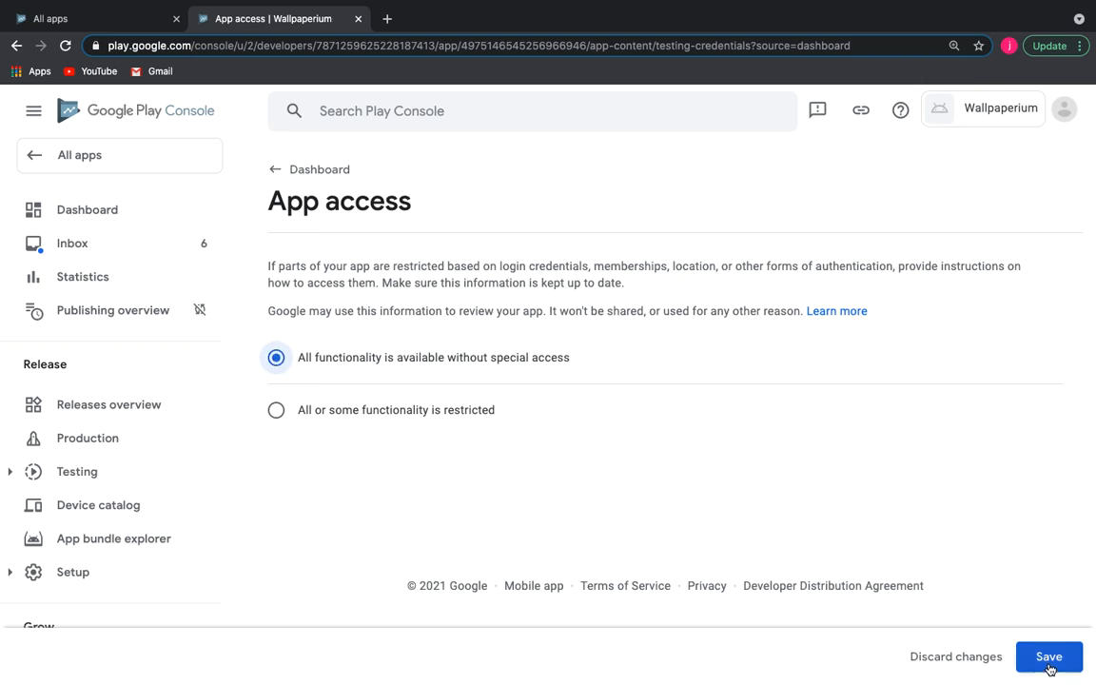
click(1048, 656)
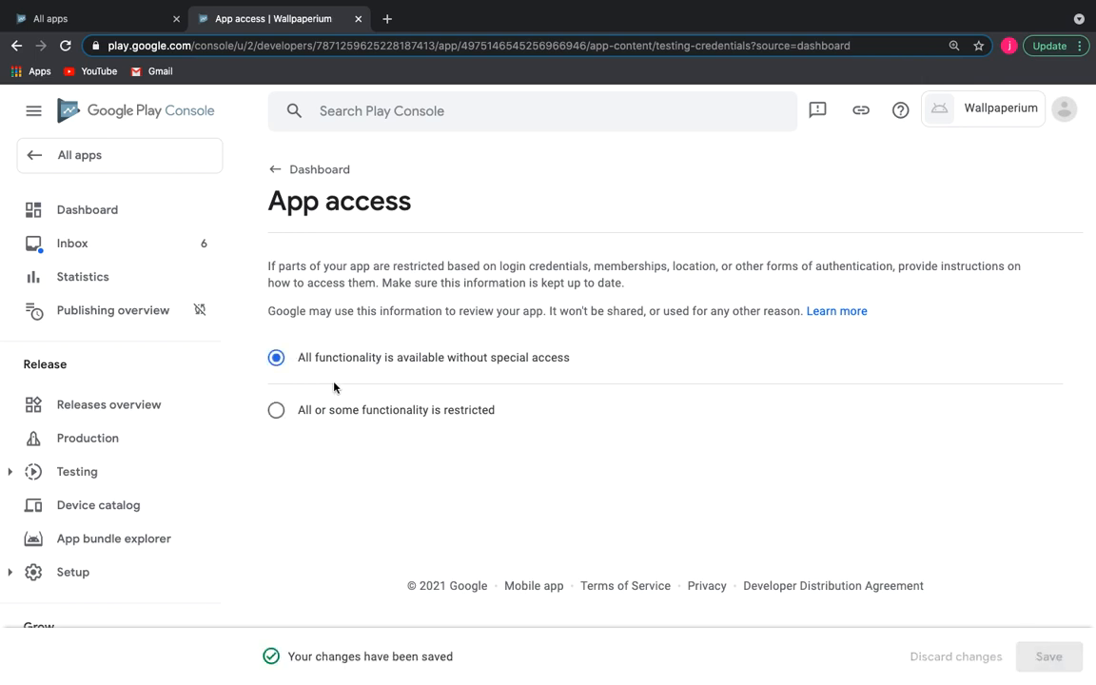
click(319, 169)
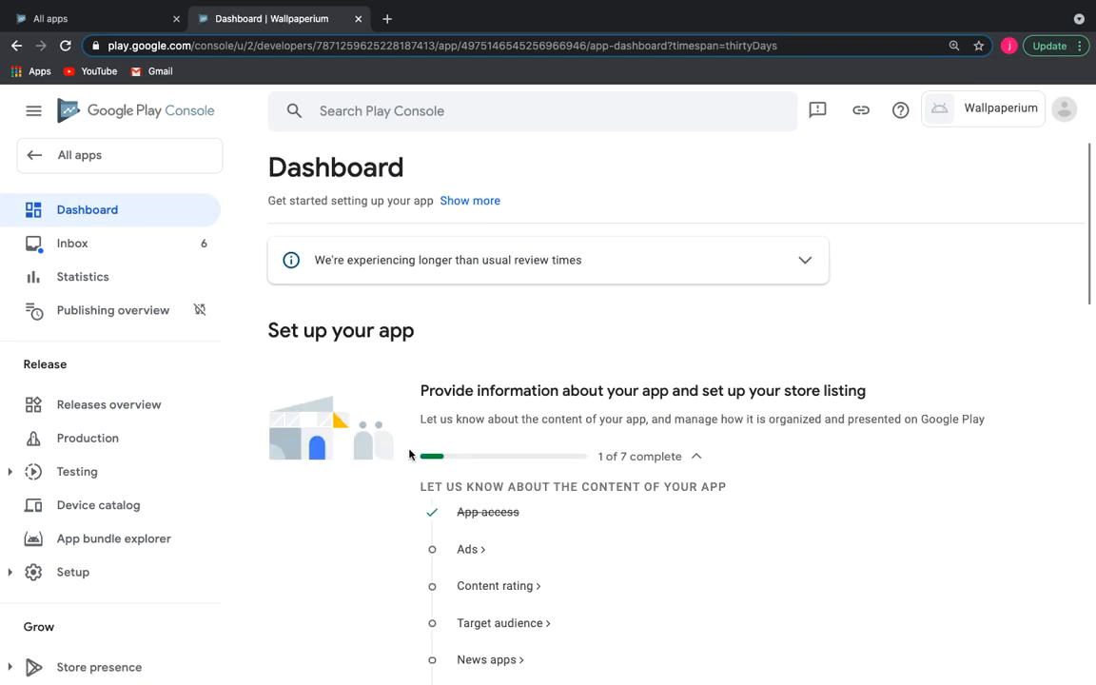
Step: Save the Ads declaration as 'Yes, my app contains ads' and return to Dashboard
click(466, 549)
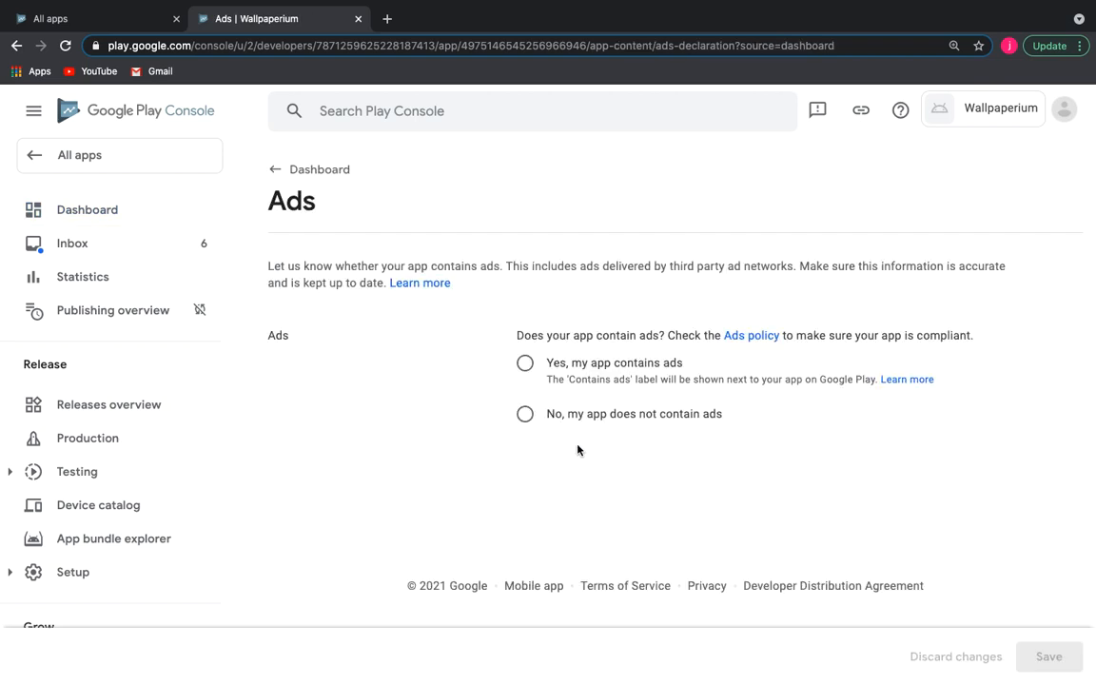
mouse_move(494, 281)
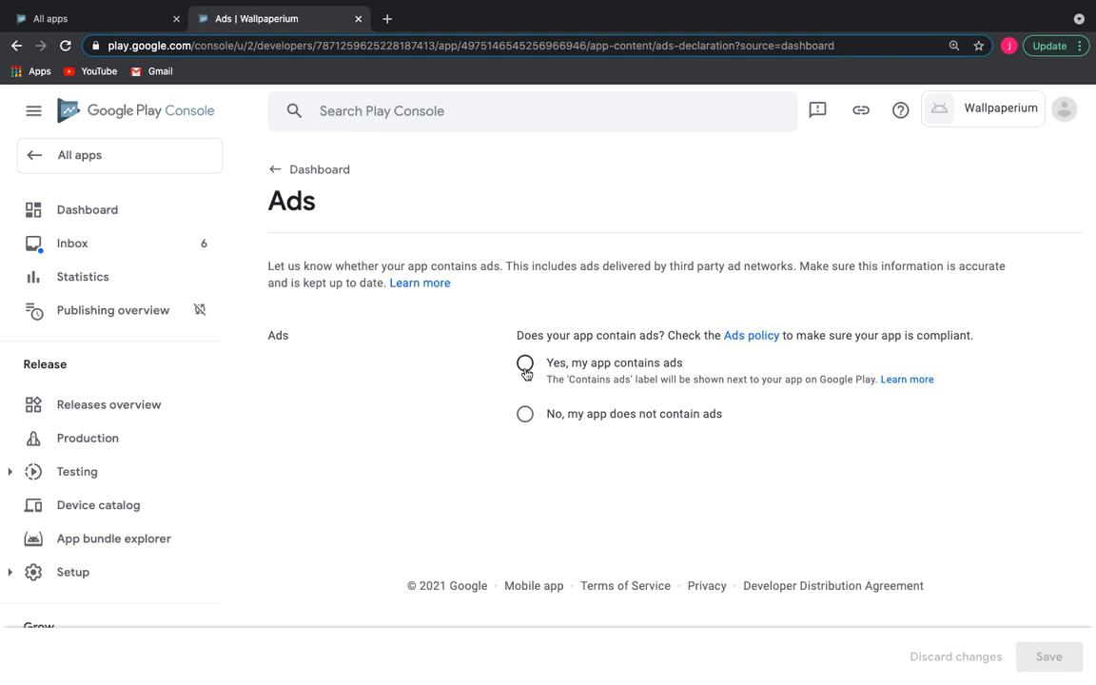
click(524, 363)
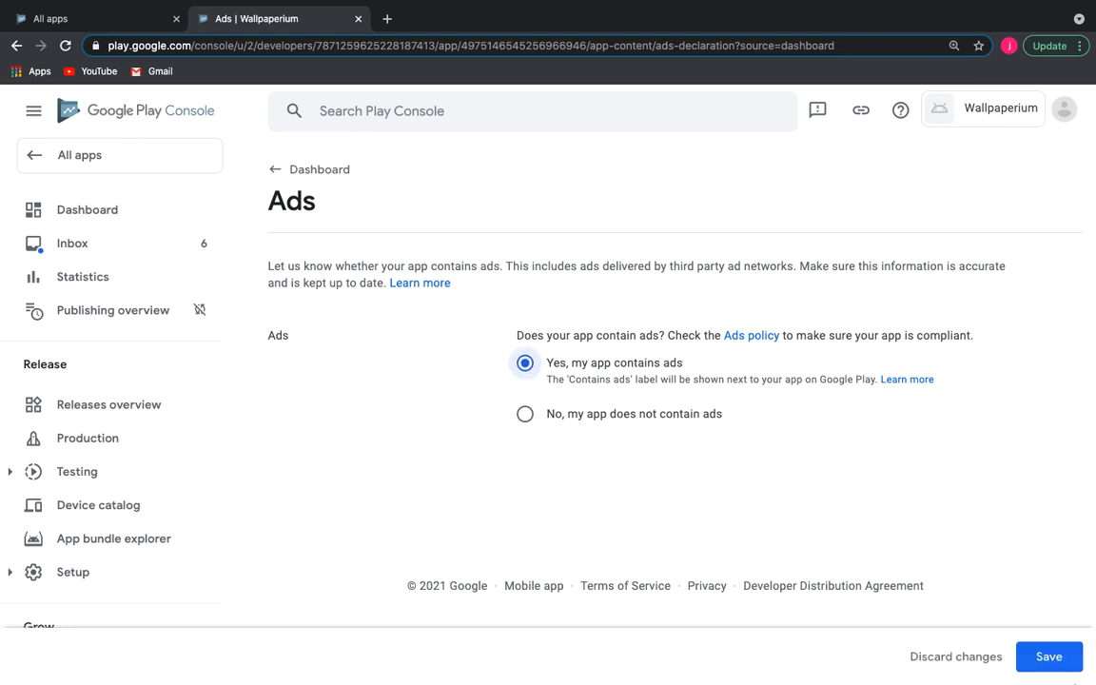
click(1049, 657)
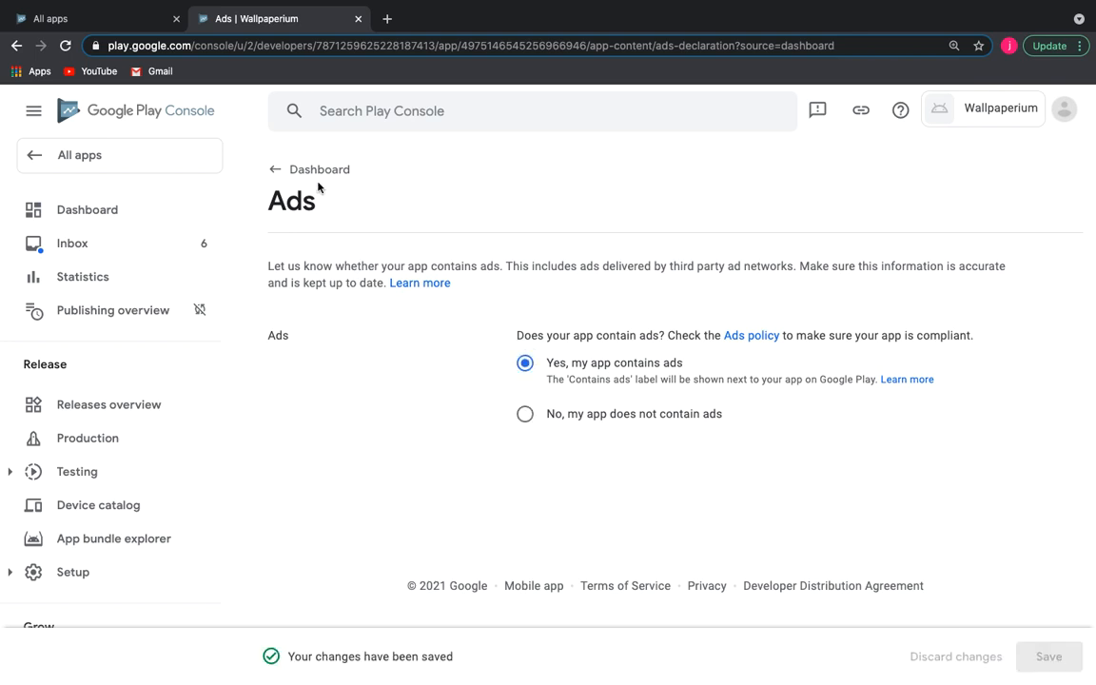
click(86, 210)
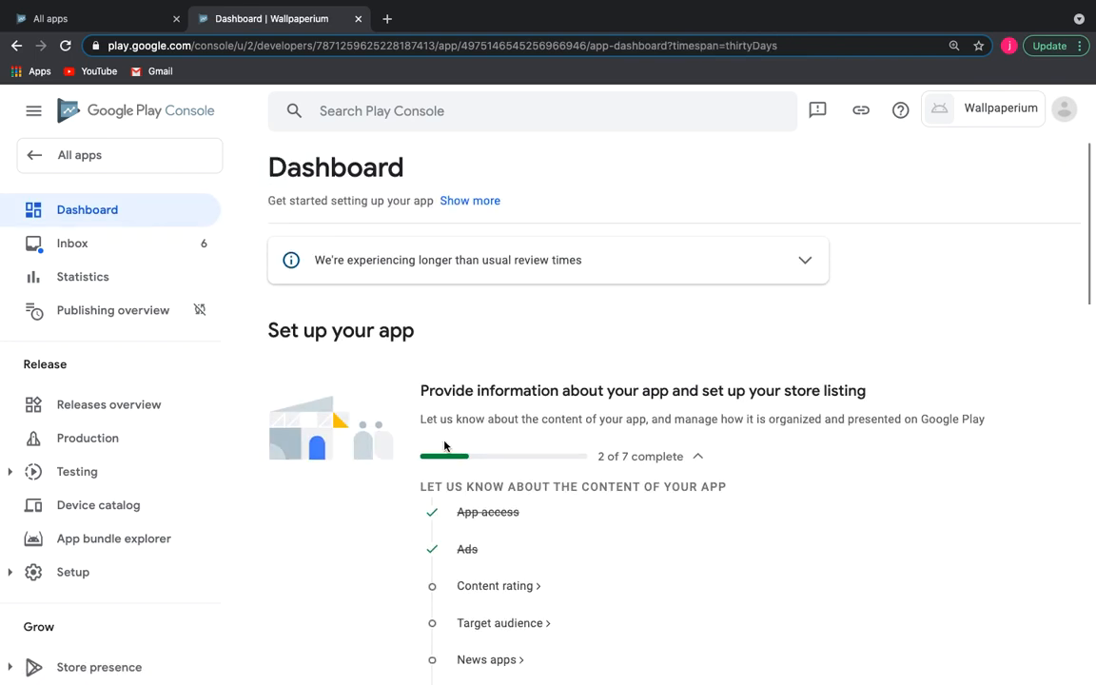
click(494, 585)
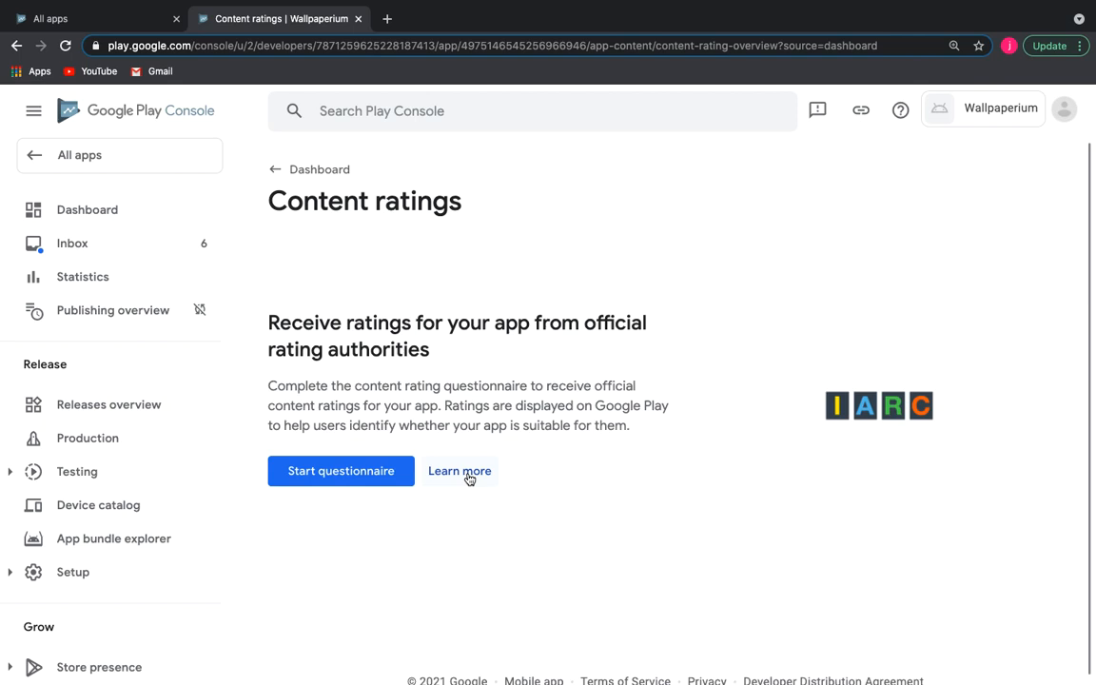
mouse_move(453, 507)
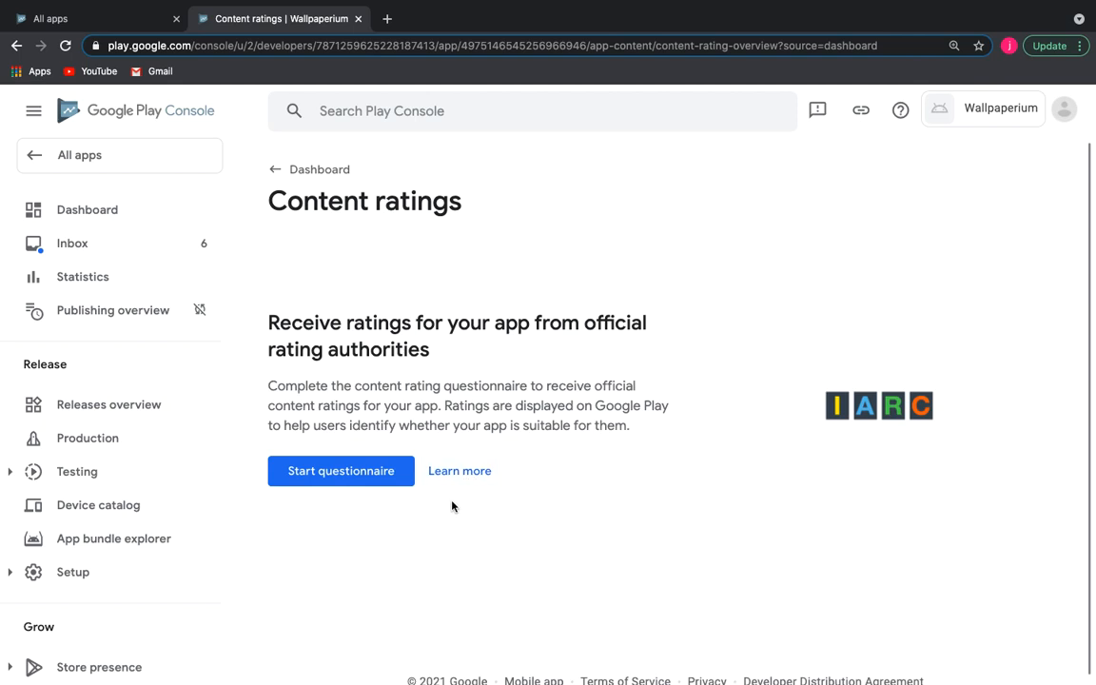
mouse_move(417, 497)
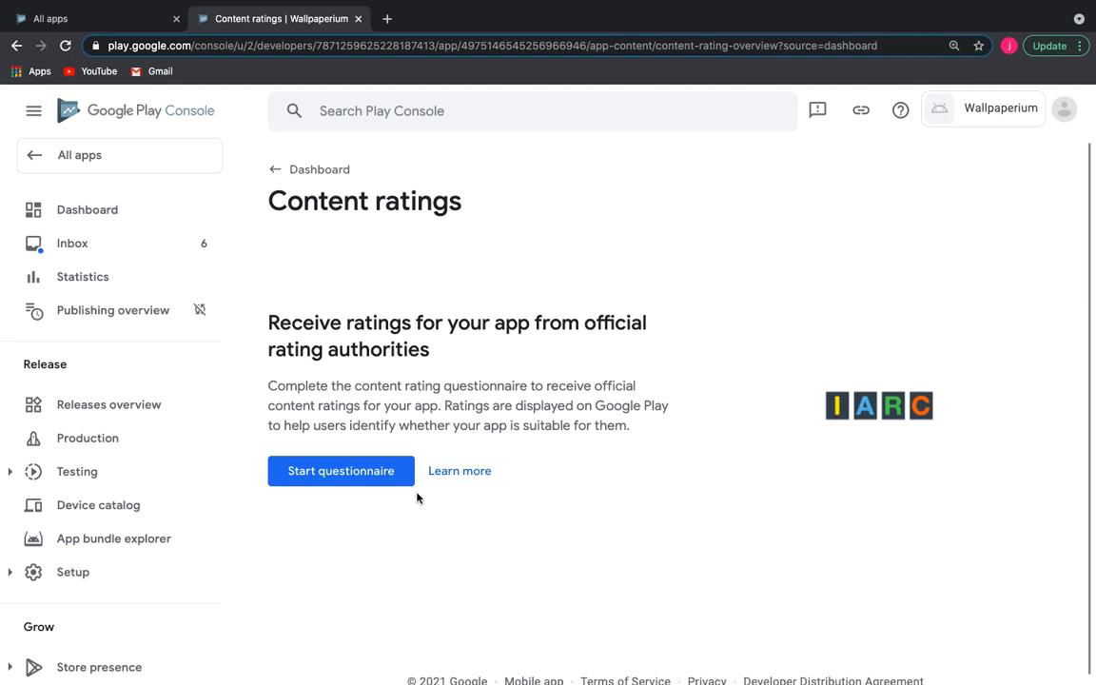
mouse_move(341, 471)
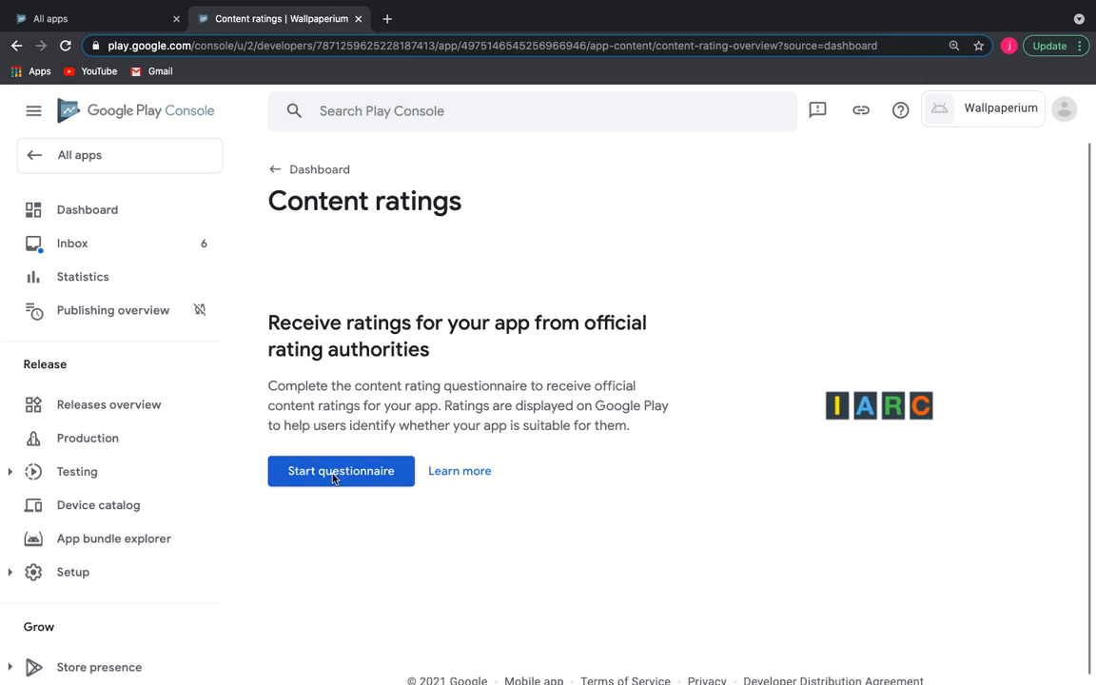
click(341, 471)
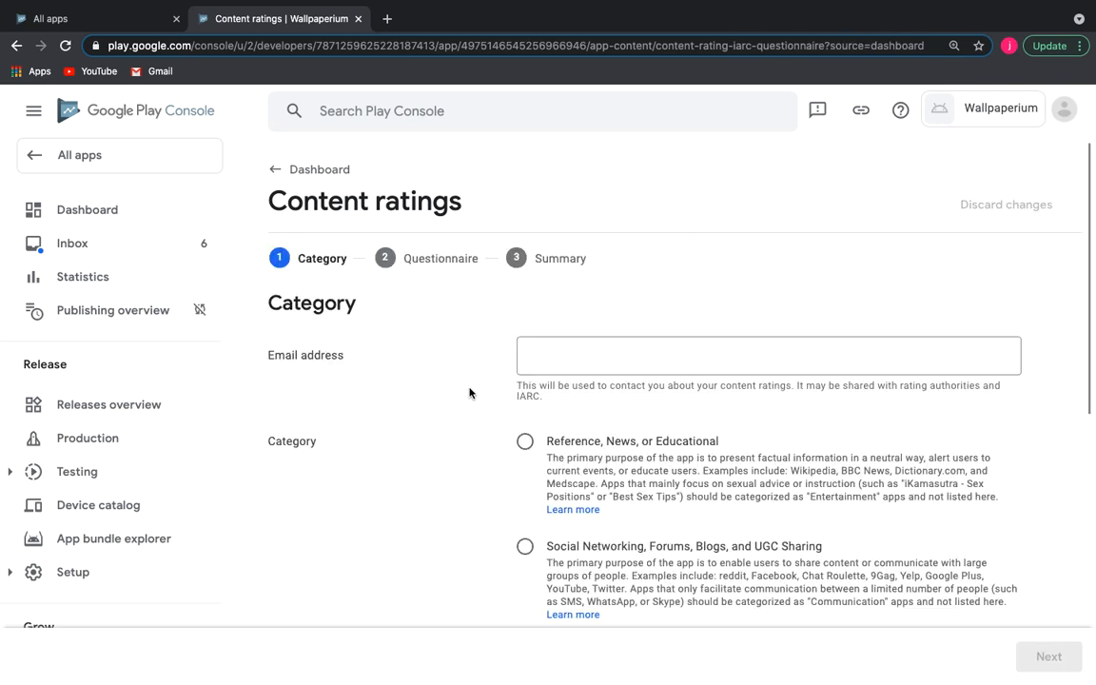
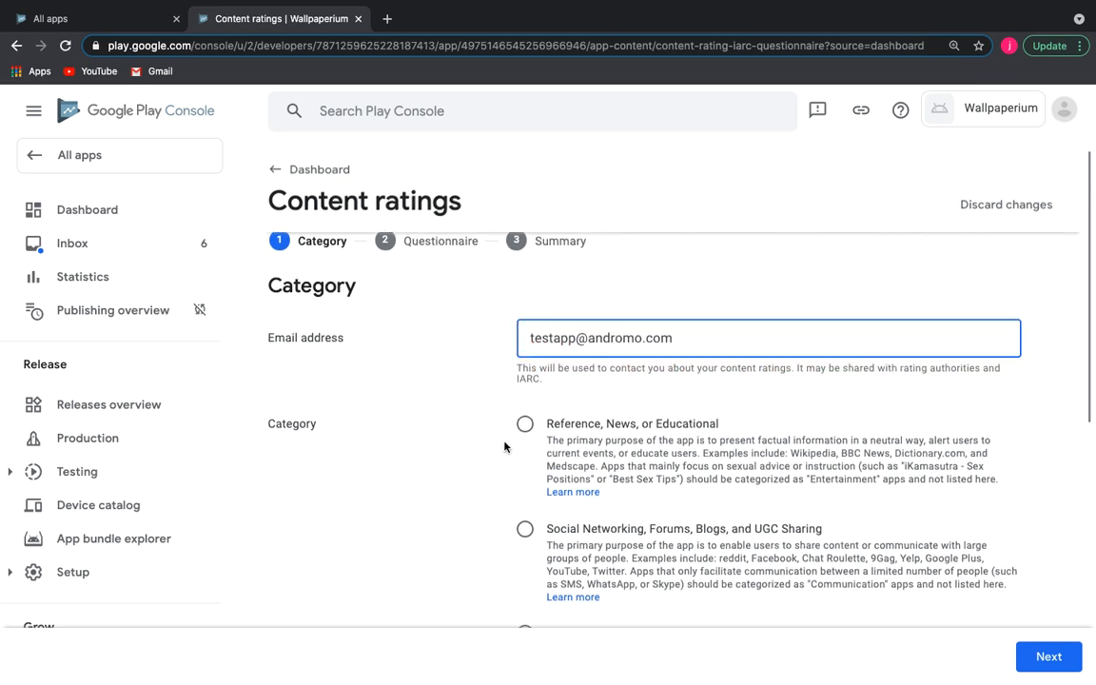
scroll(down, 3)
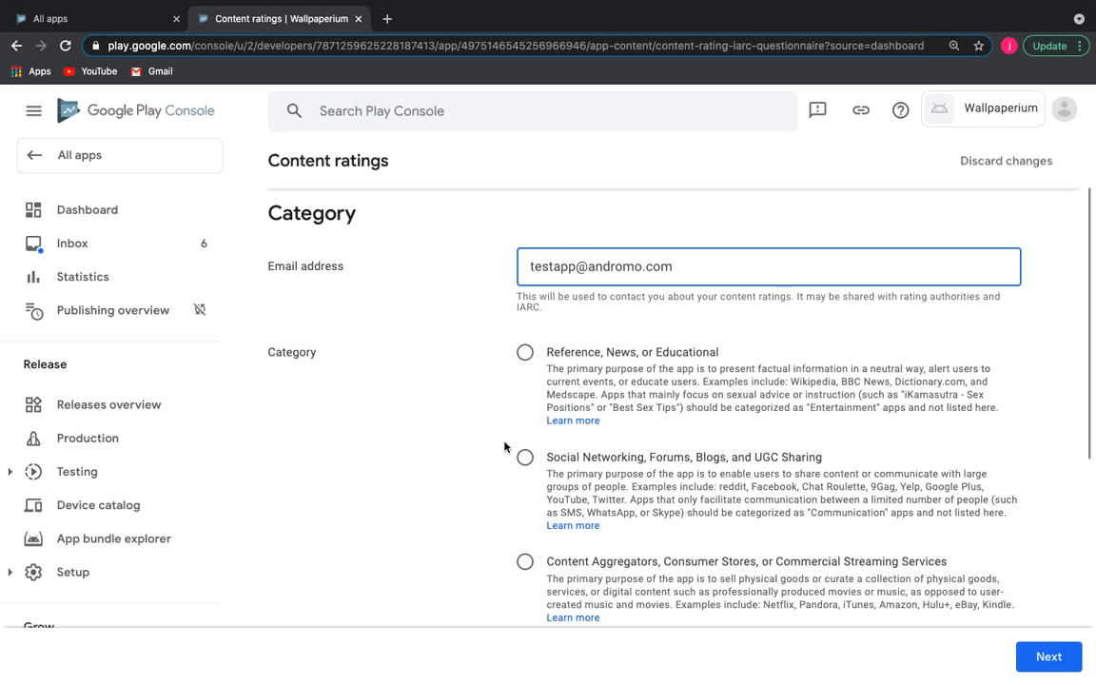
scroll(down, 3)
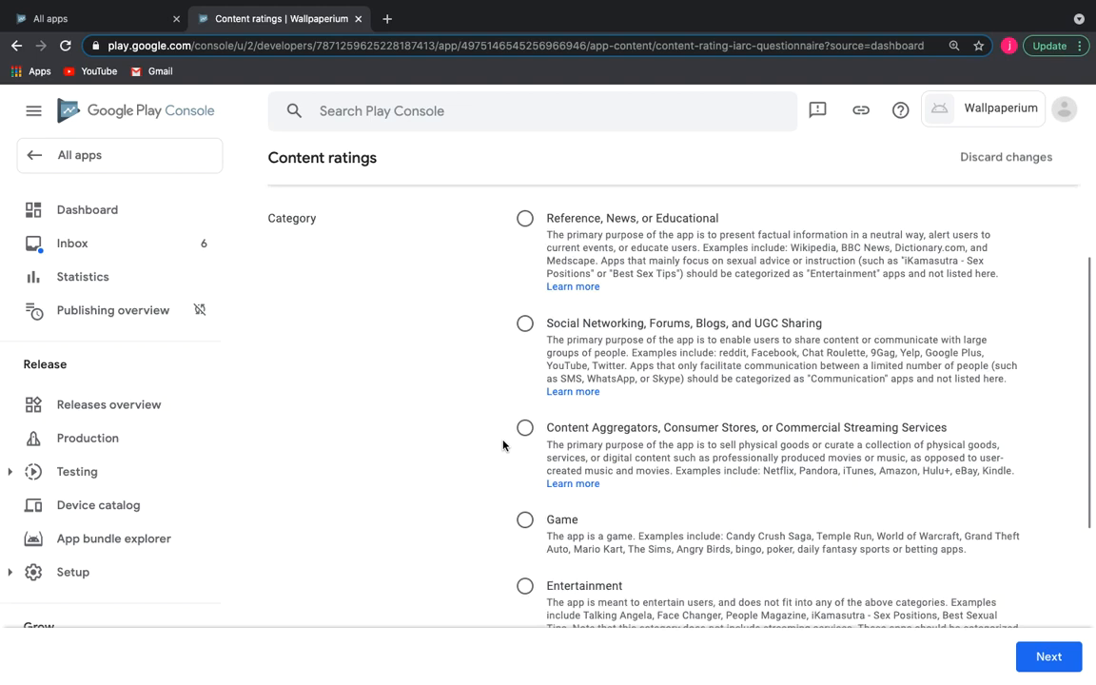
scroll(down, 3)
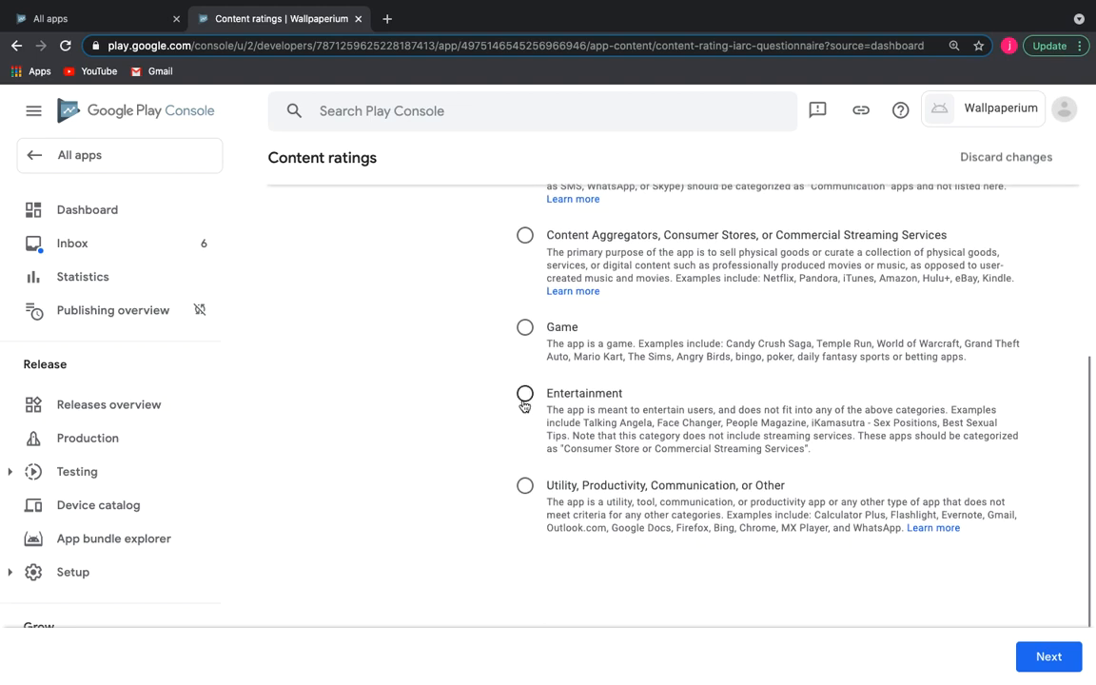
click(524, 393)
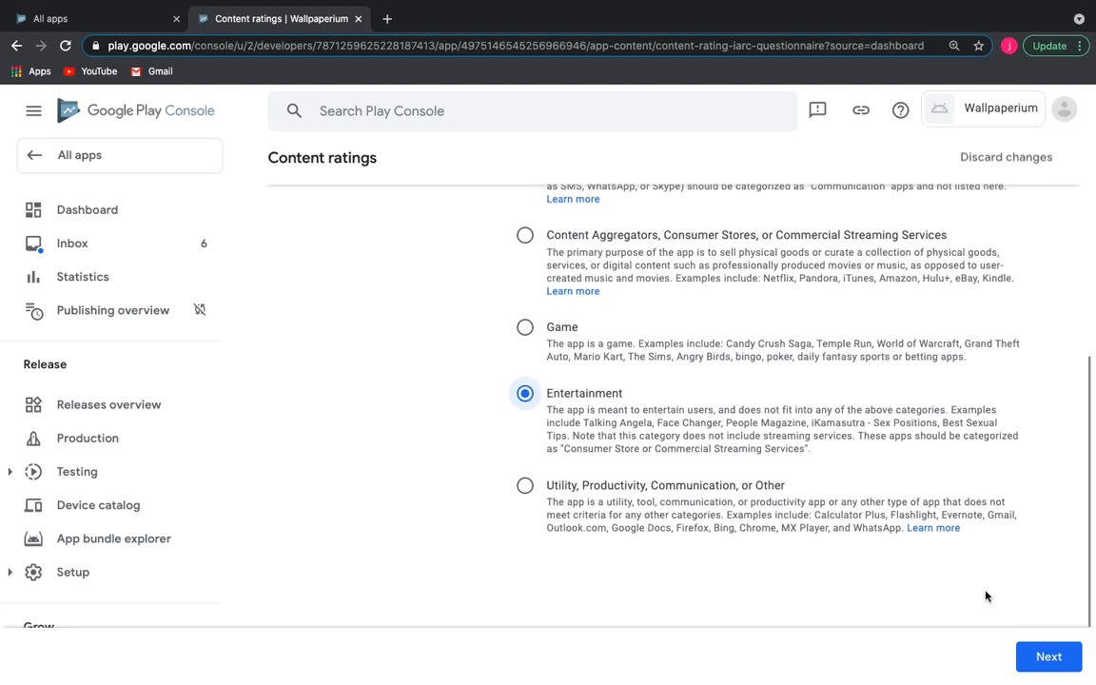
click(1047, 656)
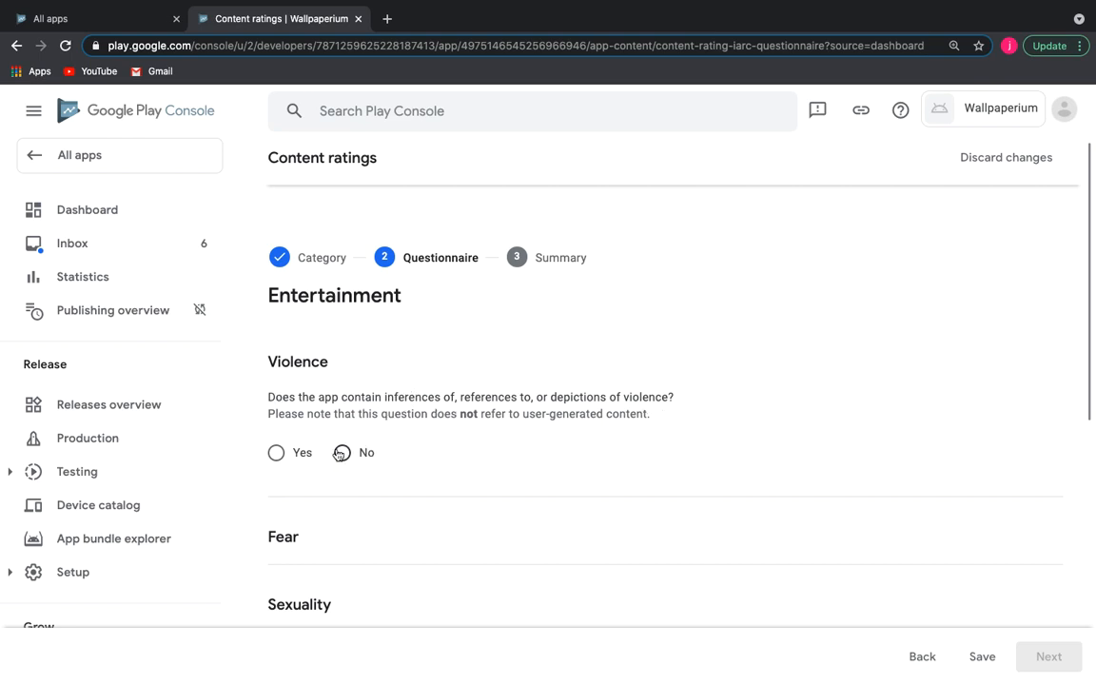
Step: Answer No to violence, sexuality, gambling, substances, crude humor and digital purchases, then save
click(342, 452)
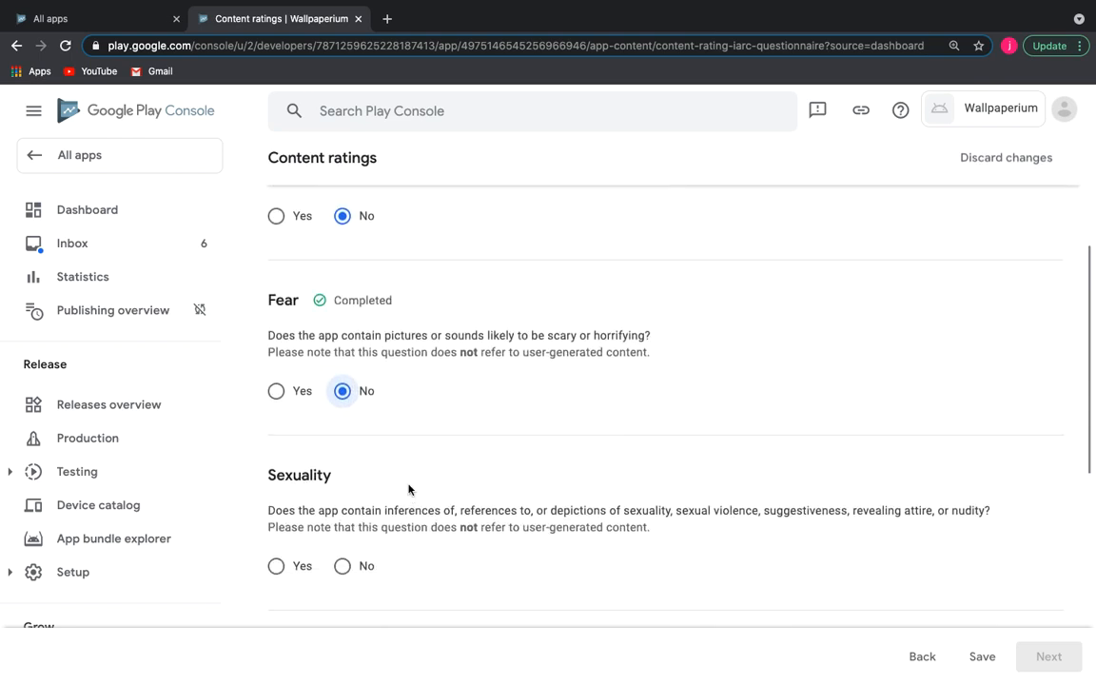
click(341, 565)
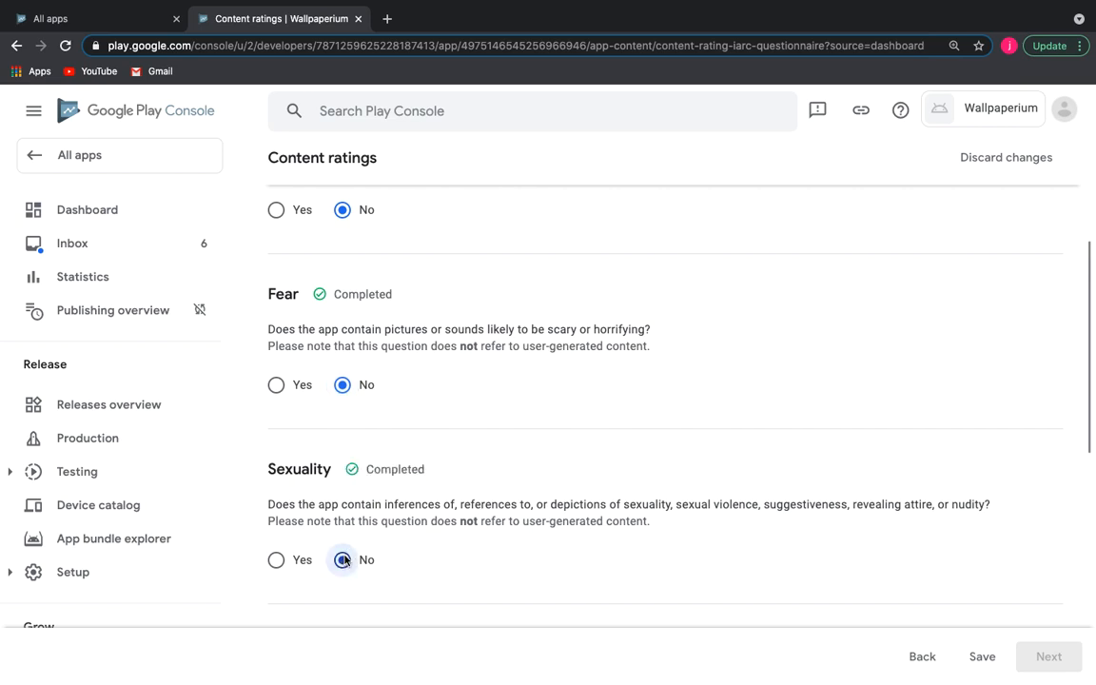
scroll(down, 3)
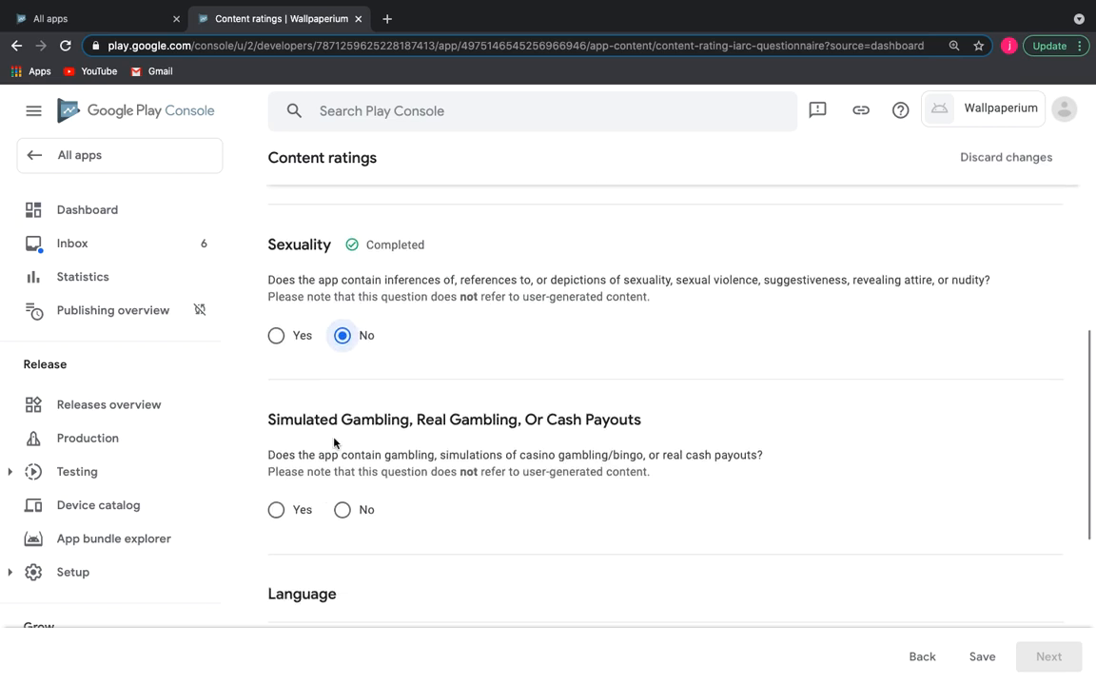
click(343, 509)
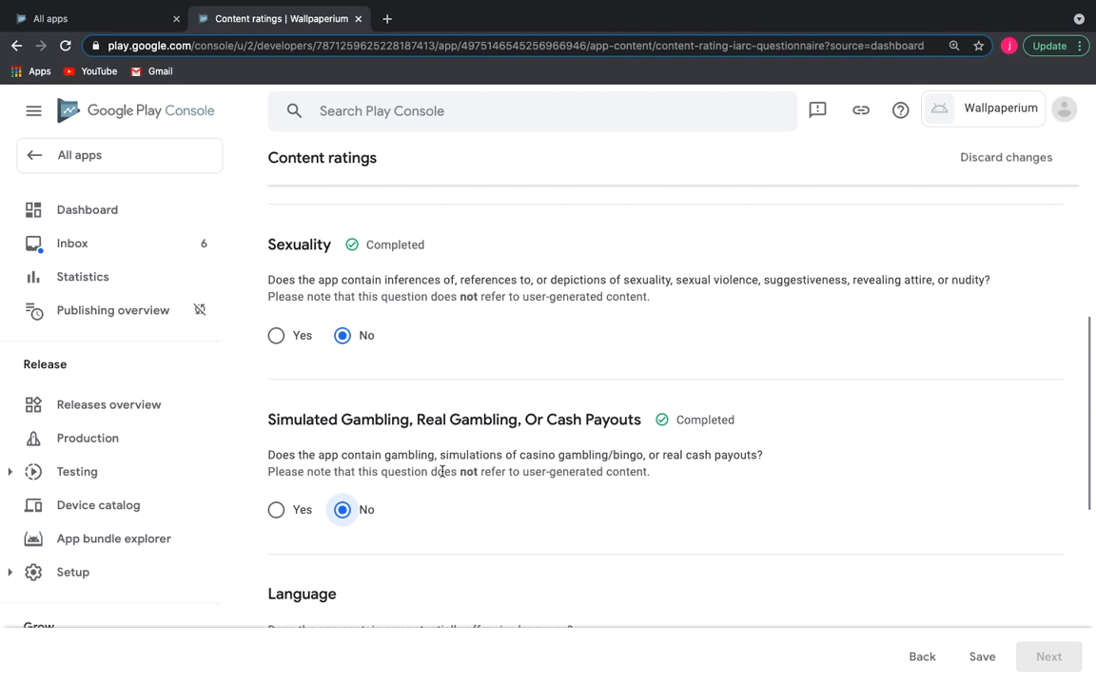
scroll(down, 3)
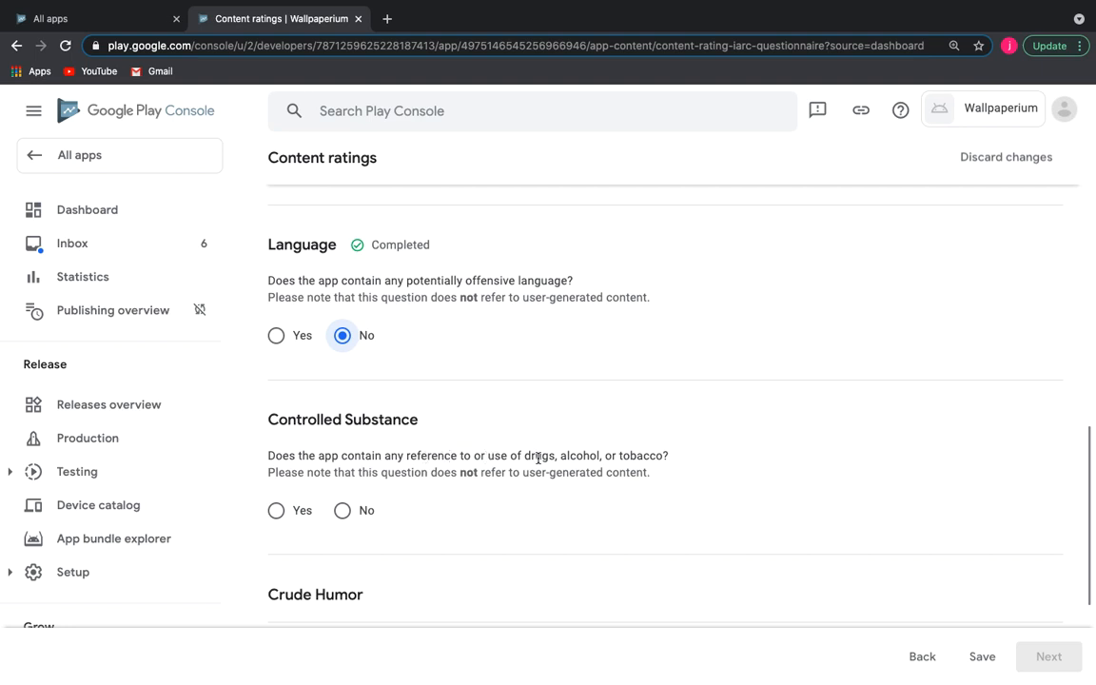
click(342, 510)
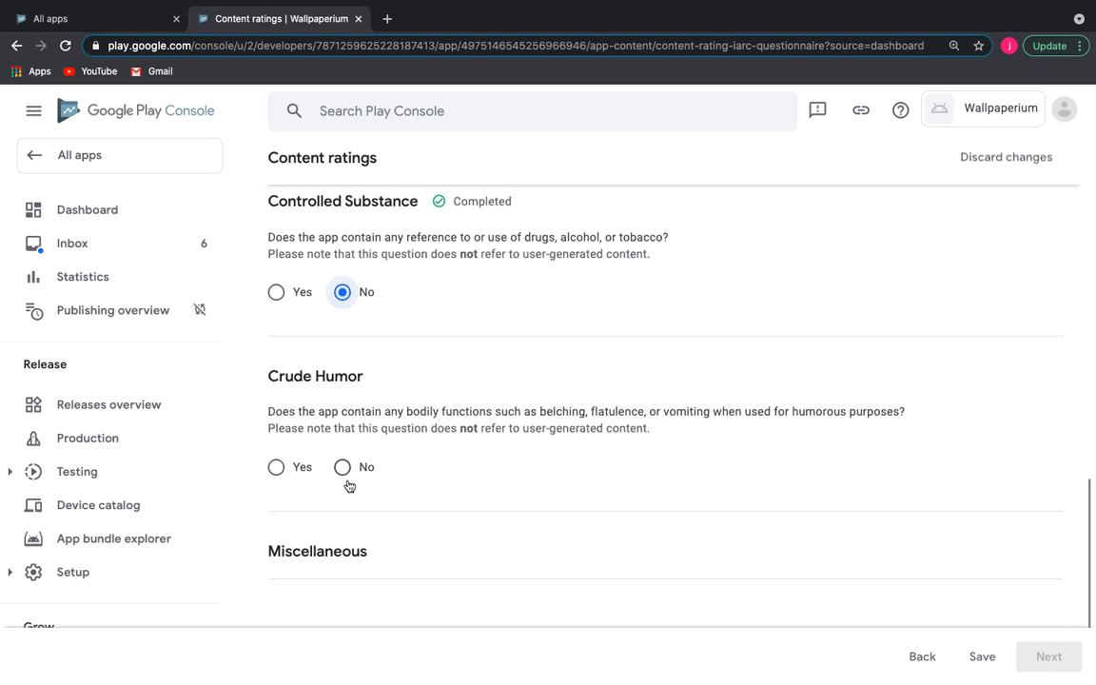
click(343, 467)
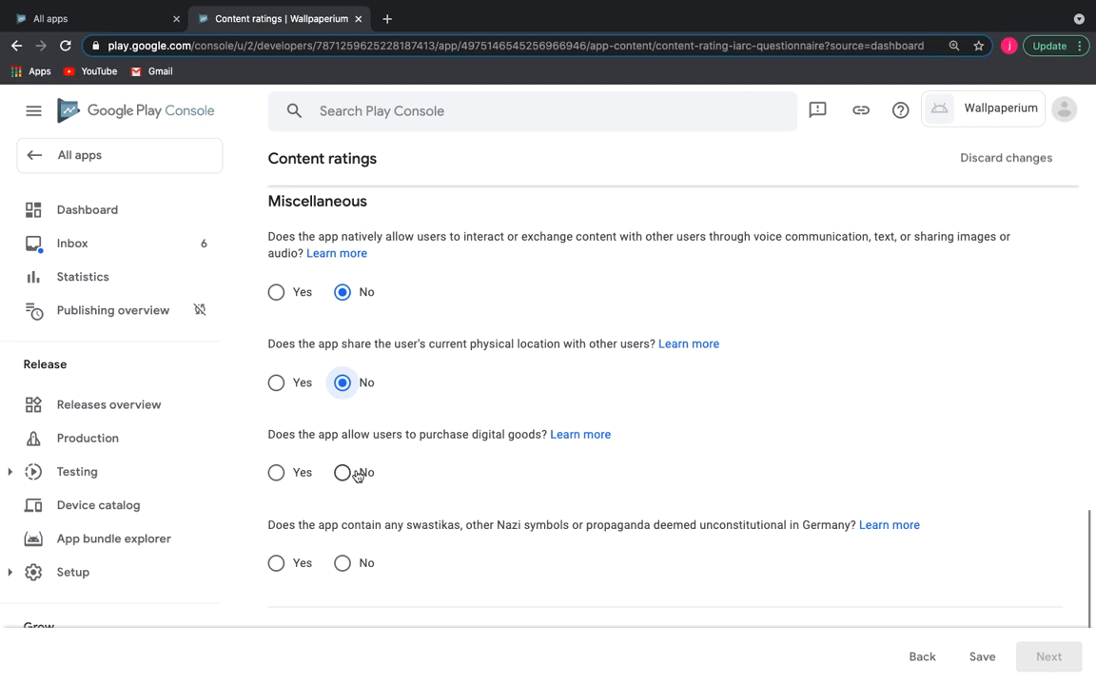
click(341, 472)
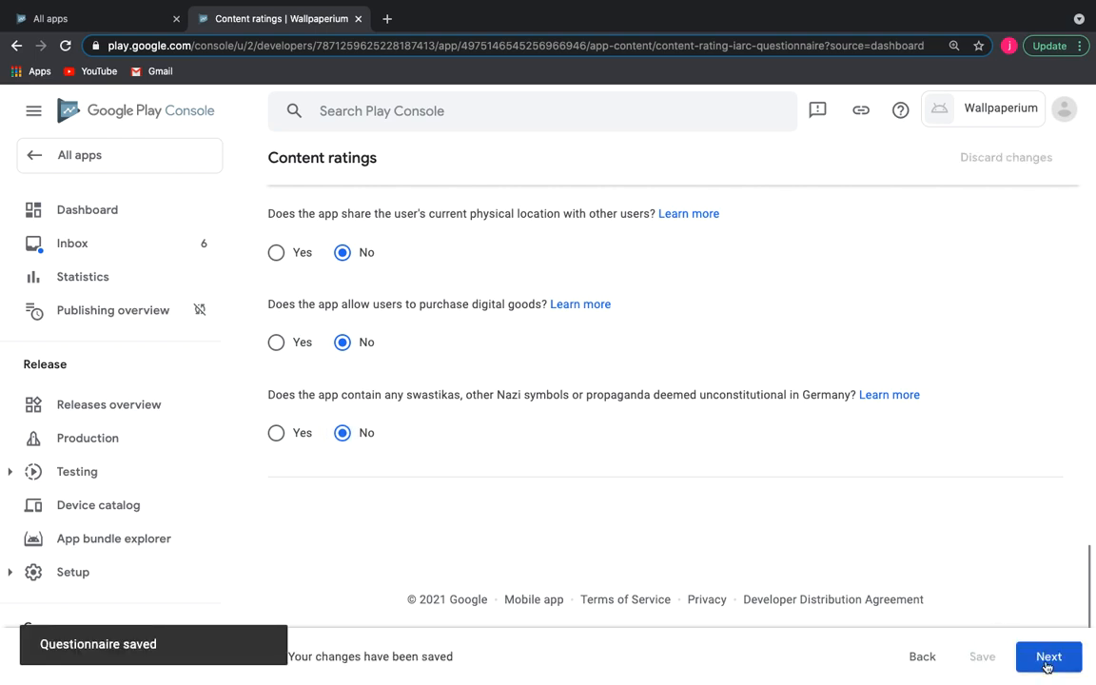
click(1048, 656)
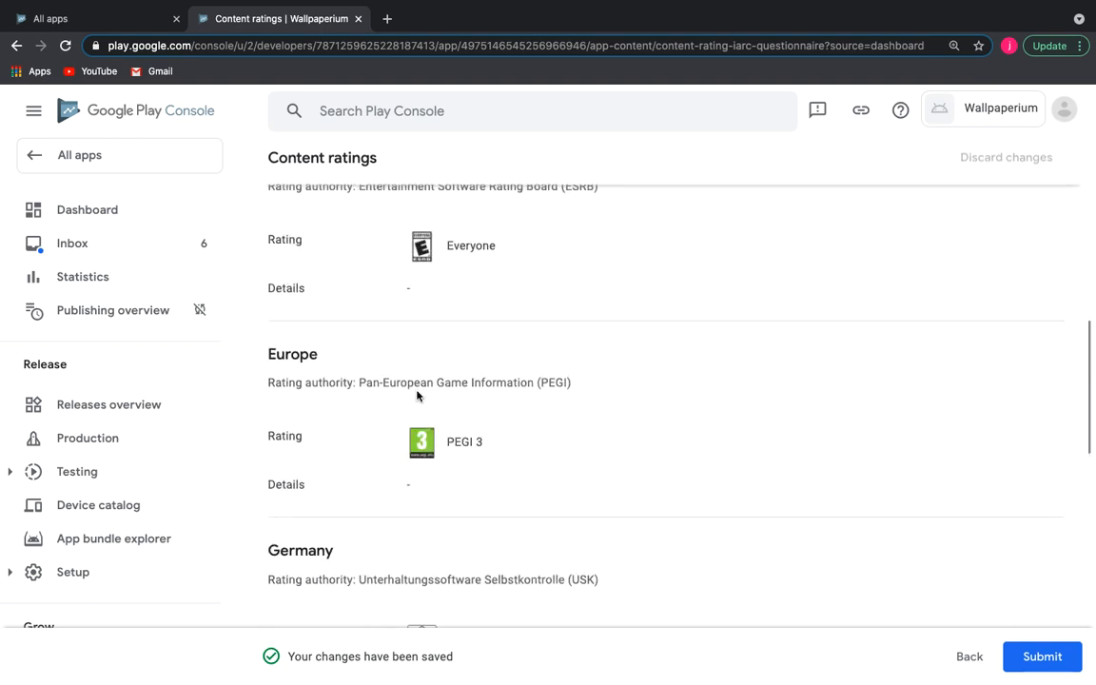
Step: Review and submit the content rating summary, then return to Dashboard
scroll(up, 3)
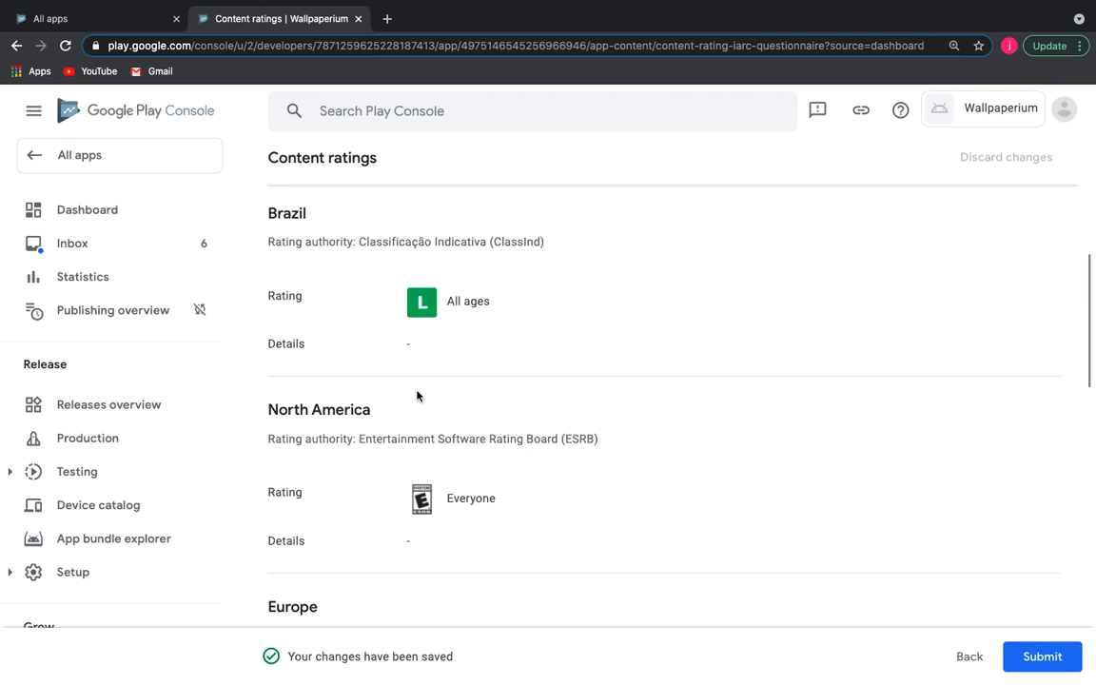
scroll(down, 3)
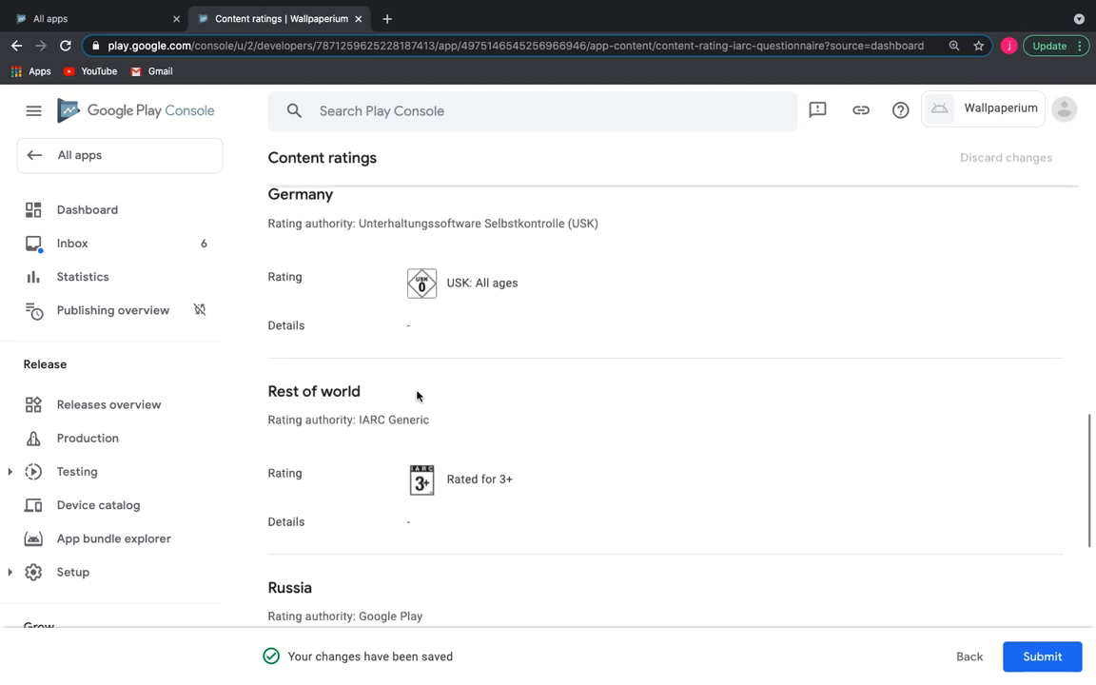
scroll(down, 3)
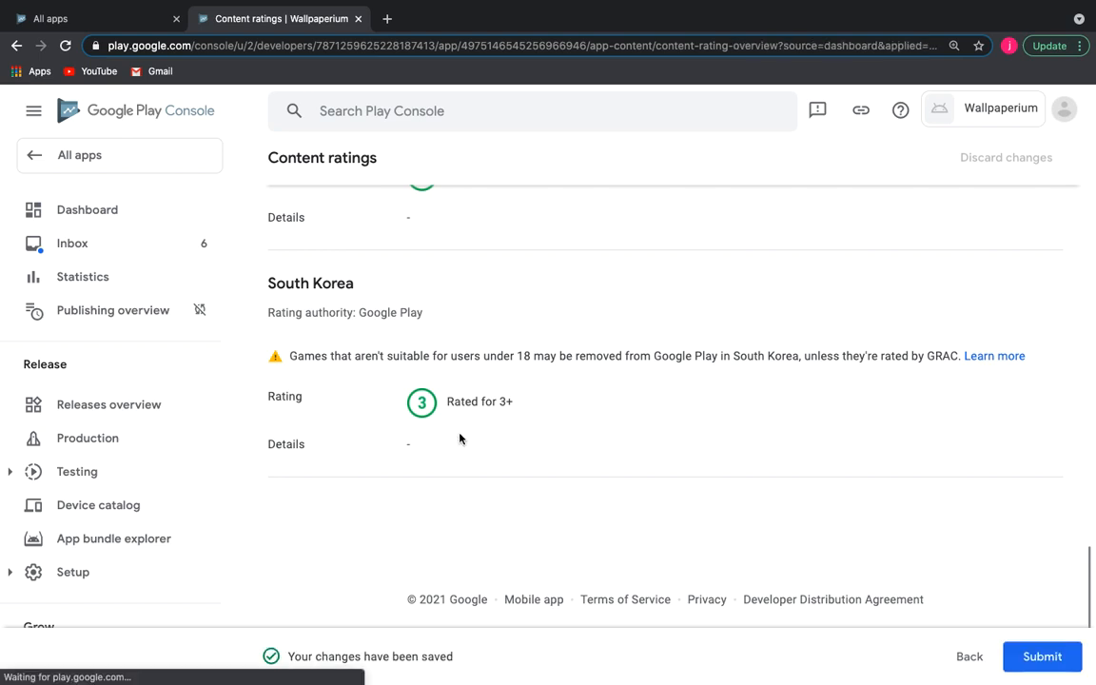
click(1042, 656)
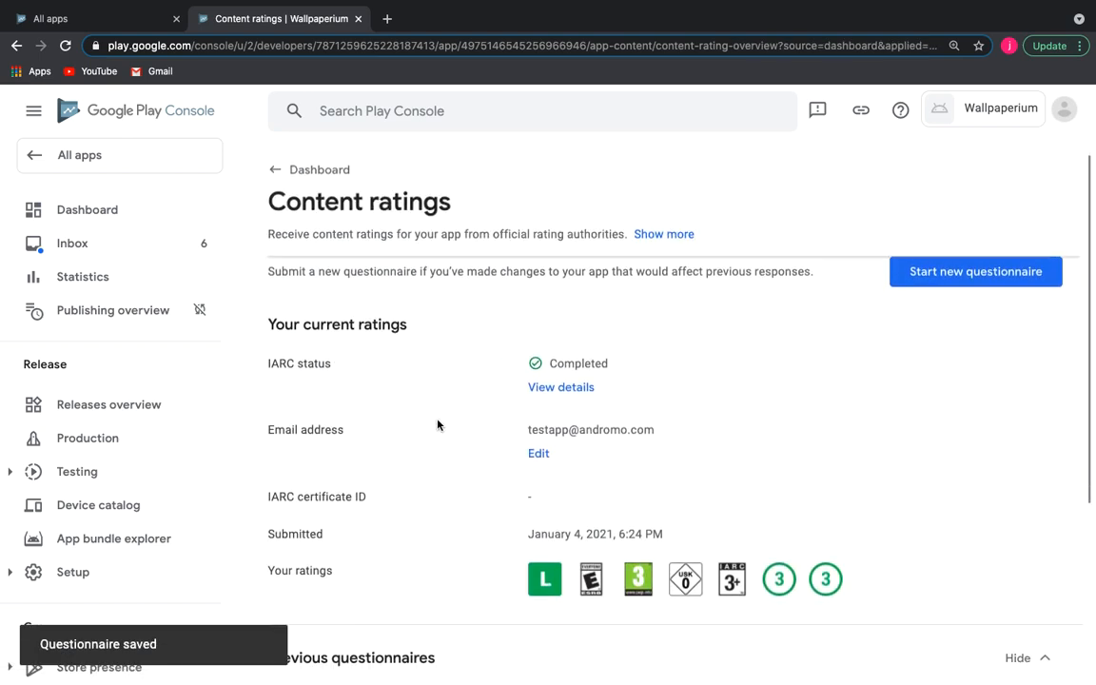
scroll(down, 3)
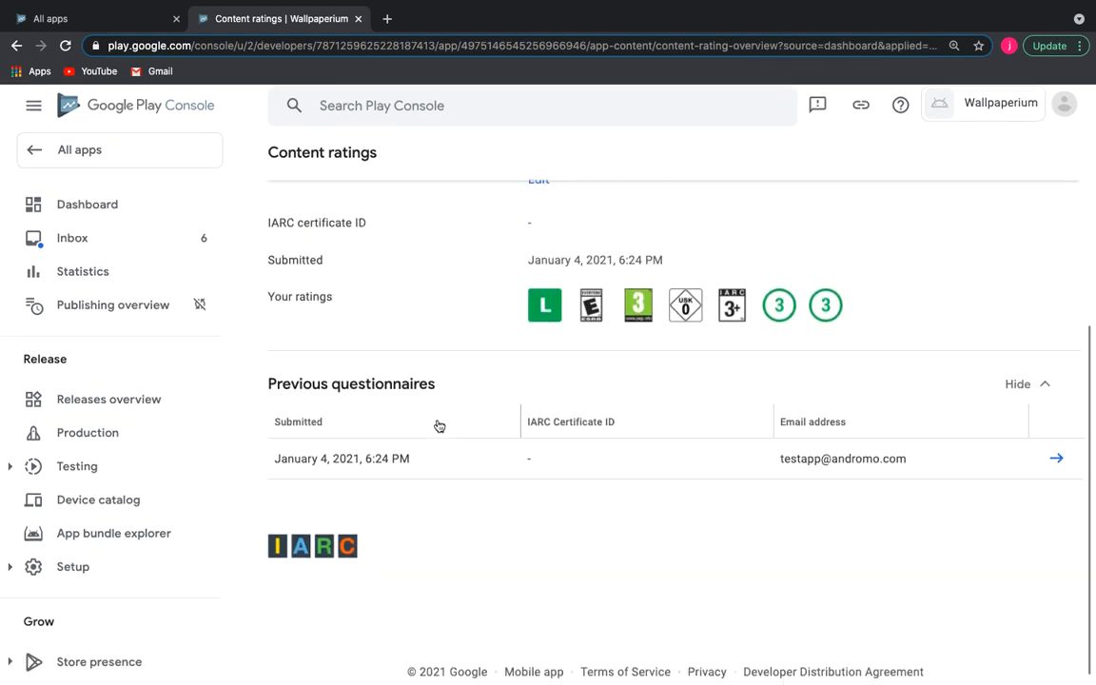
scroll(up, 3)
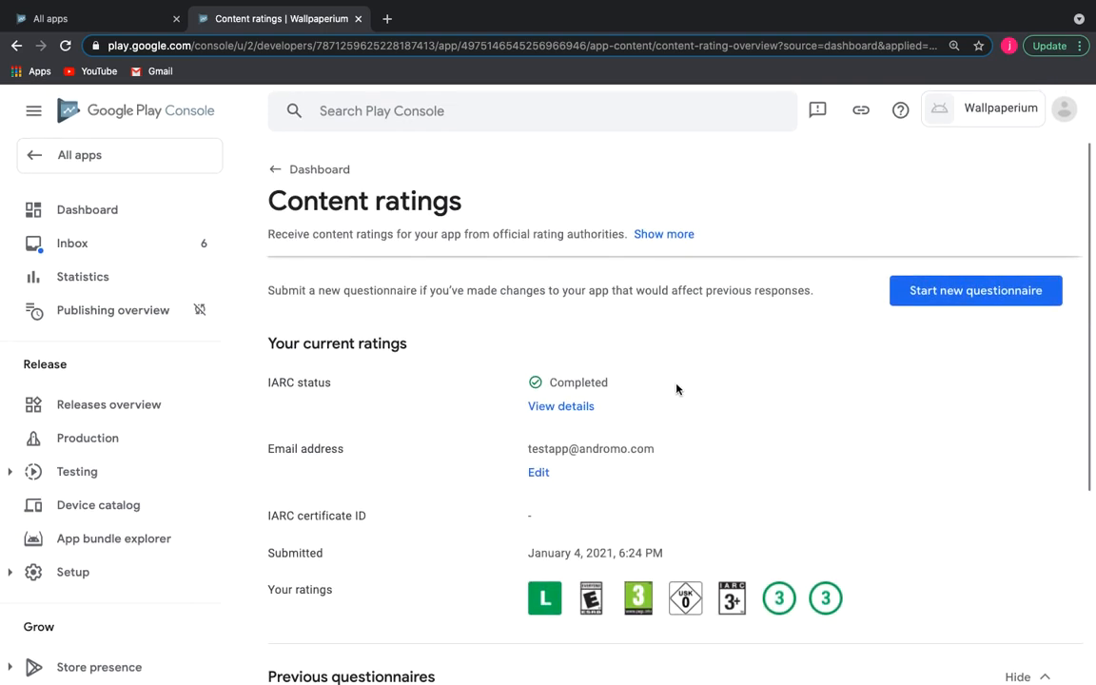
mouse_move(911, 355)
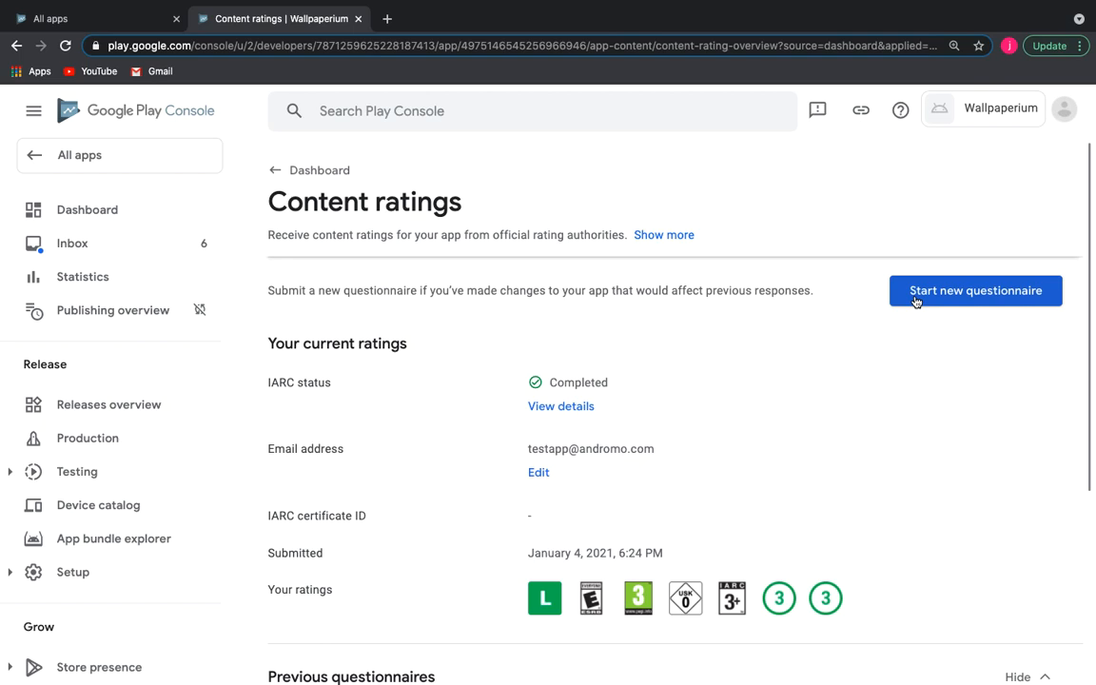
click(87, 210)
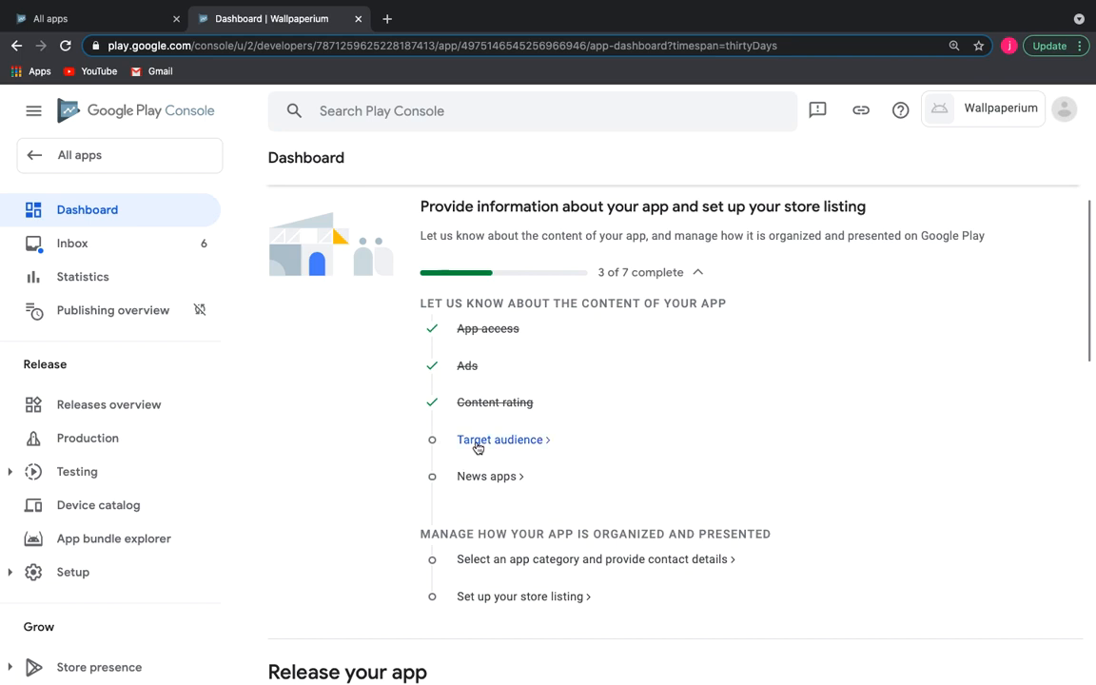
Step: Set the target audience to ages 13-15, 16-17 and 18+, answer store presence, and save
click(500, 439)
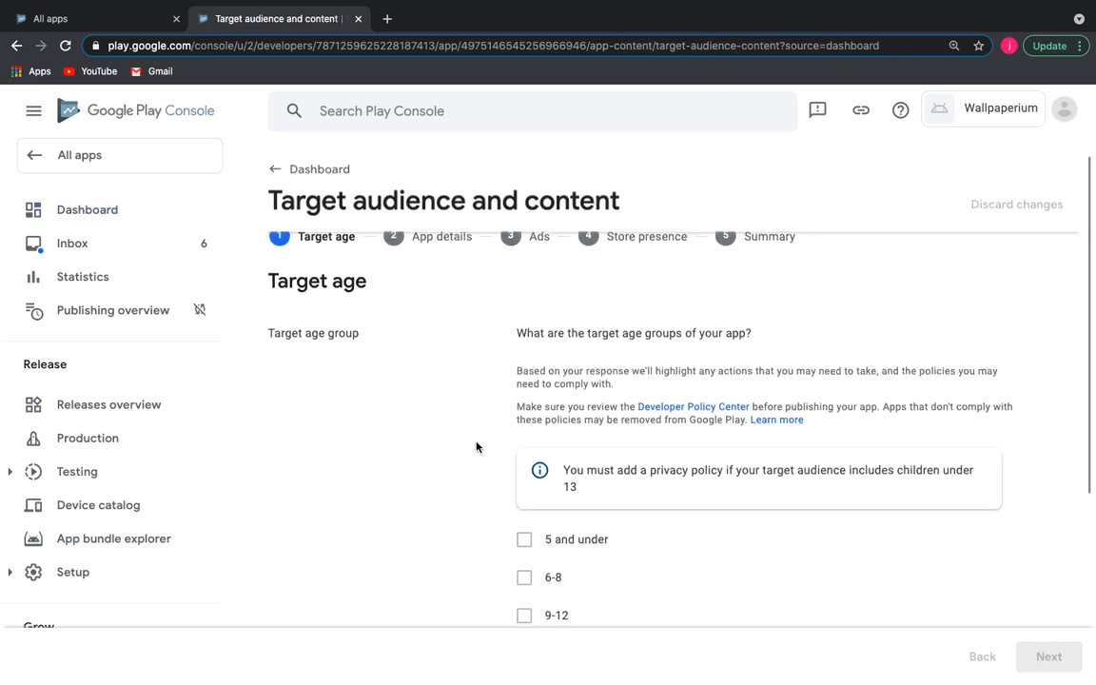
scroll(down, 3)
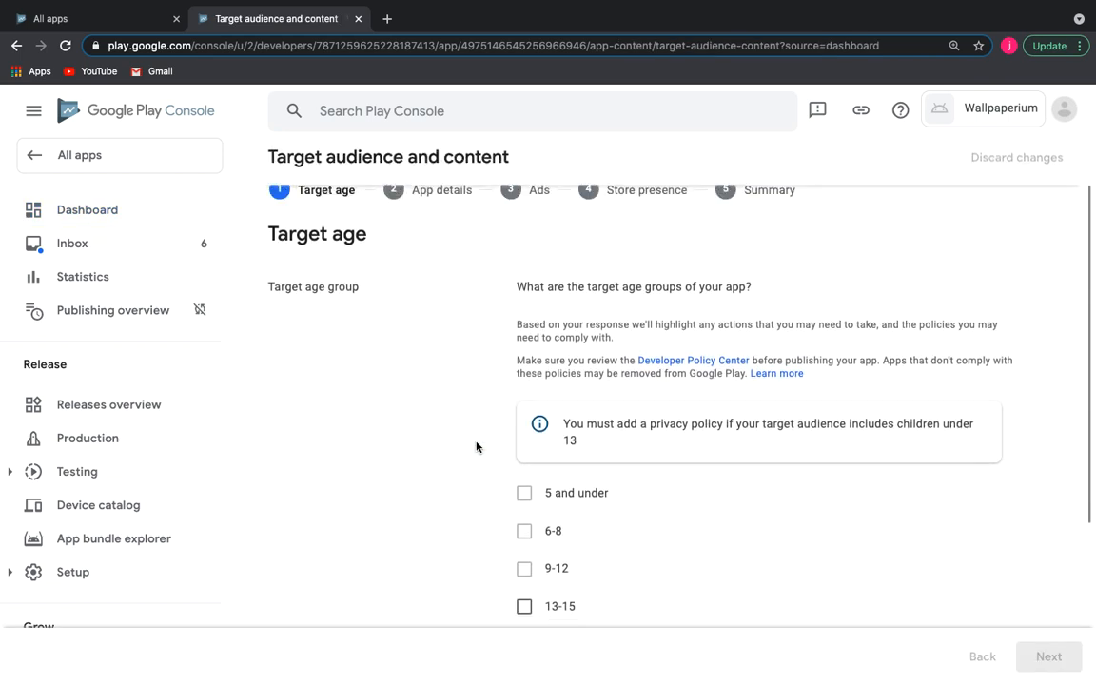
click(524, 444)
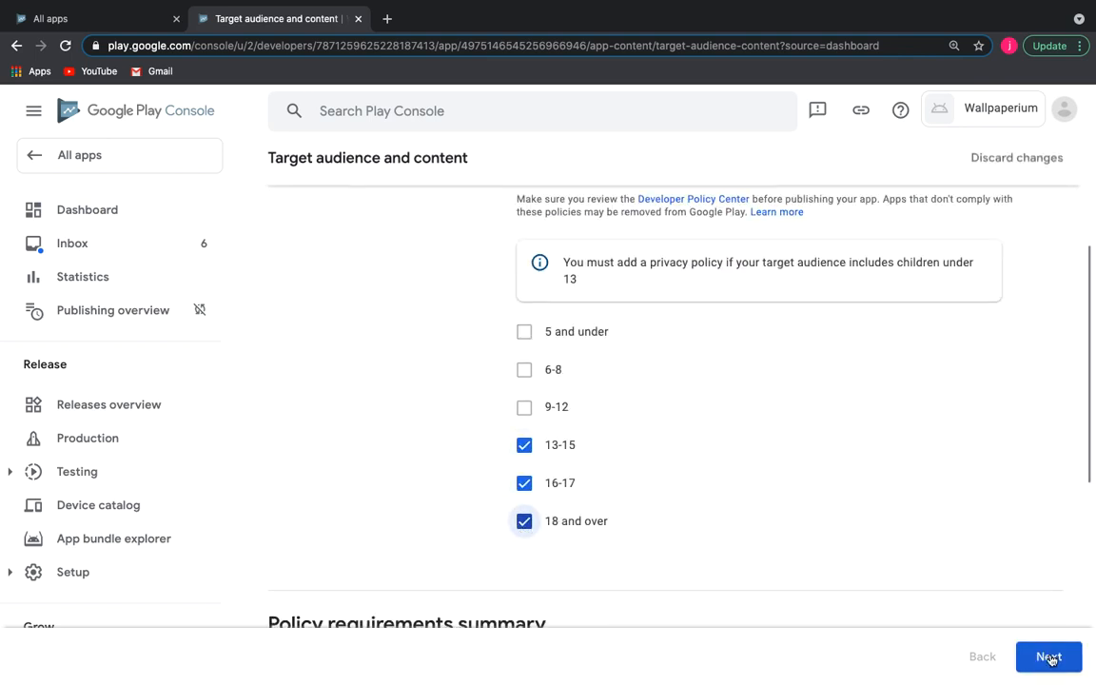
click(1048, 656)
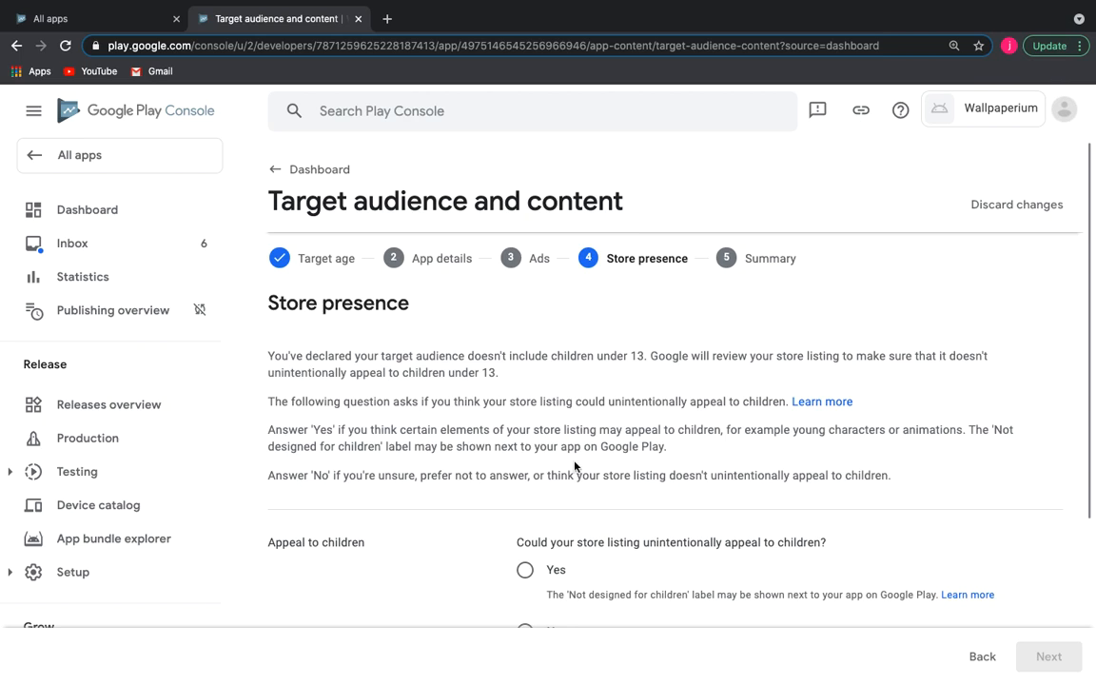
scroll(down, 3)
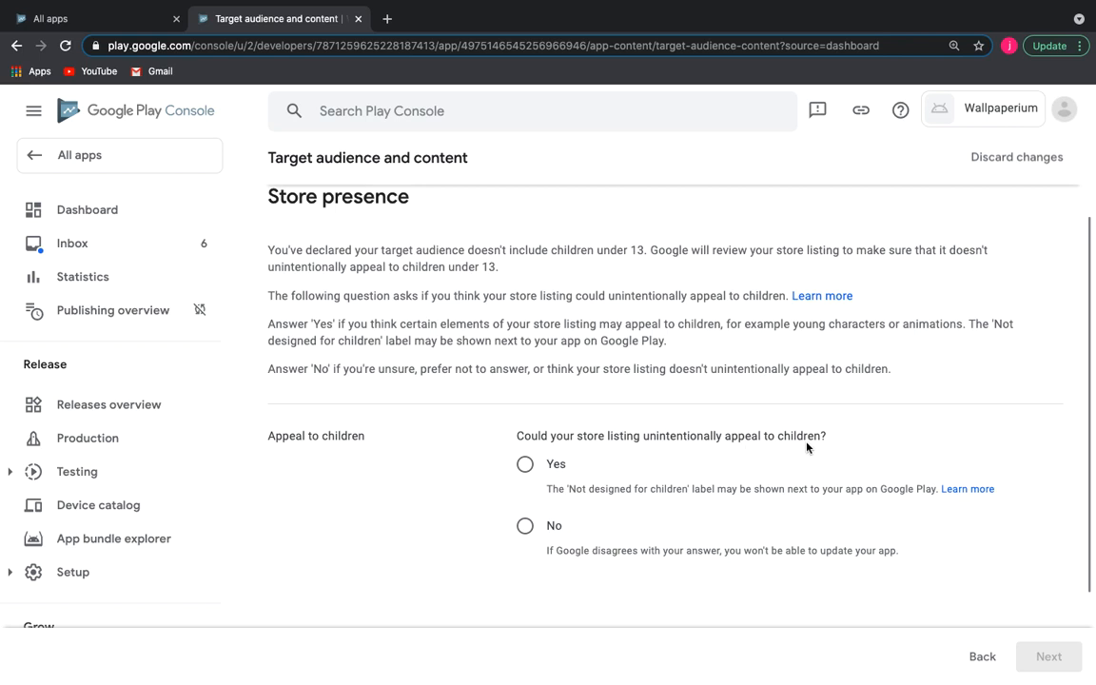
mouse_move(602, 512)
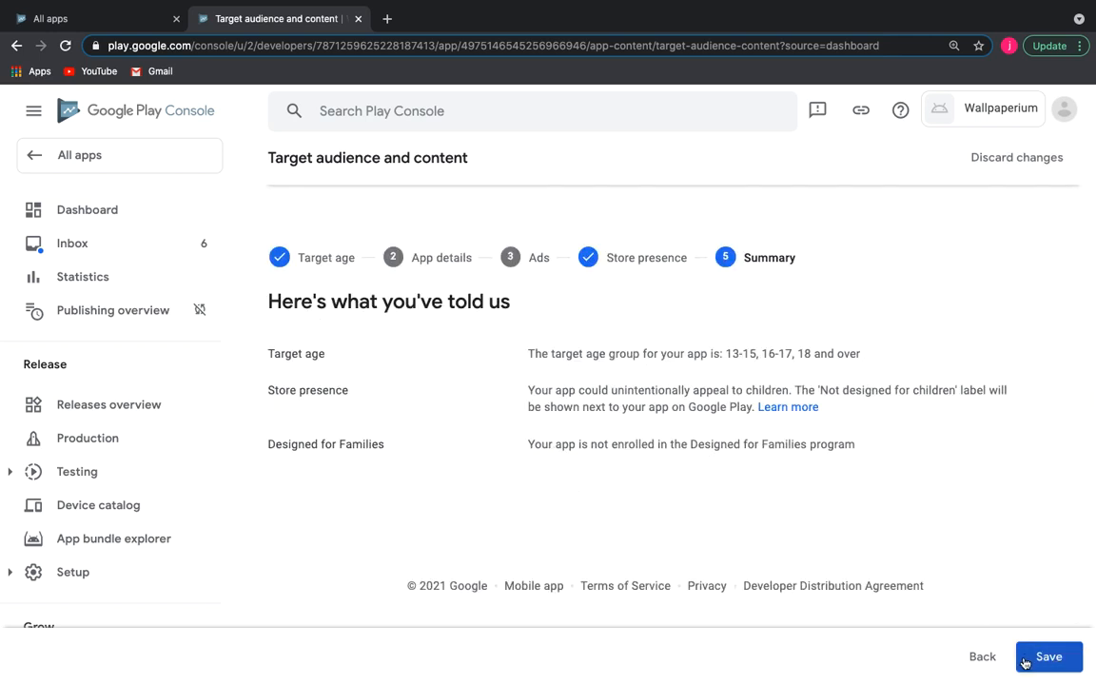
click(1049, 656)
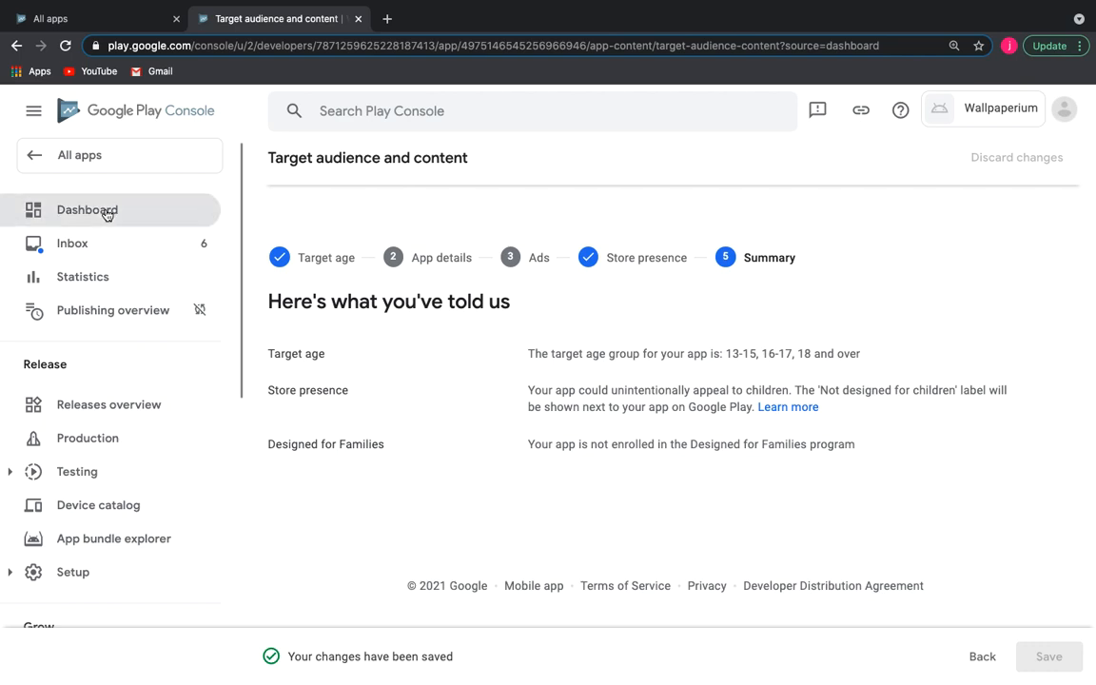
Step: Declare in News apps that Wallperium is not a news app, then return to Dashboard
click(86, 209)
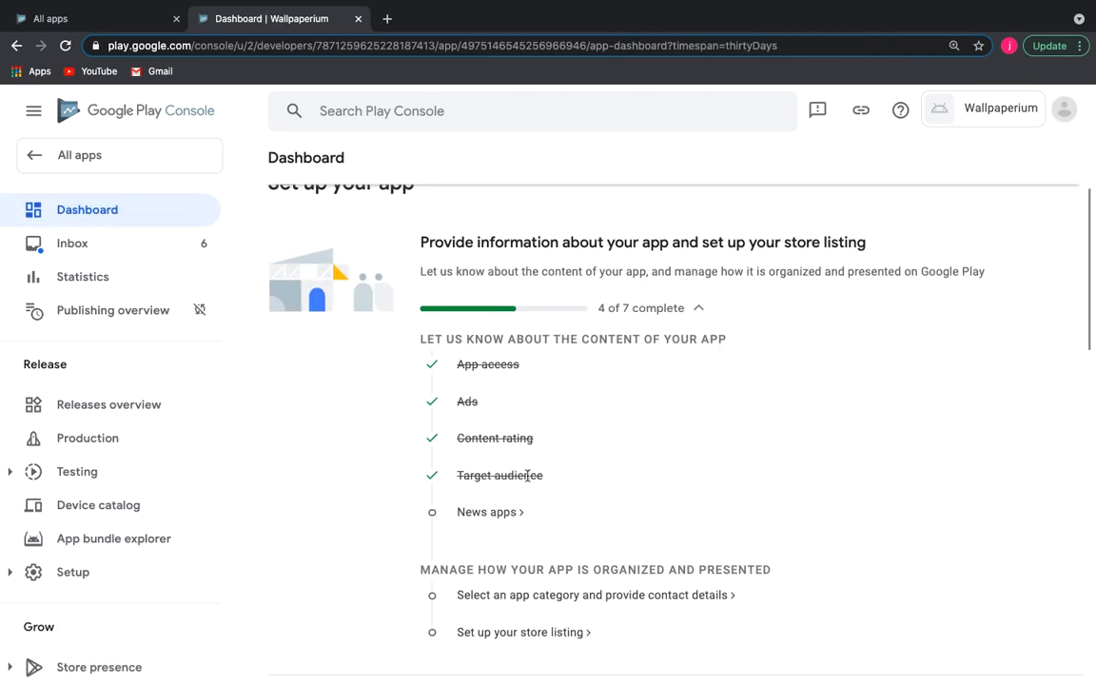
click(489, 511)
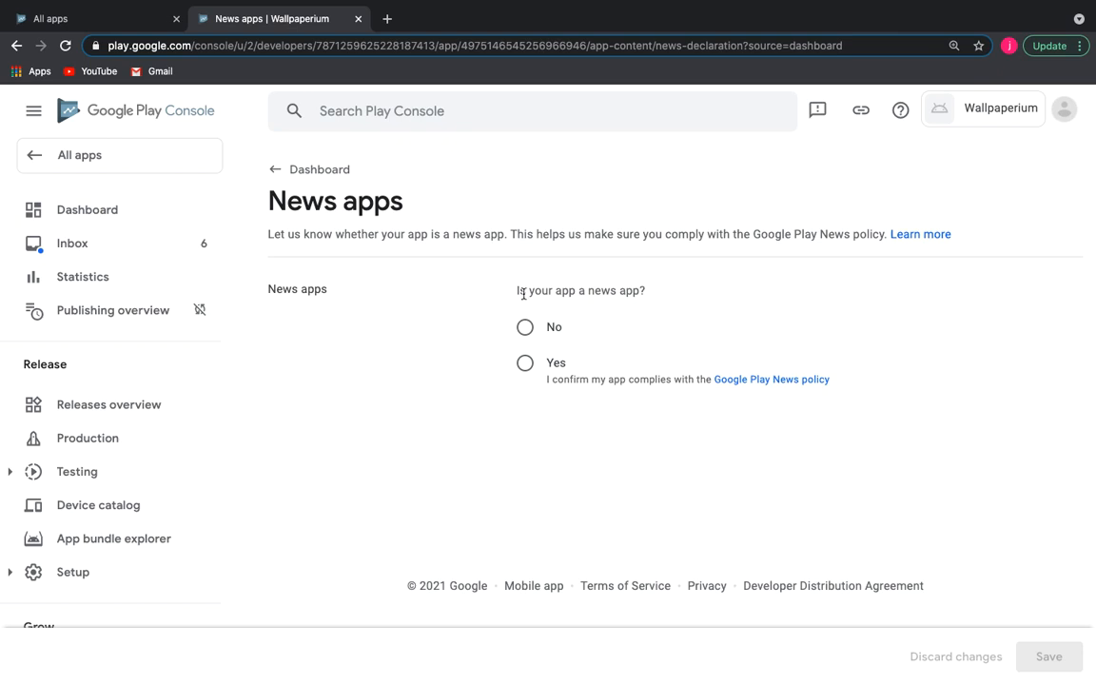
click(524, 327)
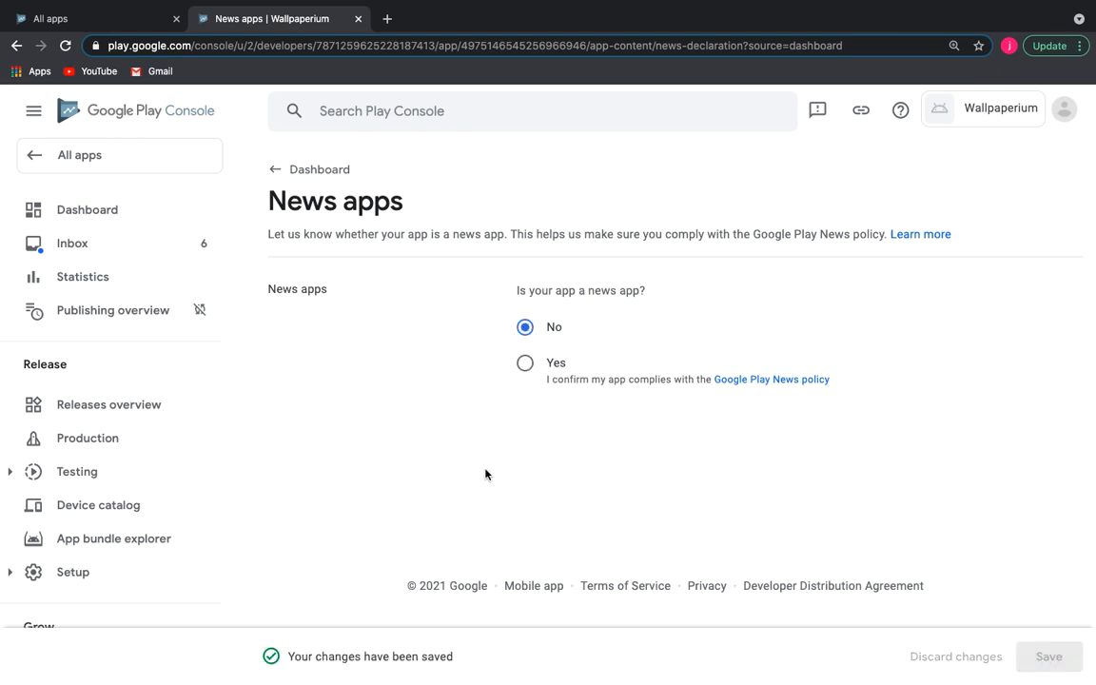
click(86, 209)
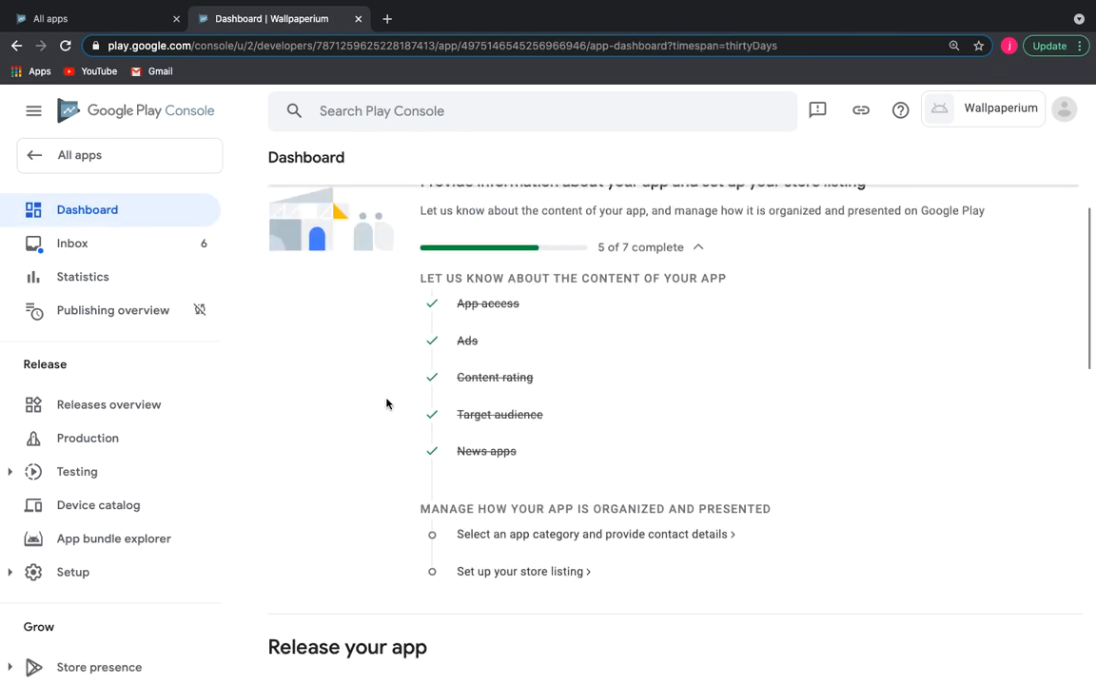
Step: Set the app's store category to Entertainment
scroll(down, 3)
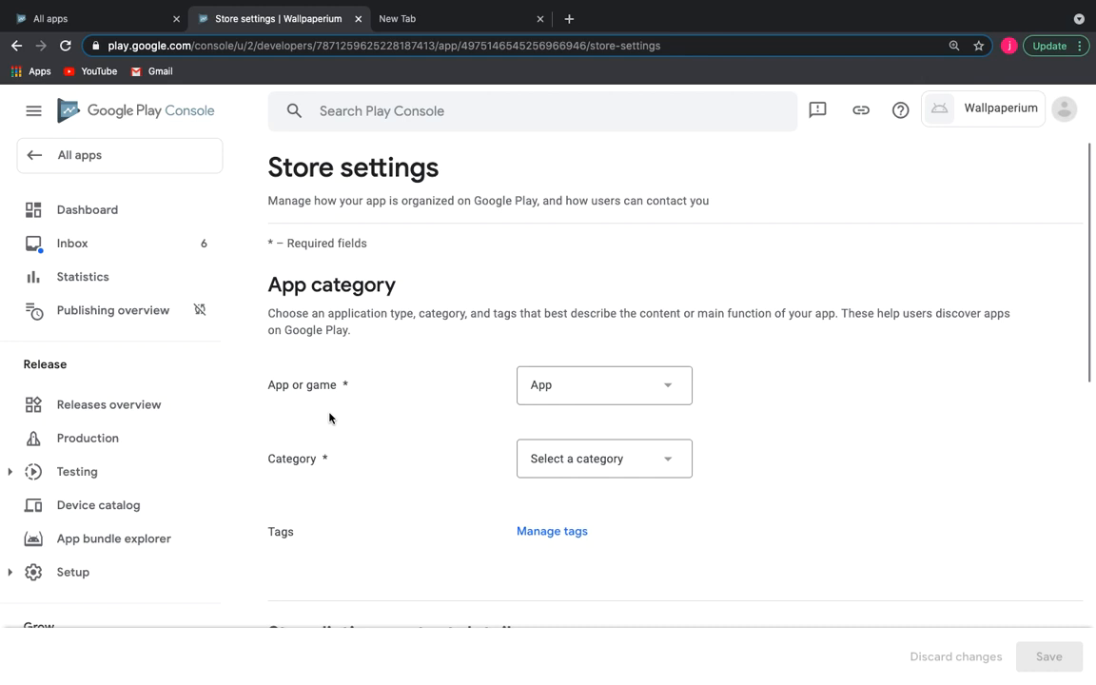
mouse_move(546, 401)
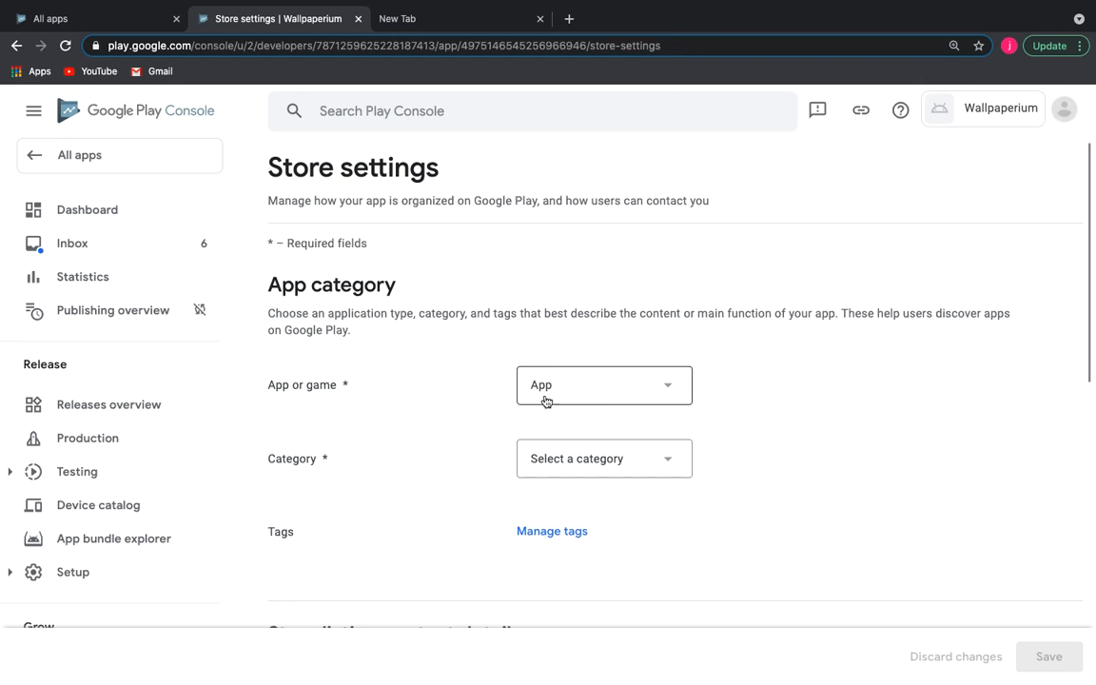
mouse_move(604, 458)
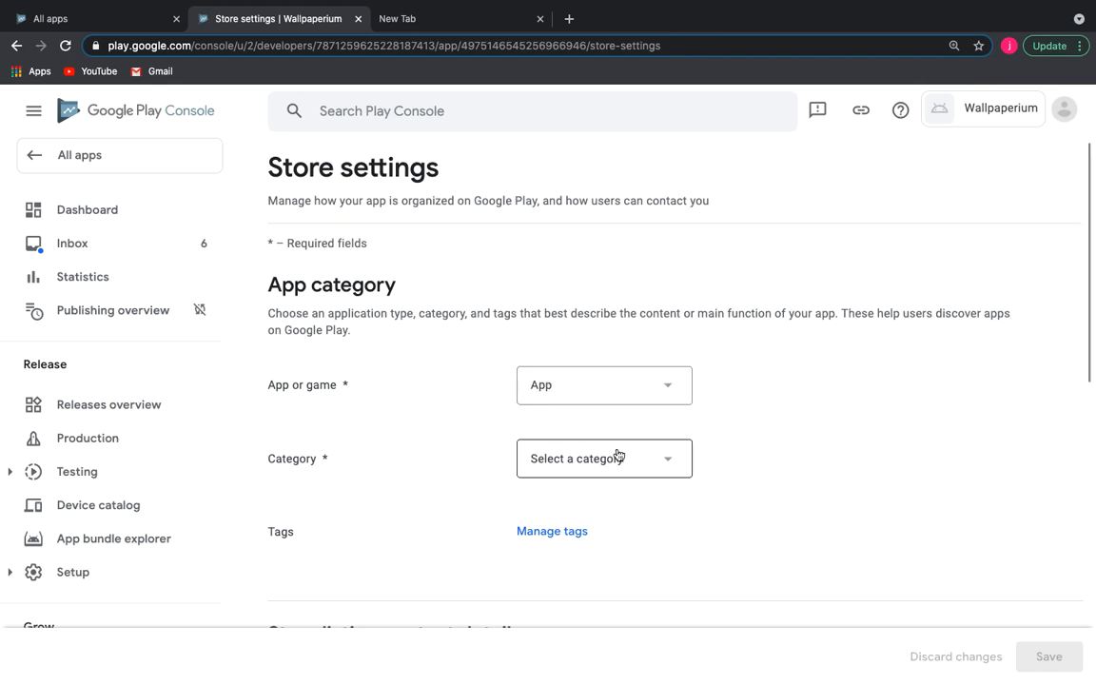
click(604, 458)
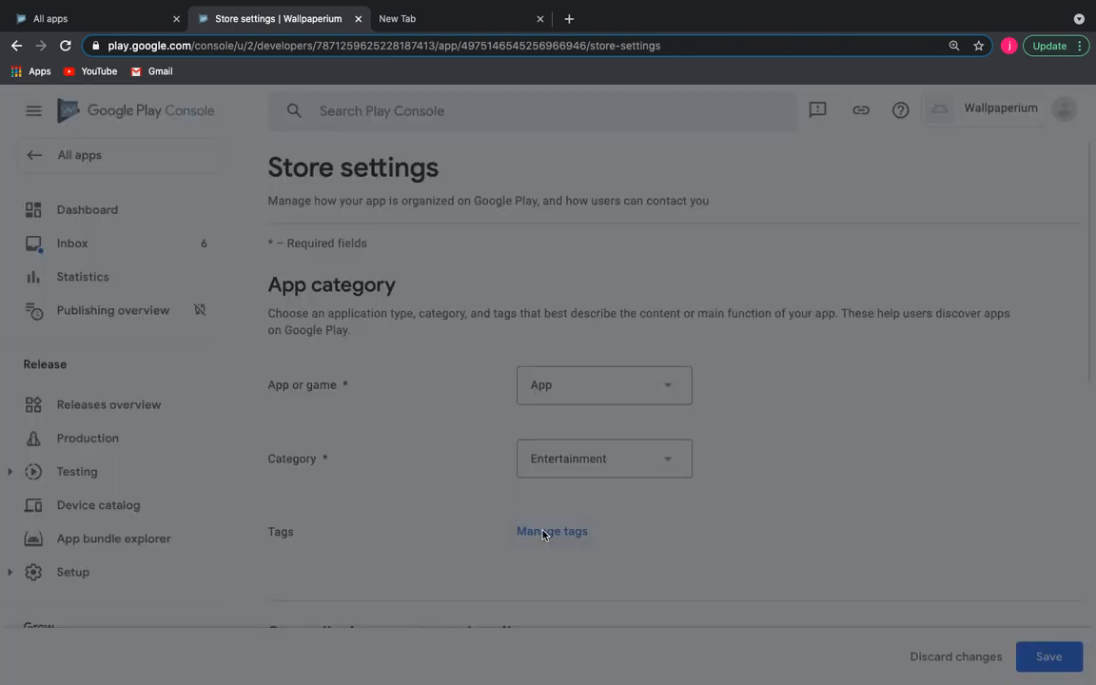
Step: Tag the app with Art & design and Entertainment in the store tags list
click(551, 531)
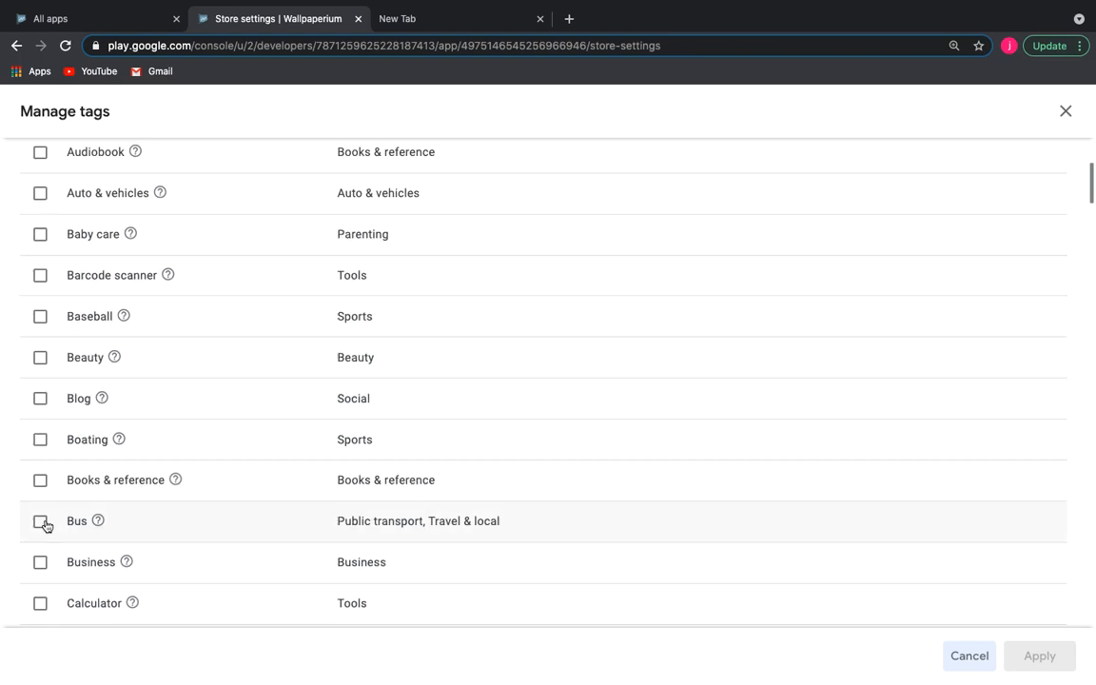
scroll(down, 3)
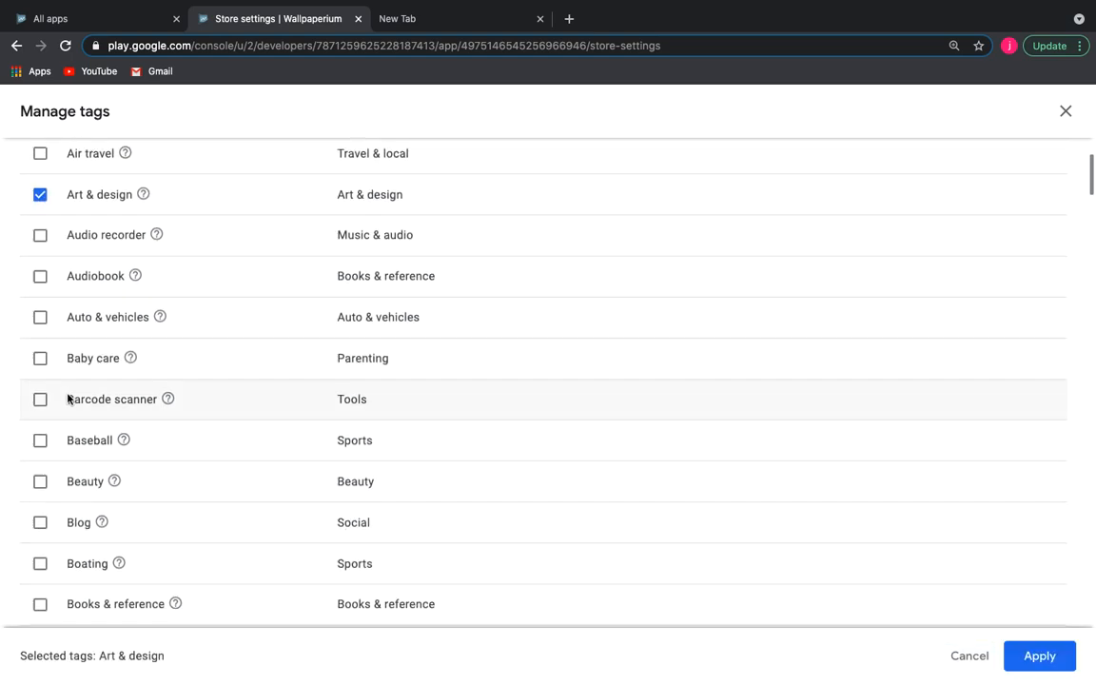
scroll(down, 3)
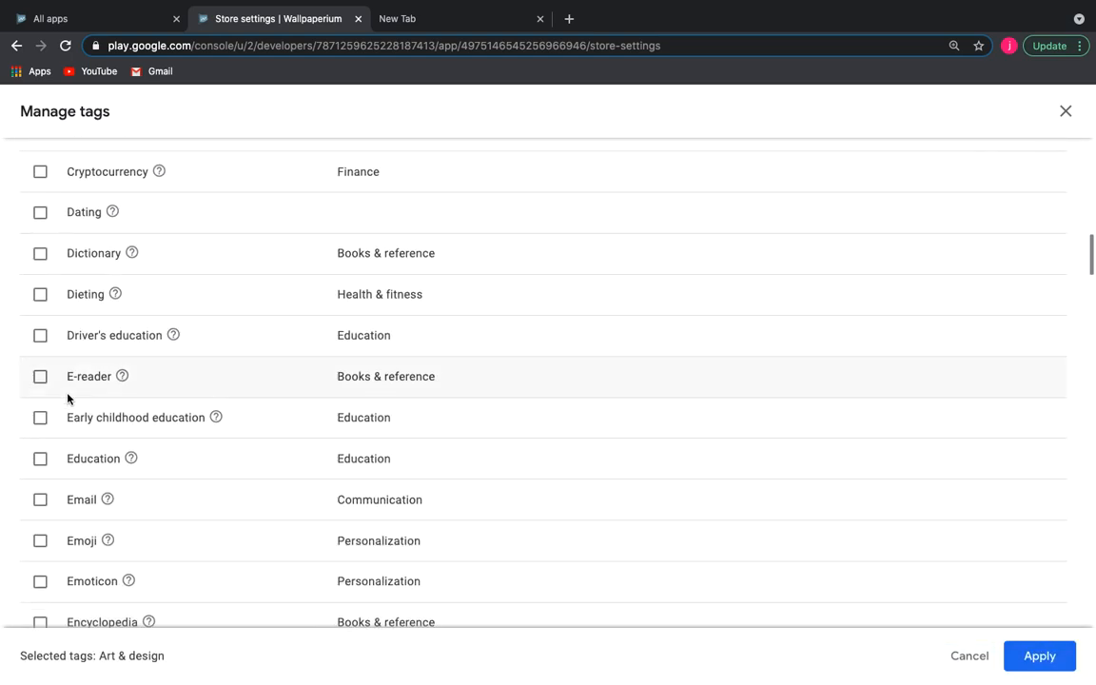
click(40, 444)
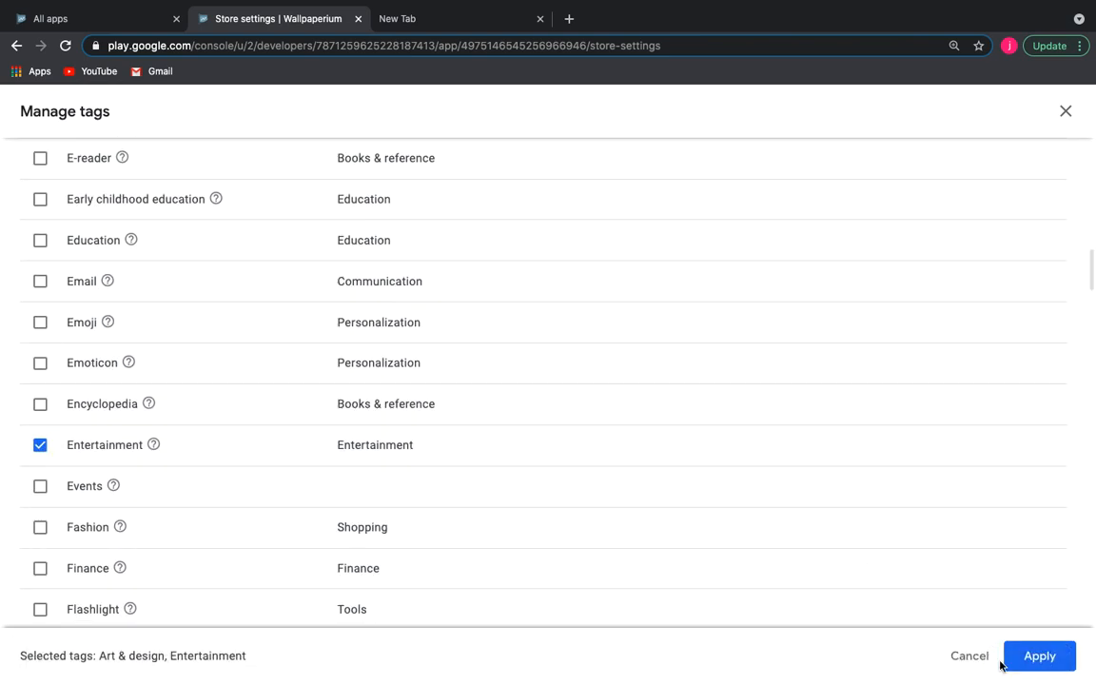
click(1039, 655)
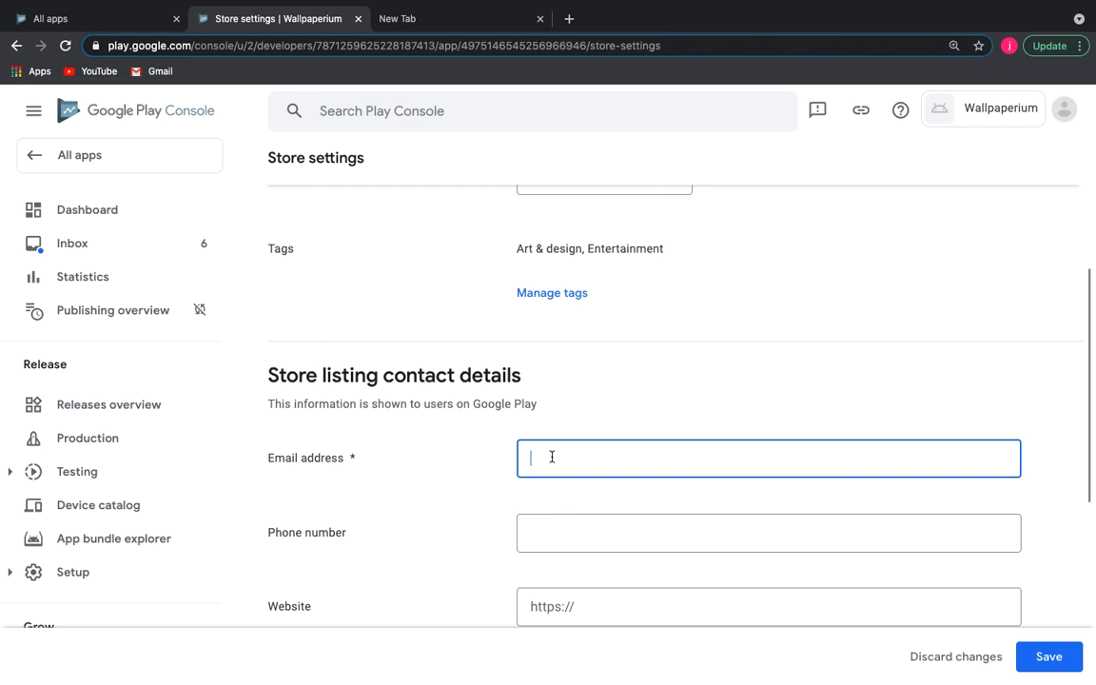
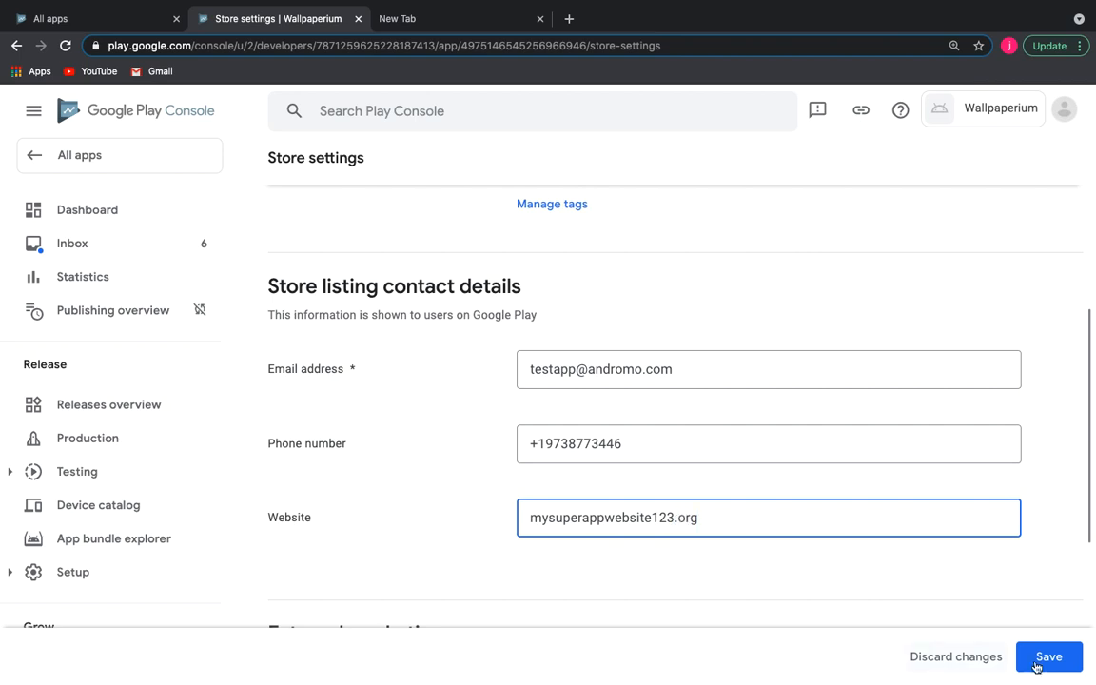
click(1048, 657)
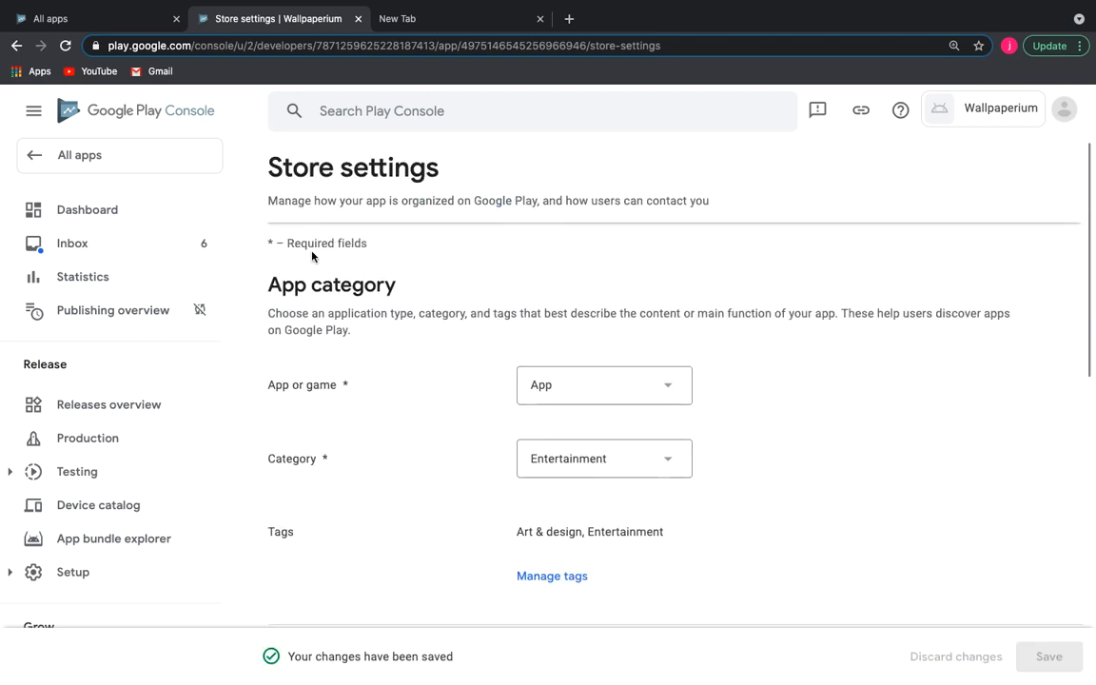
click(86, 210)
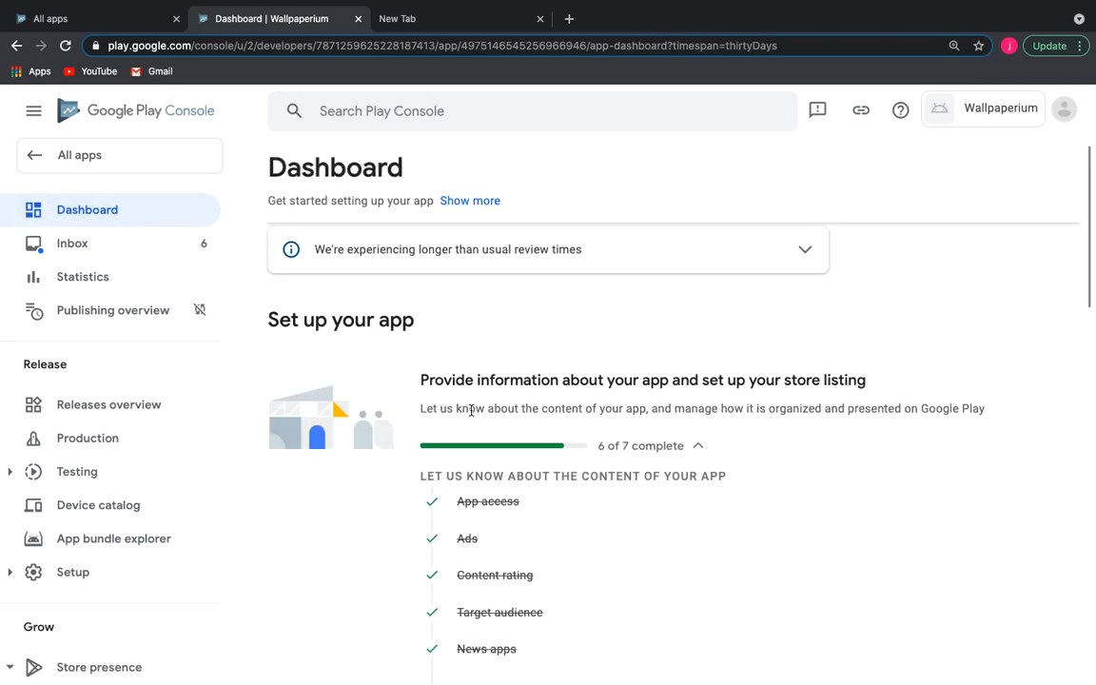
scroll(down, 3)
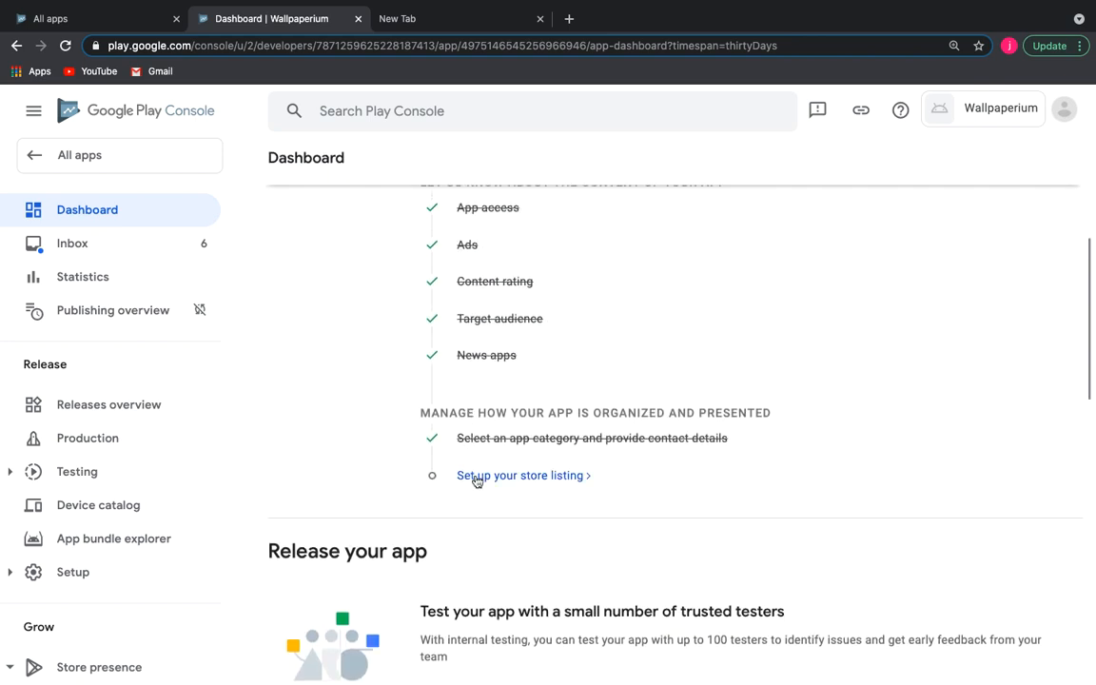
Step: Fill the listing with short description 'This is an entertaining wallpapers app!' and full description 'Discover tons of amazing wallpapers in our app!'
click(519, 475)
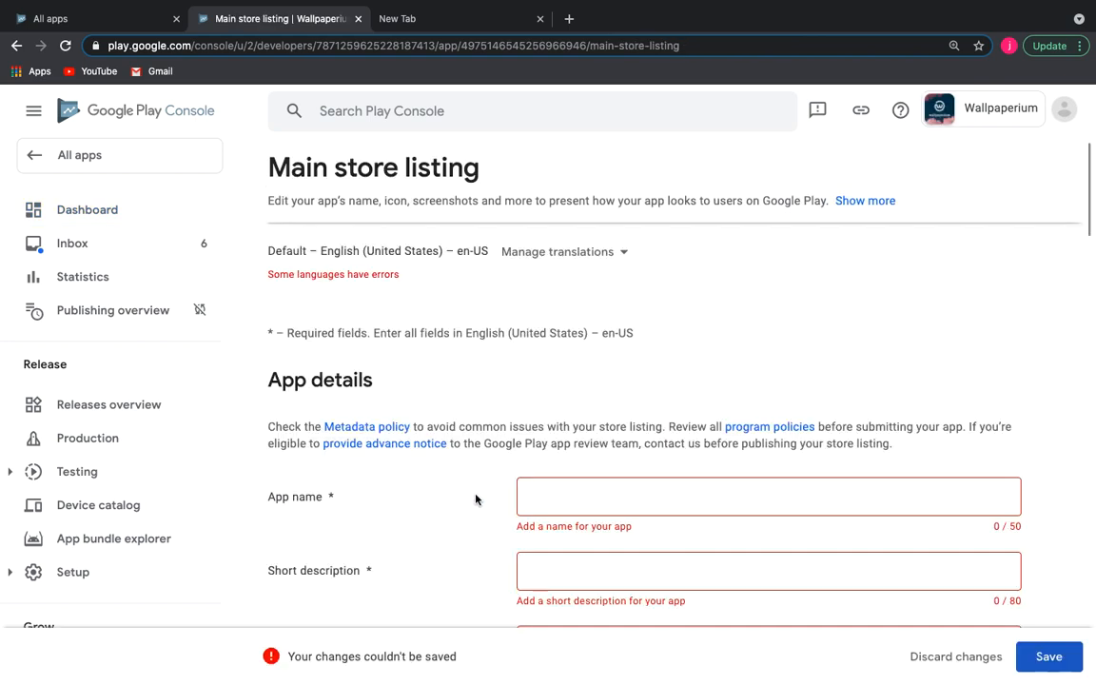
text(Wallpaperium)
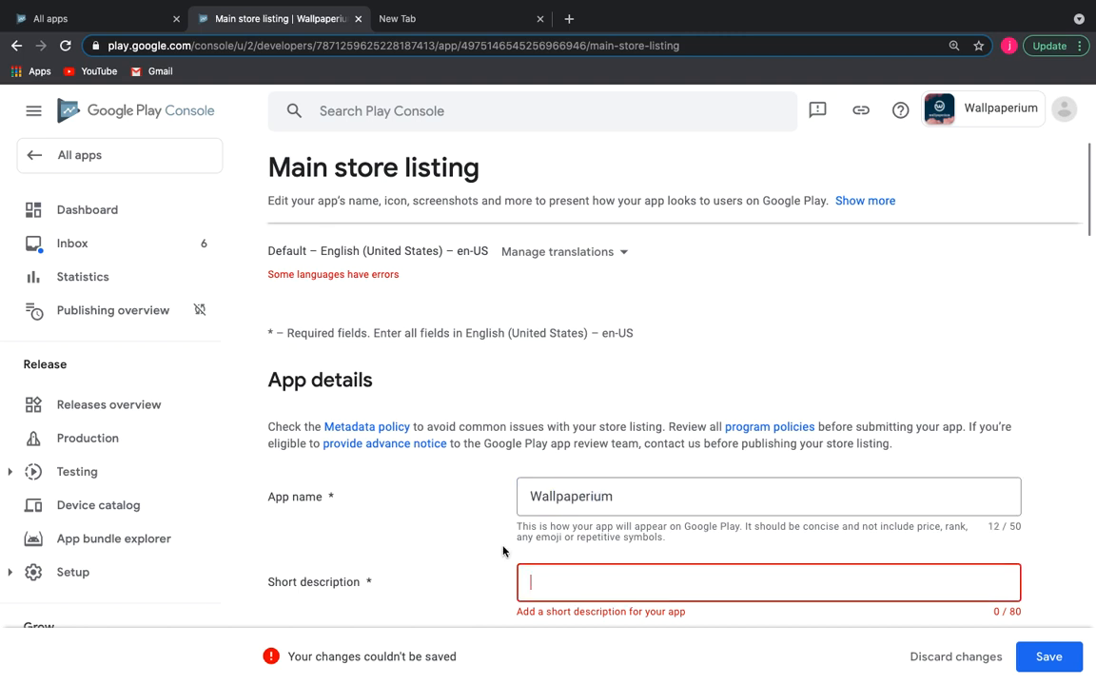
text(This is an entertaining wallpapers app!)
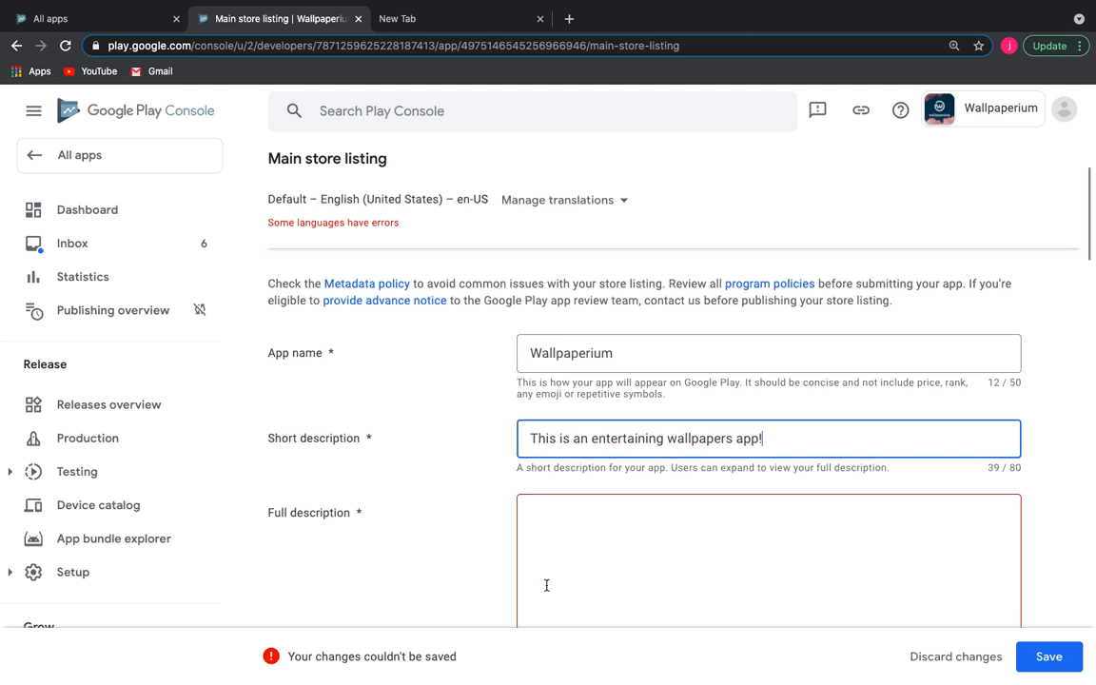
text(Discover tons of amazing wallpapers in our app!)
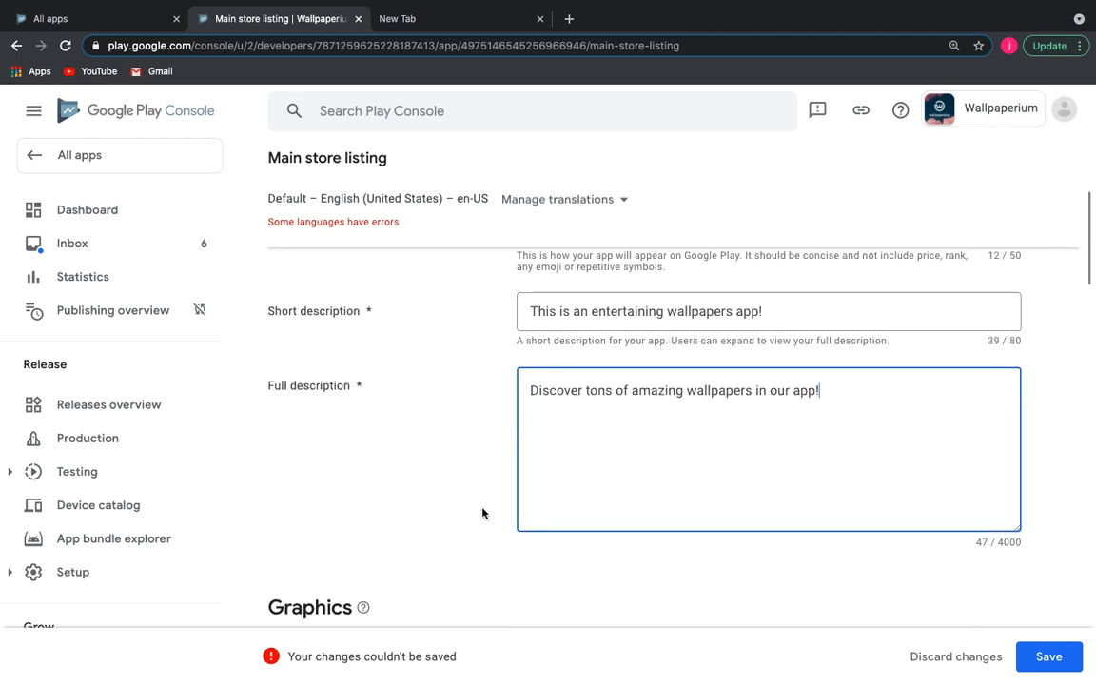
scroll(down, 3)
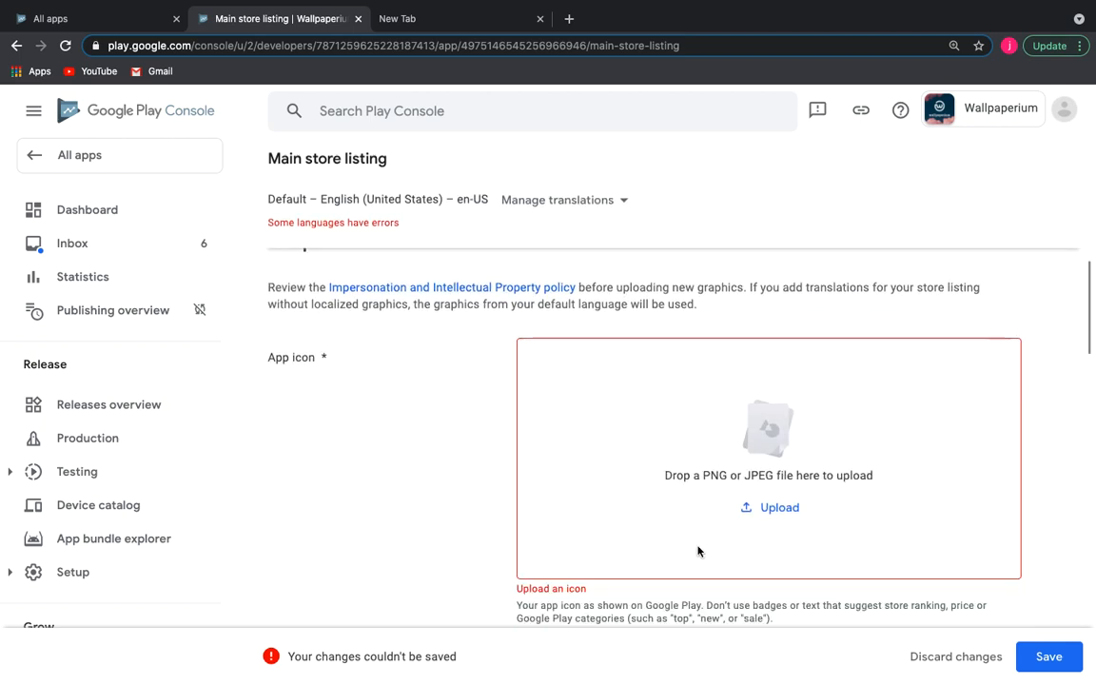
Step: Upload the Wallpaperium logo as the app icon and move on to the feature graphic
click(779, 506)
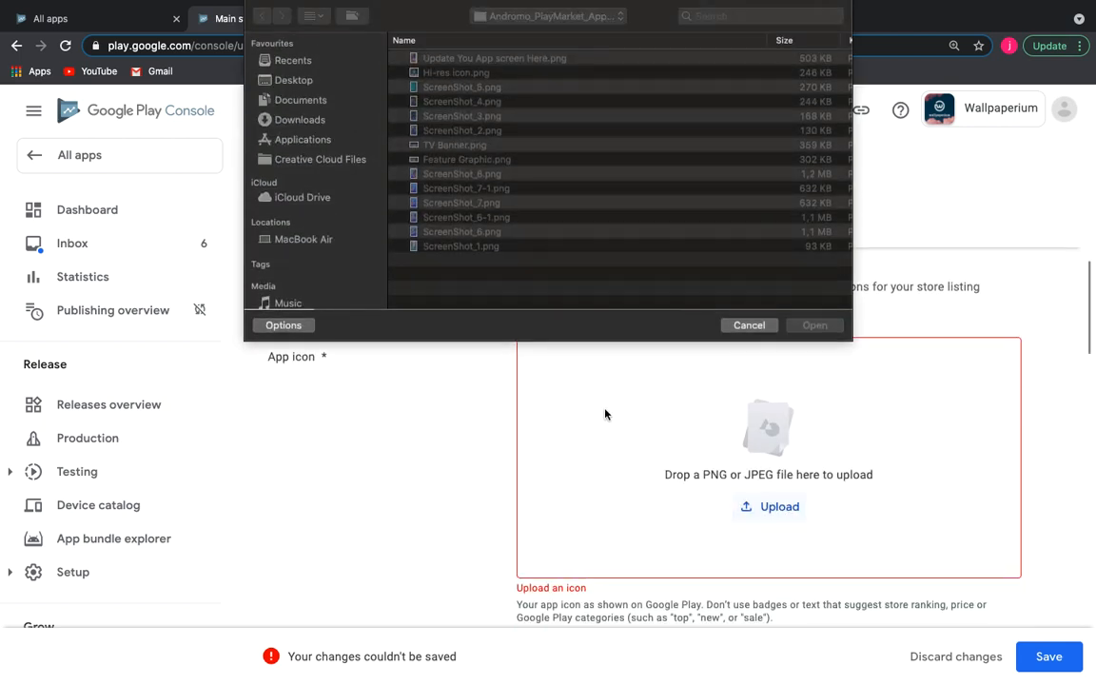
click(814, 324)
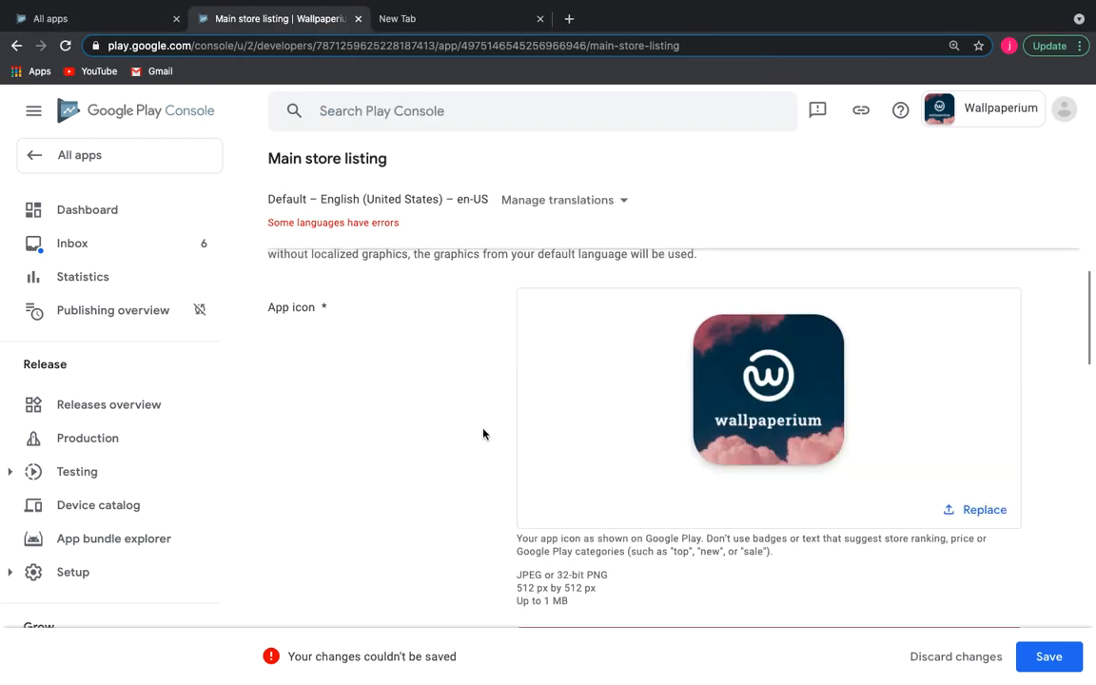
scroll(down, 3)
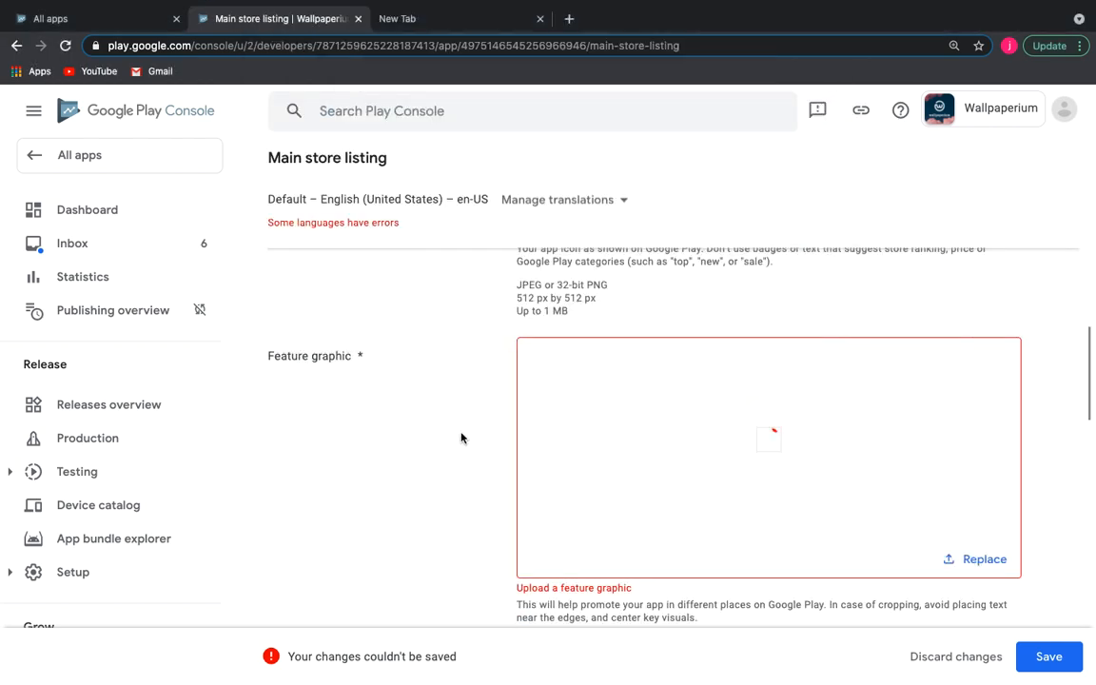
scroll(down, 3)
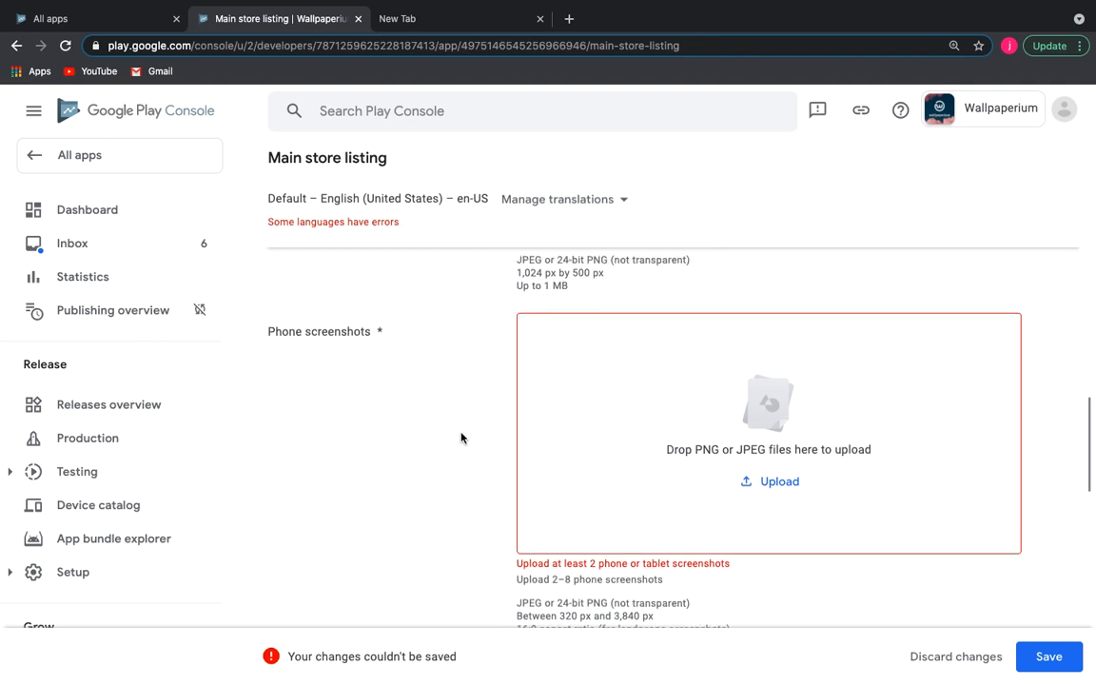
Step: Upload eight phone screenshots in two batches of four
click(769, 480)
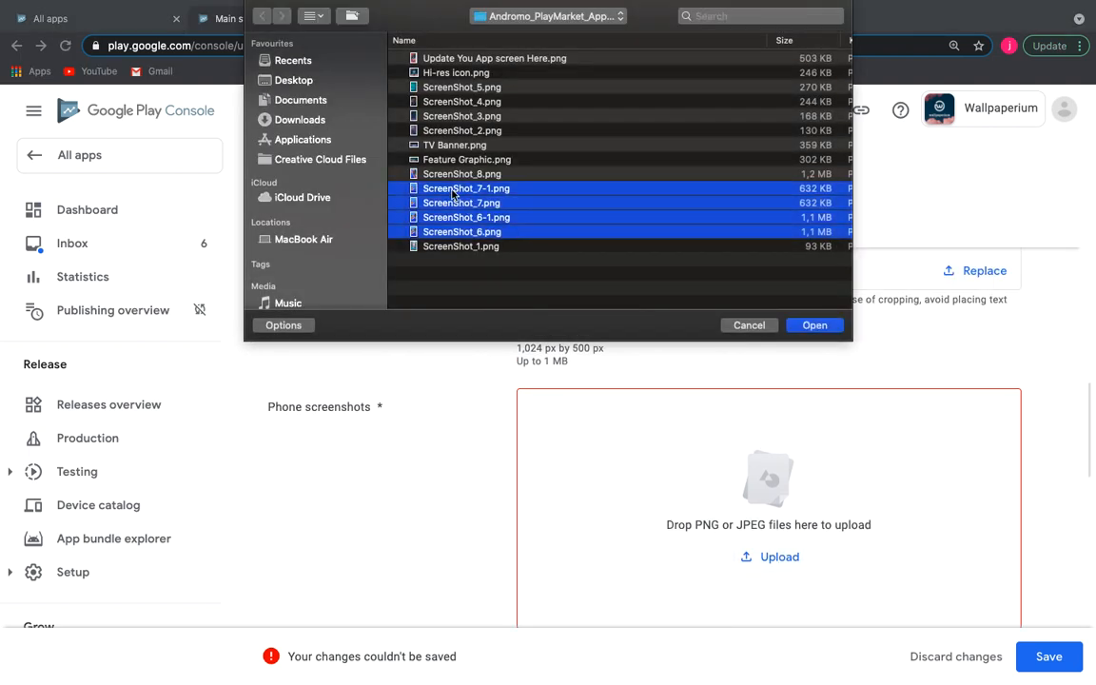
click(815, 325)
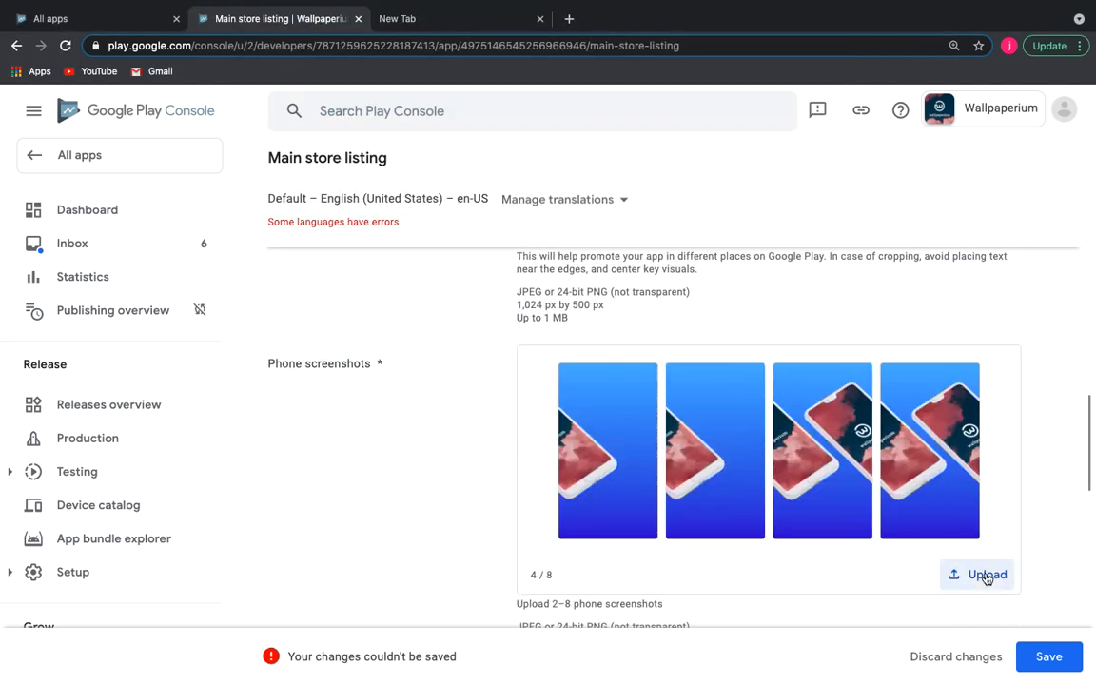
click(977, 574)
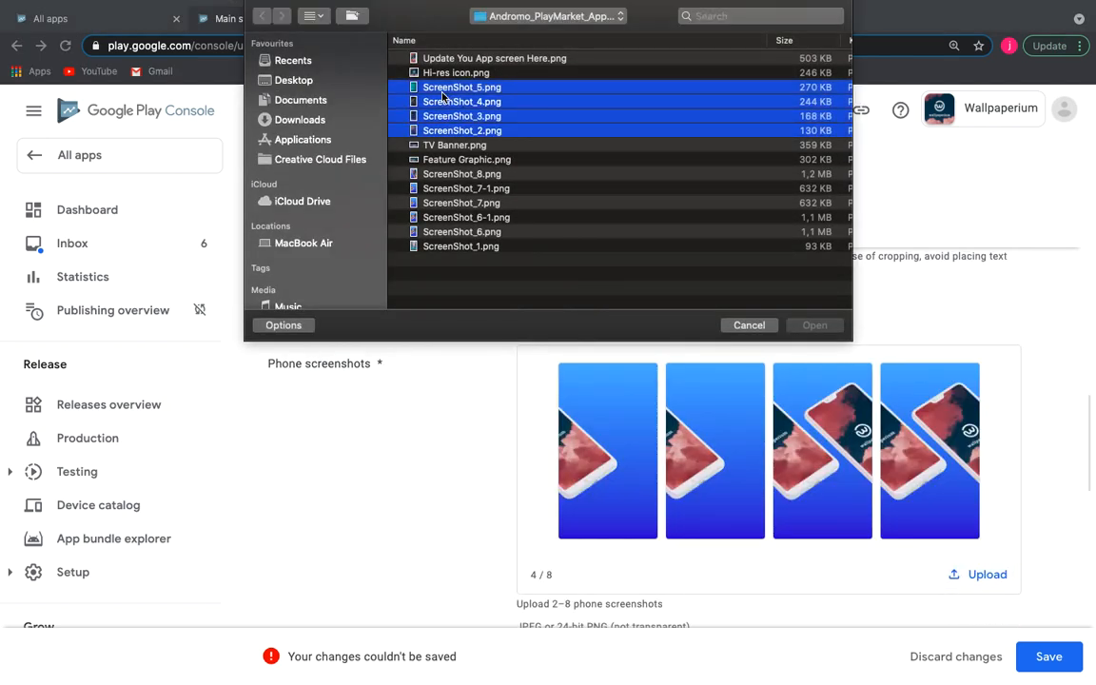
click(748, 325)
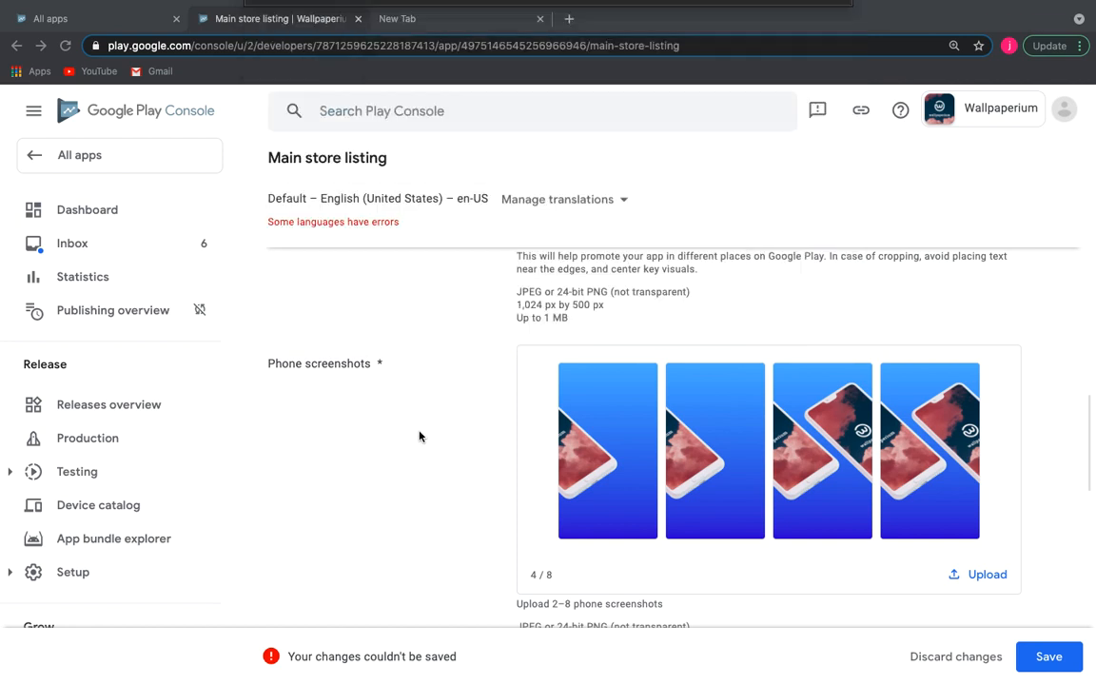
scroll(down, 3)
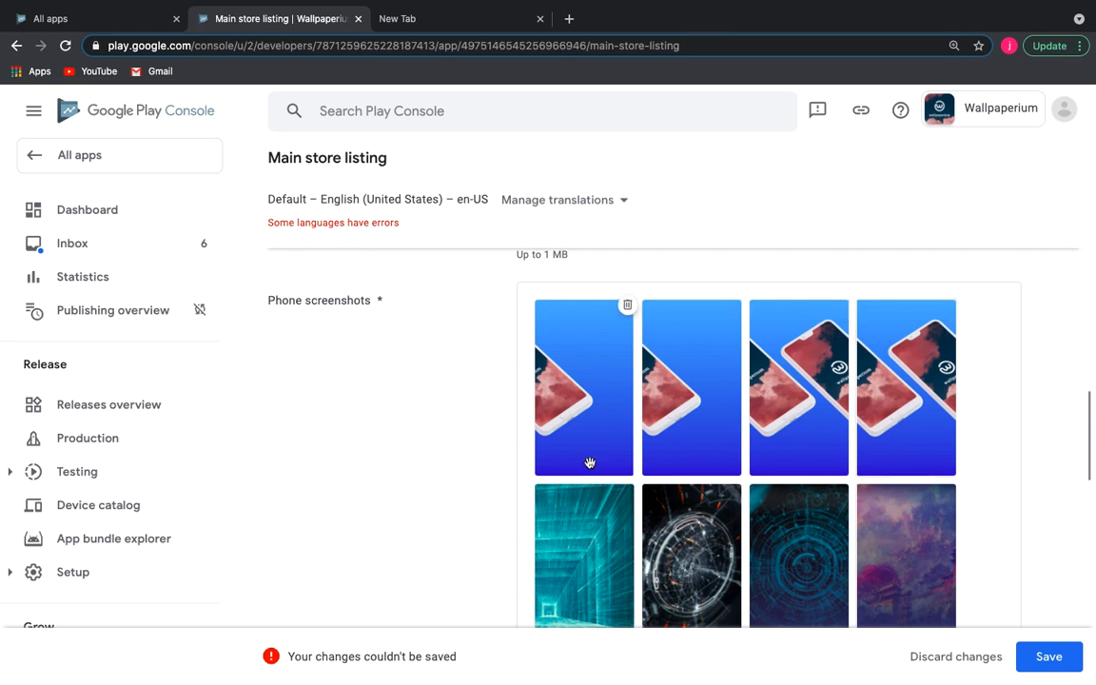
mouse_move(514, 469)
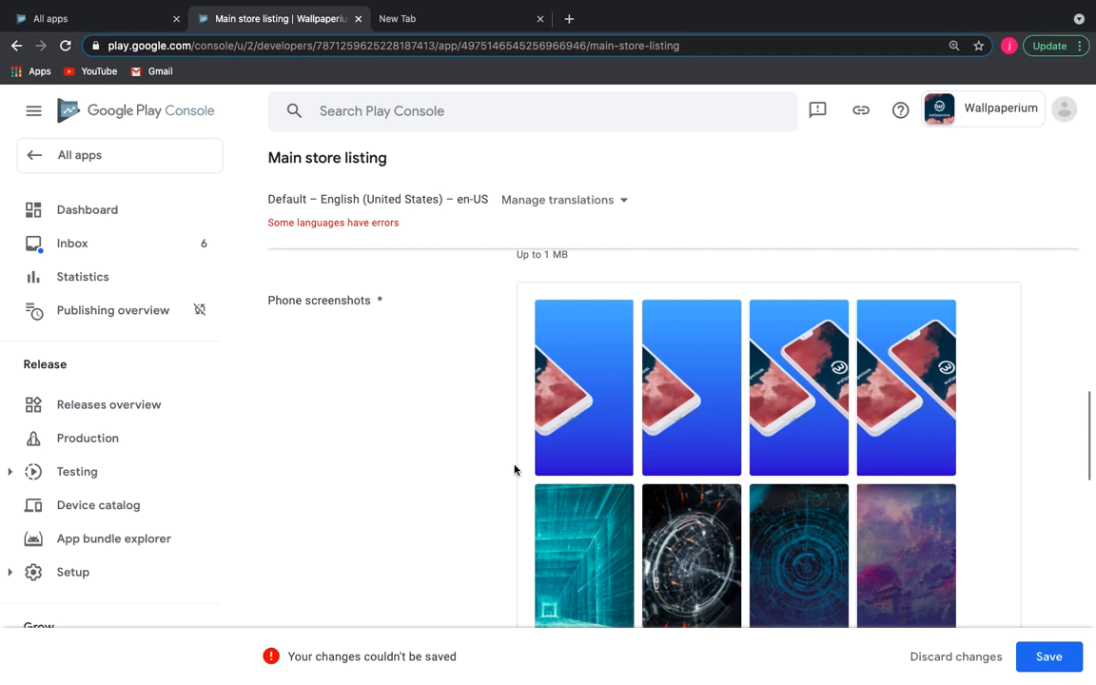
scroll(down, 3)
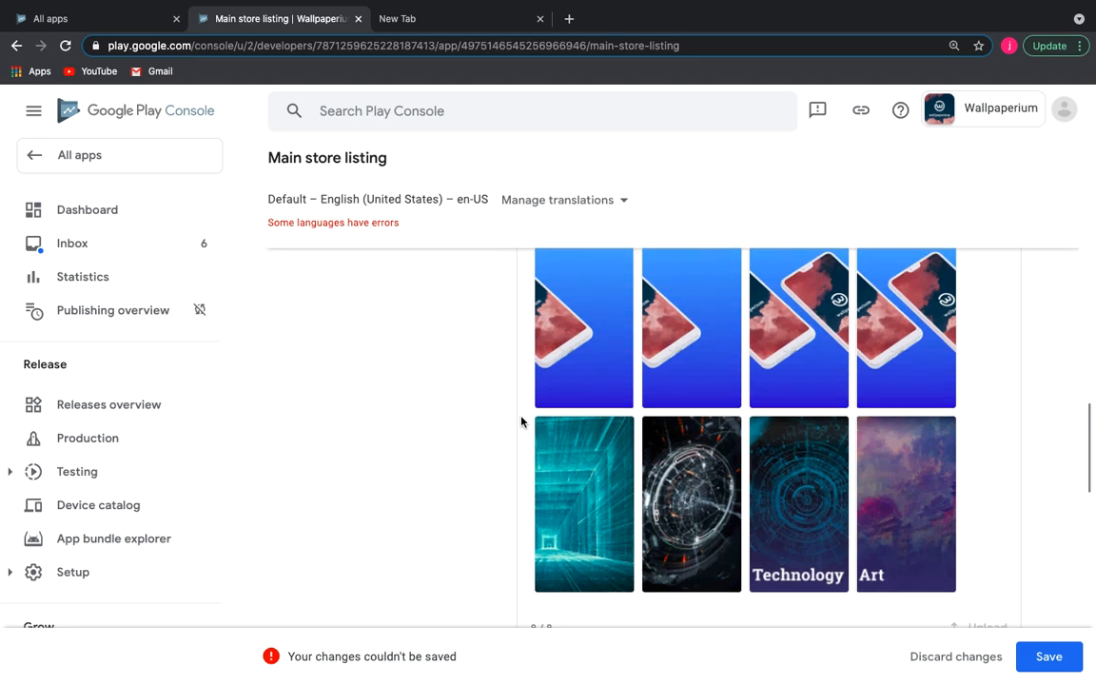
scroll(down, 3)
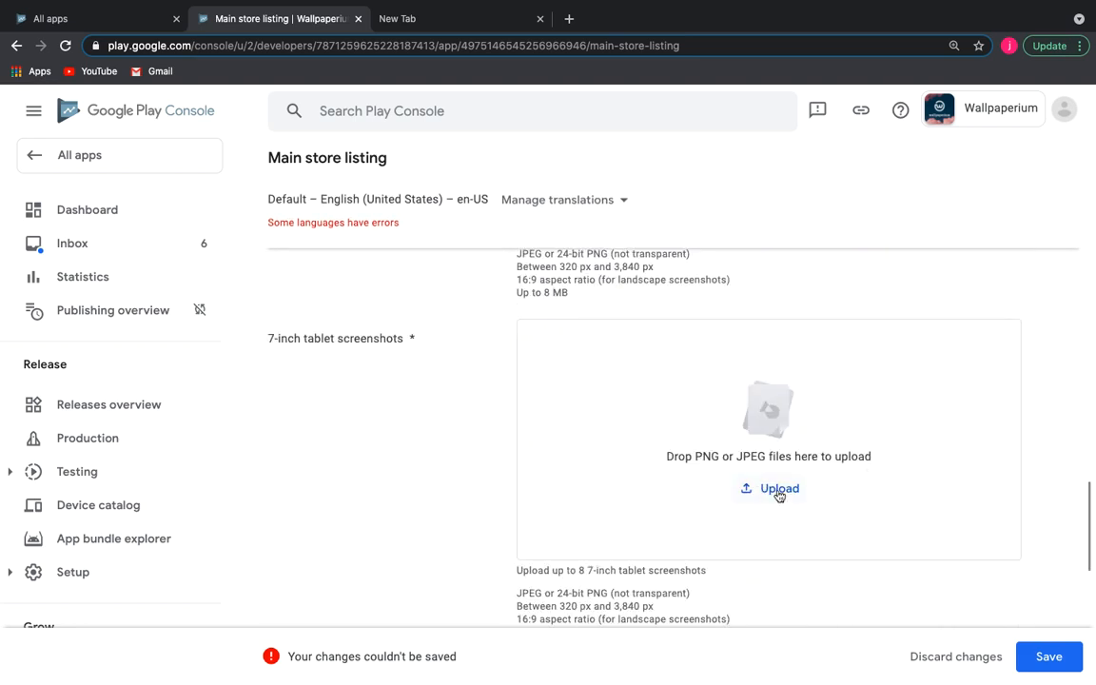
Step: Upload one 7-inch tablet screenshot and one 10-inch tablet screenshot
click(779, 488)
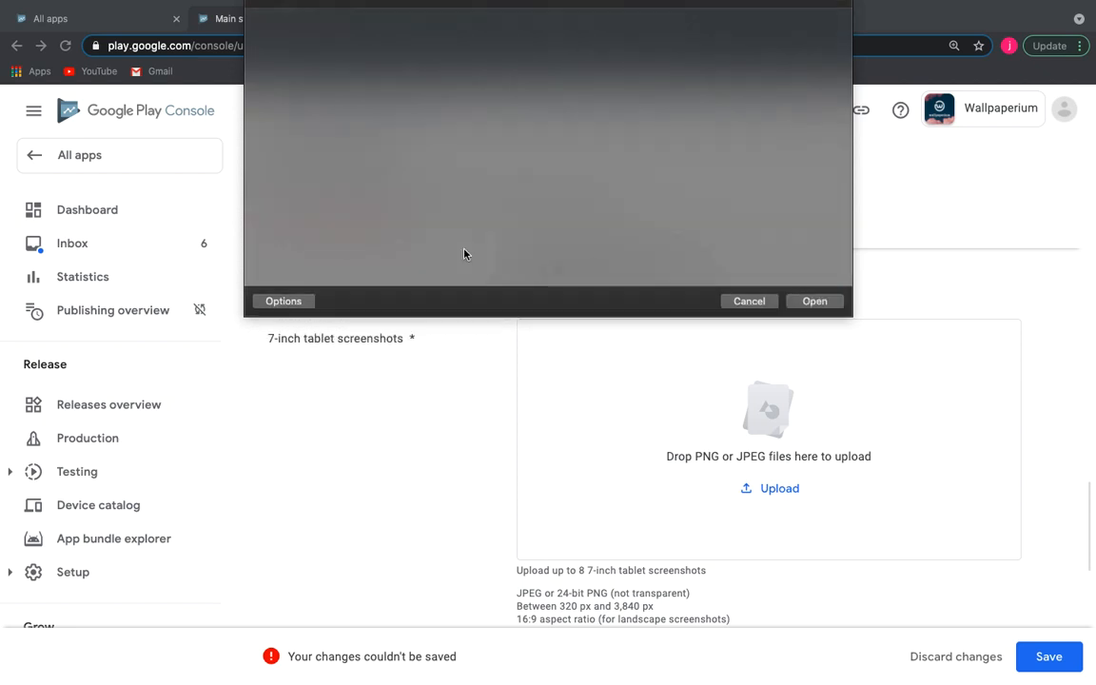
click(814, 301)
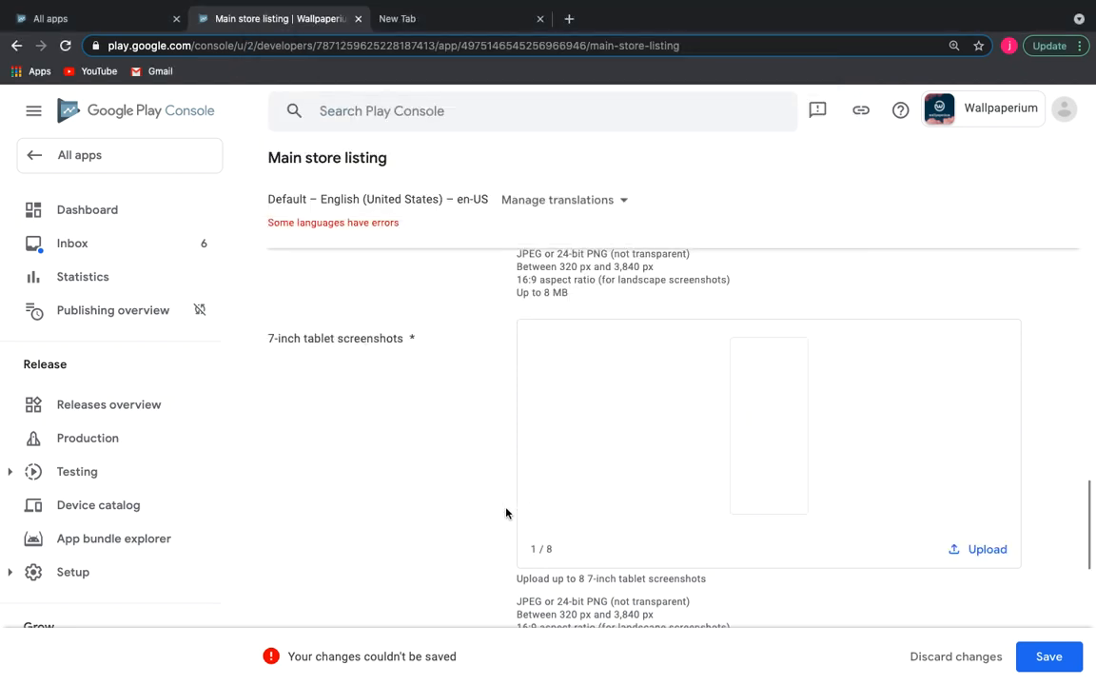
click(977, 549)
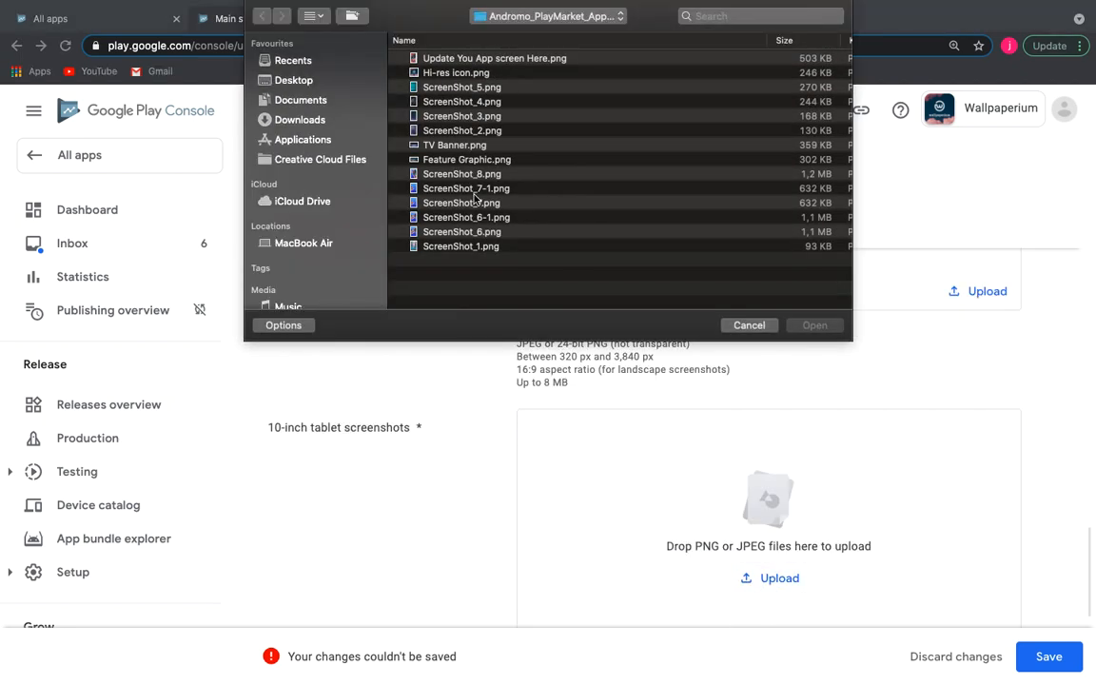
click(813, 324)
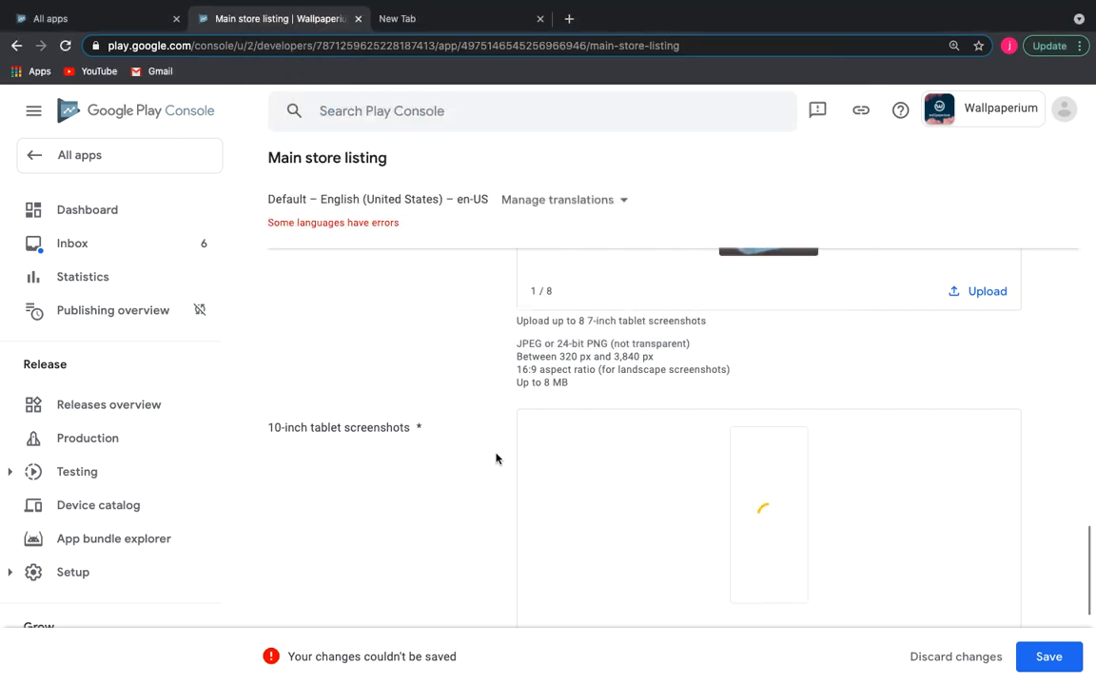
scroll(down, 3)
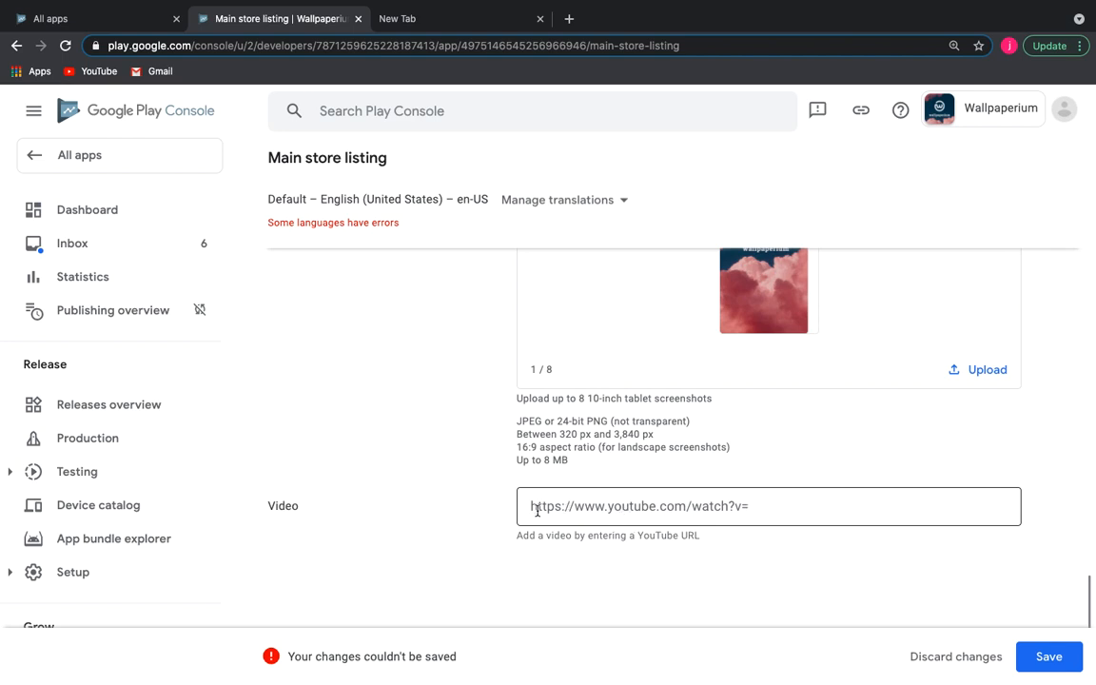
Step: Save the main store listing changes and go back to the app dashboard
scroll(up, 3)
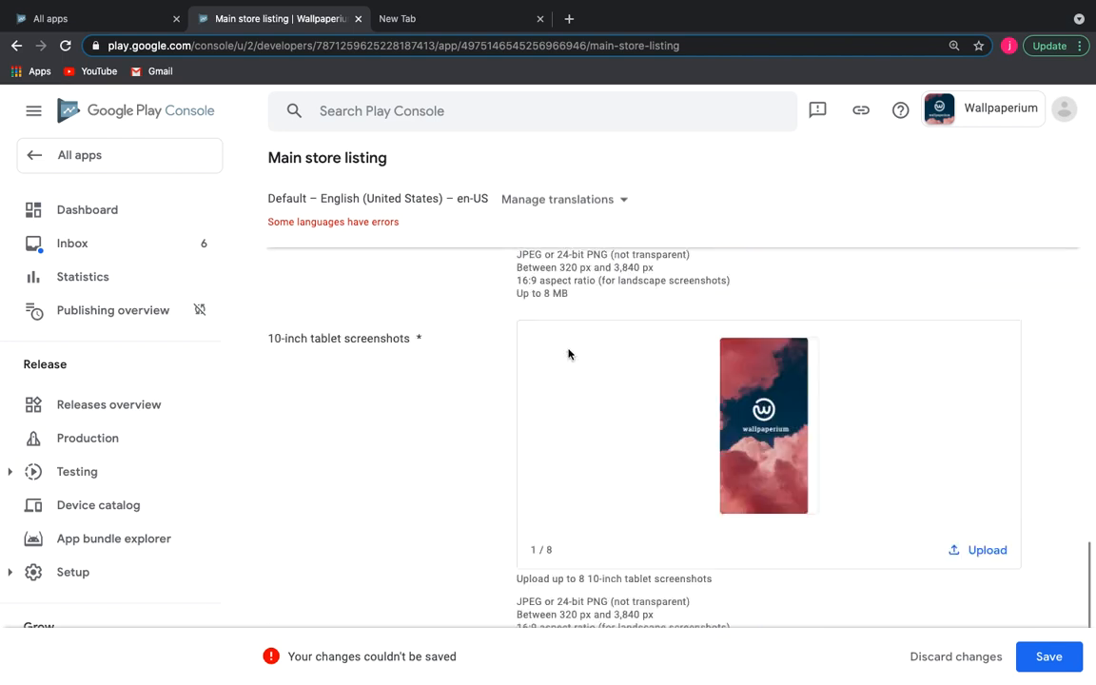
scroll(down, 3)
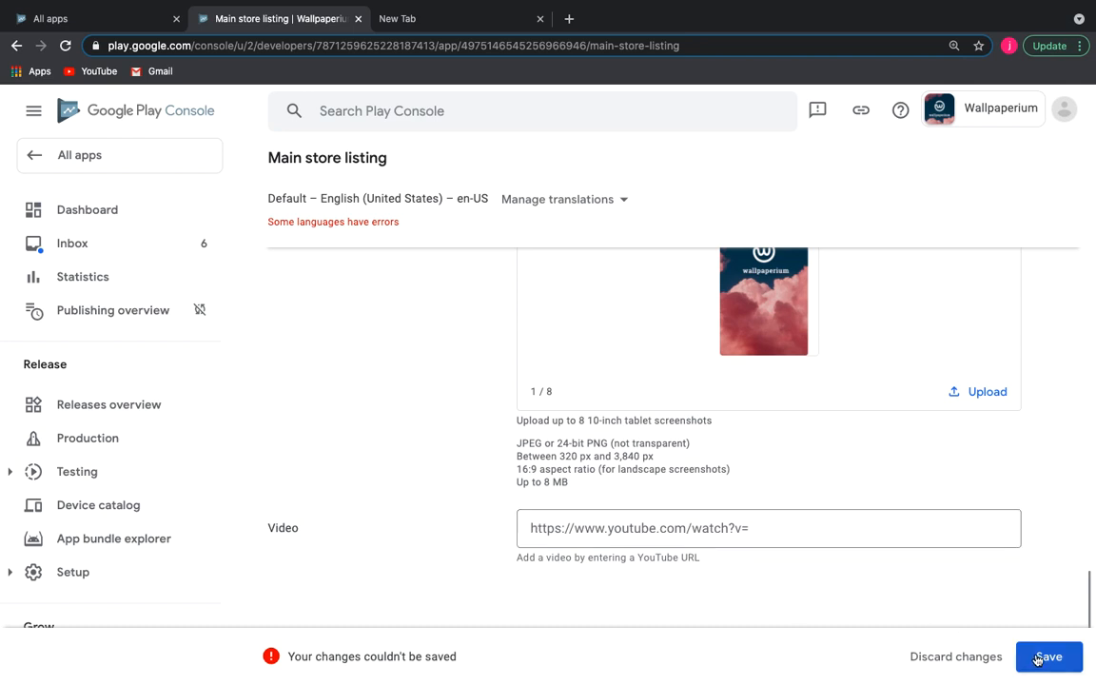
click(1048, 656)
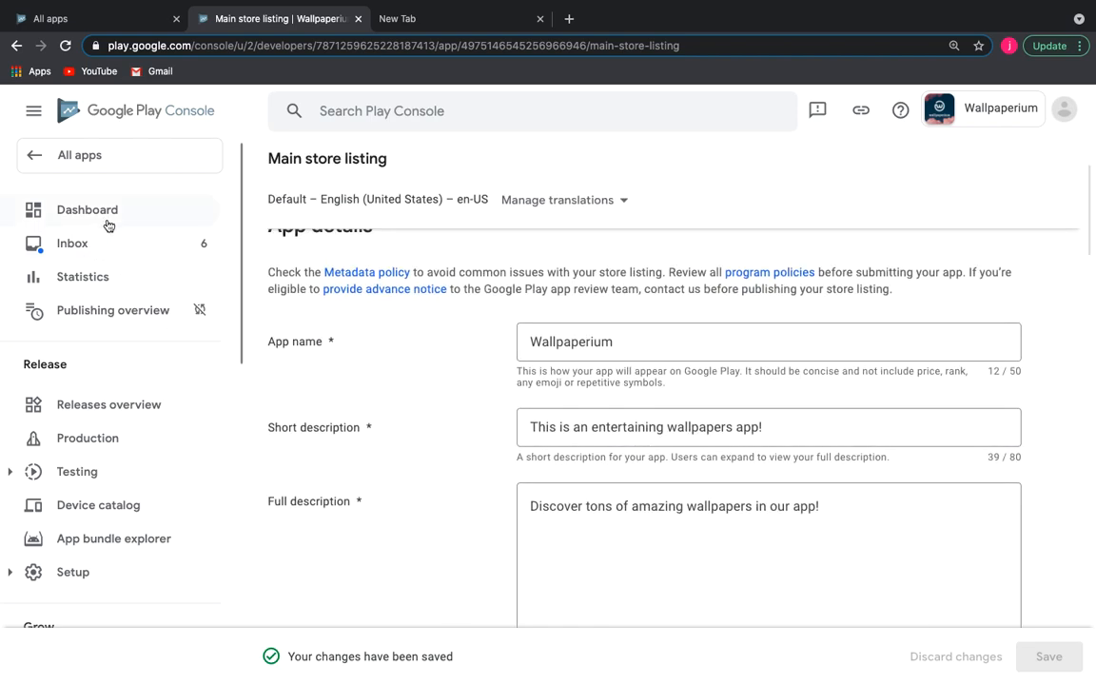
click(87, 209)
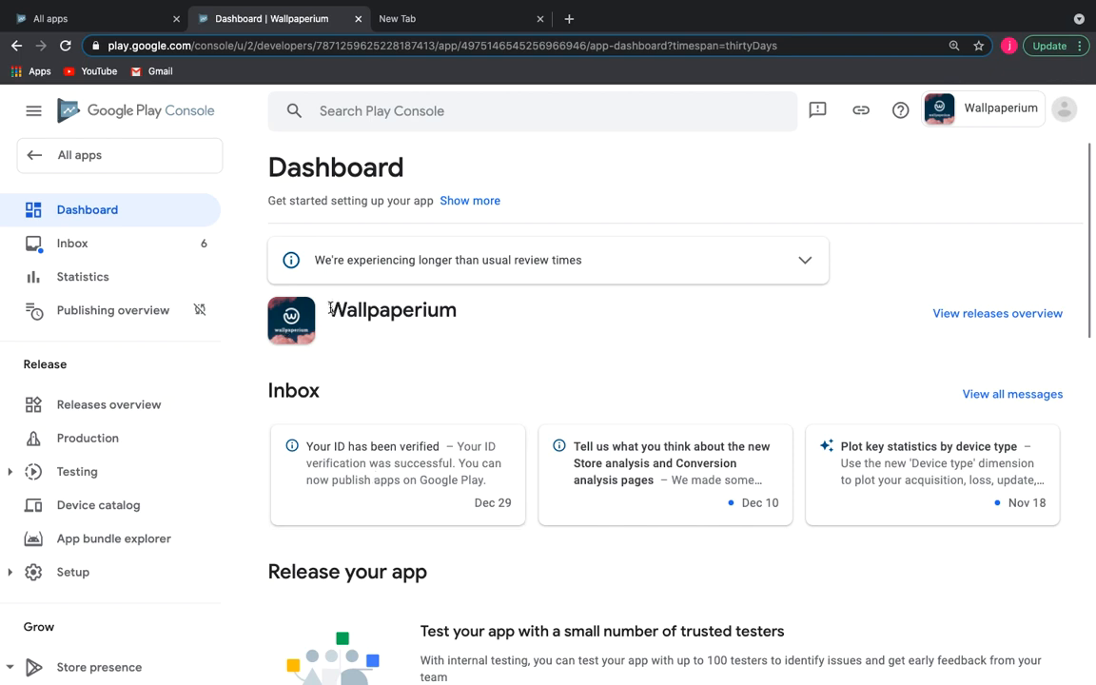
mouse_move(400, 362)
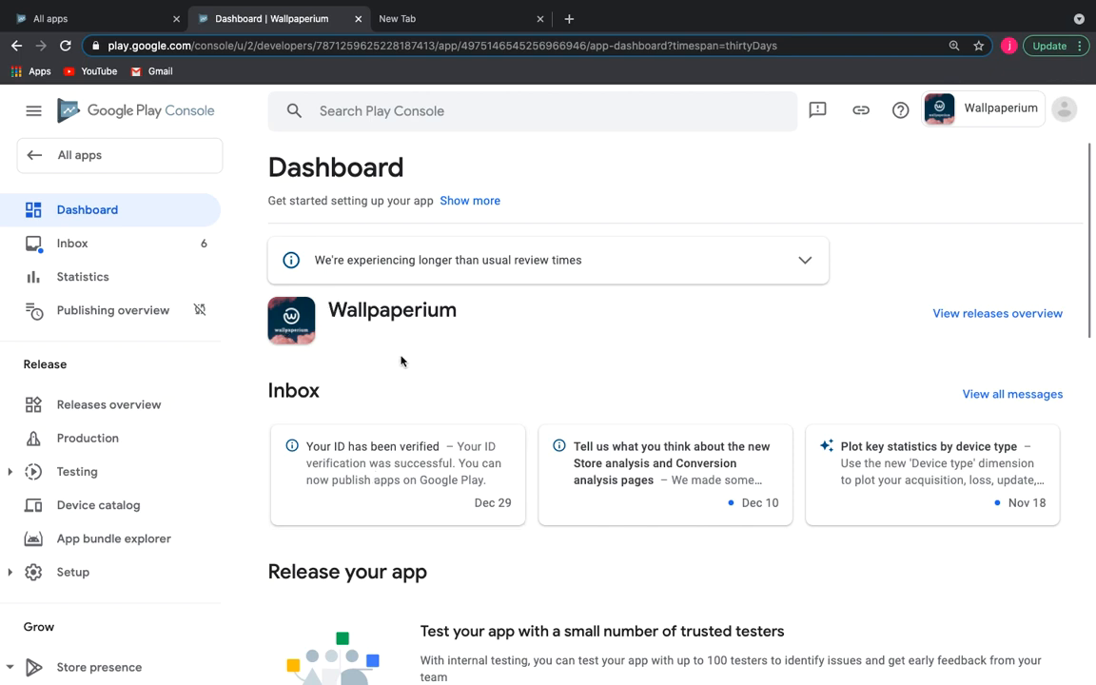
Step: Expand the Publish your app on Google Play tasks and open the countries/regions task
scroll(down, 3)
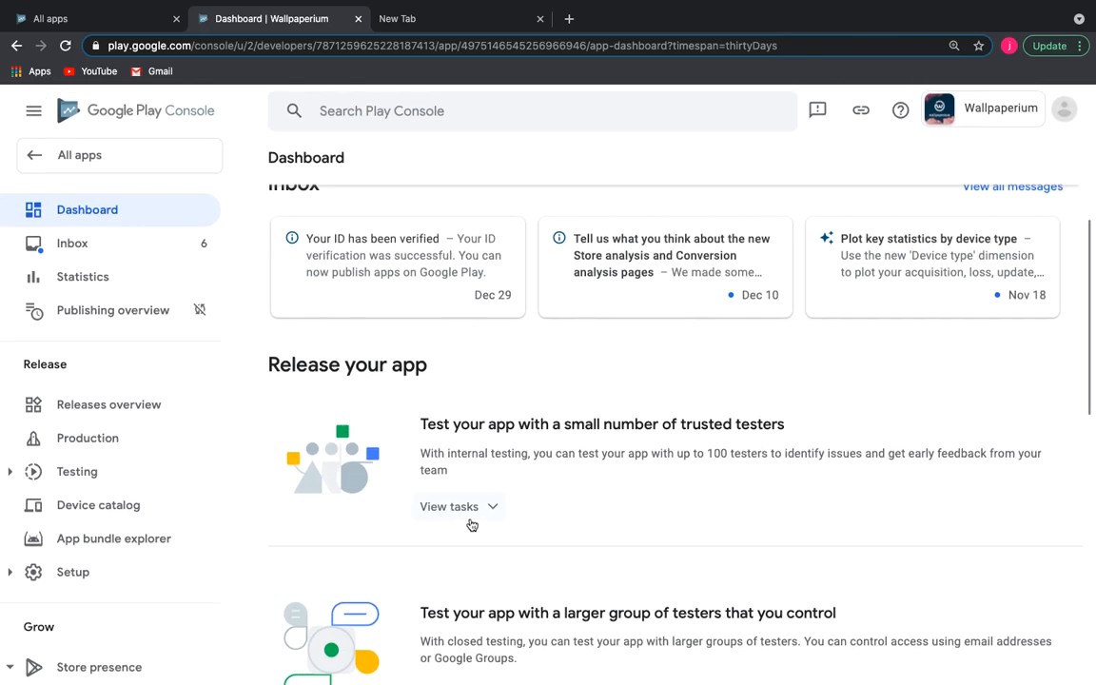
click(449, 507)
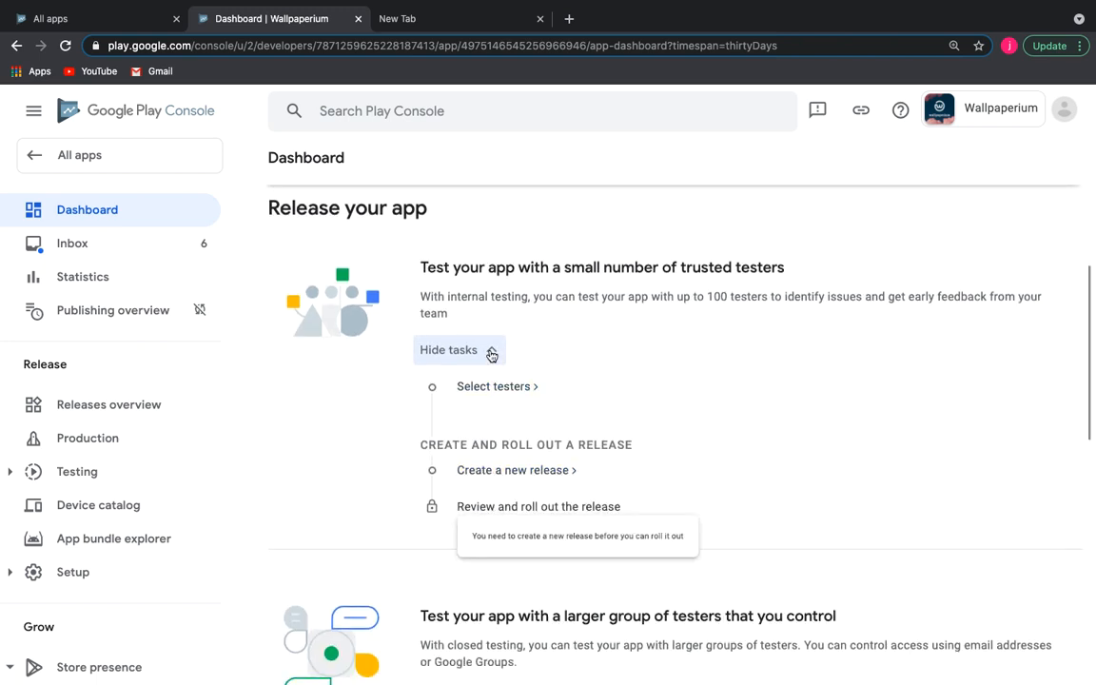
click(448, 349)
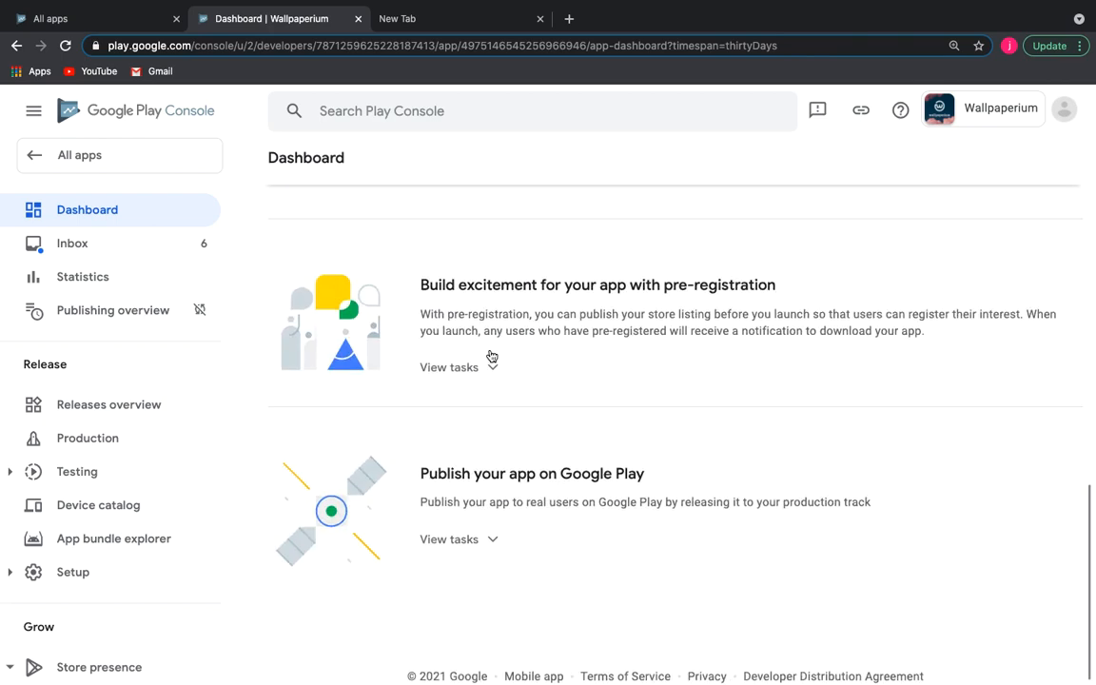
mouse_move(455, 539)
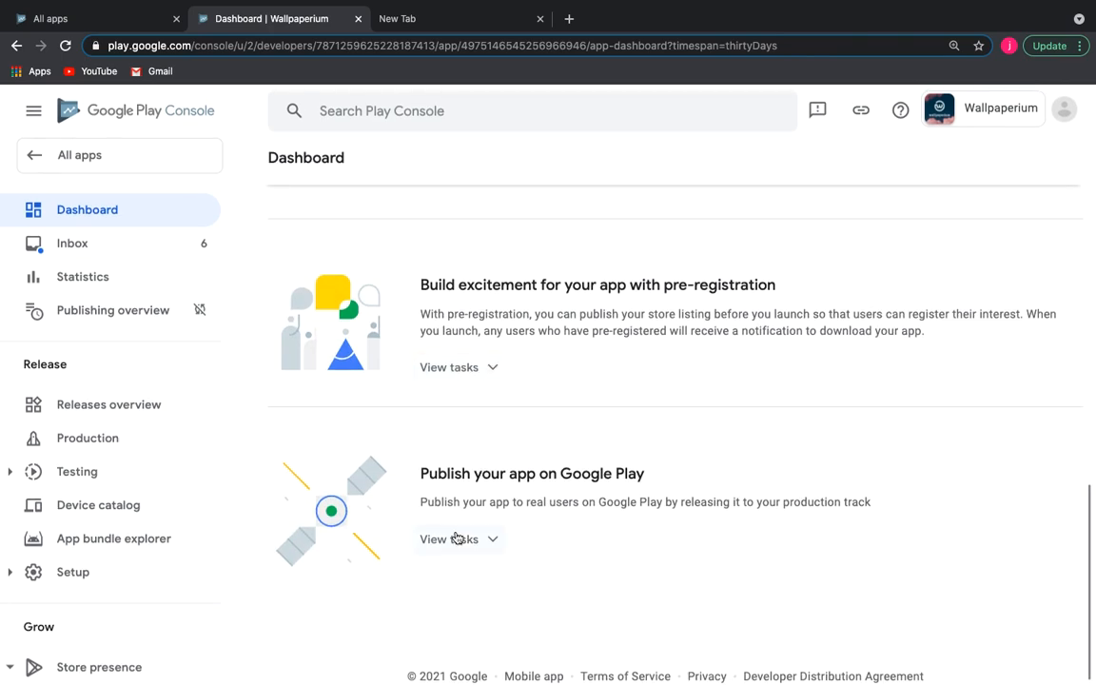
click(449, 538)
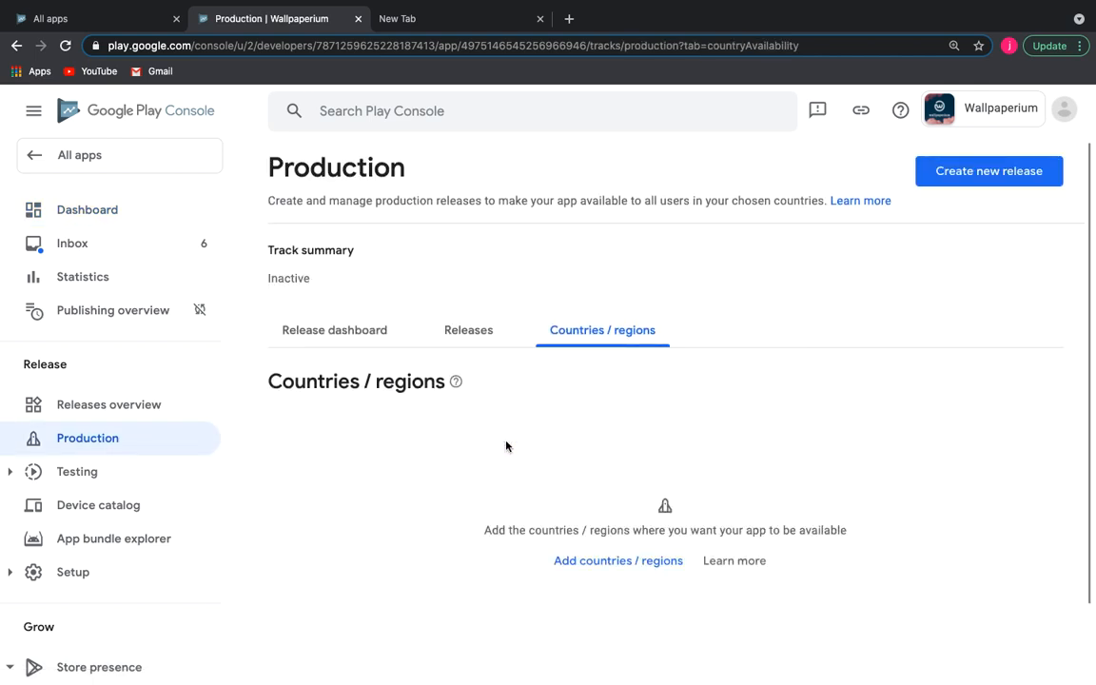
Step: Add all 173 countries/regions to the Production track, then return to the dashboard
scroll(down, 3)
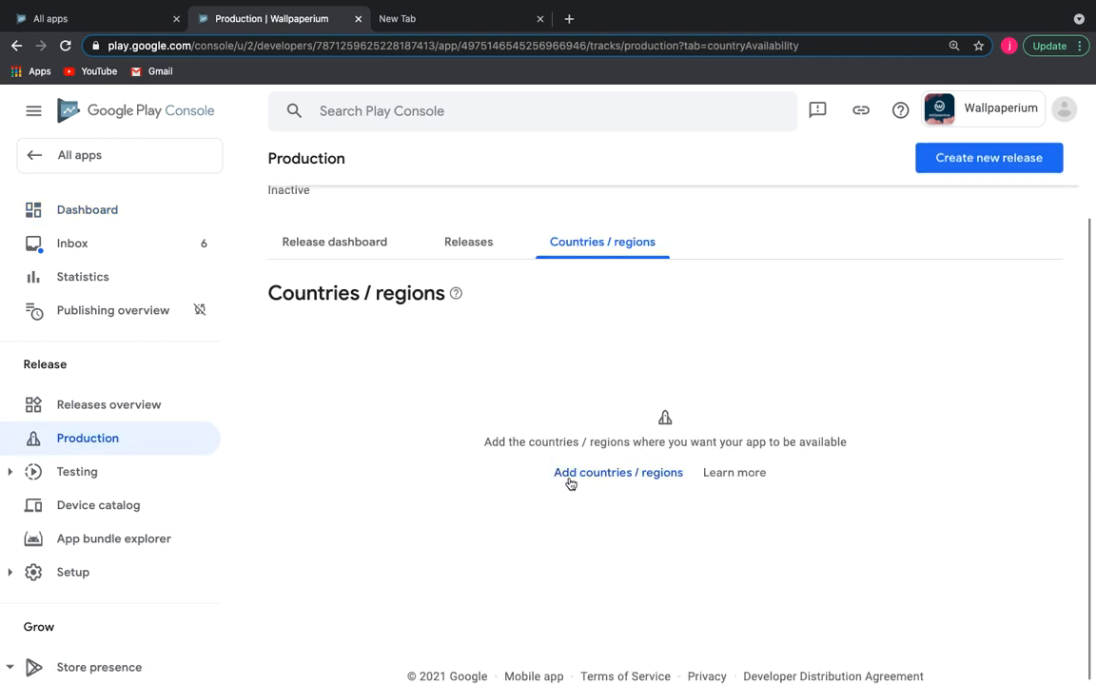
click(618, 472)
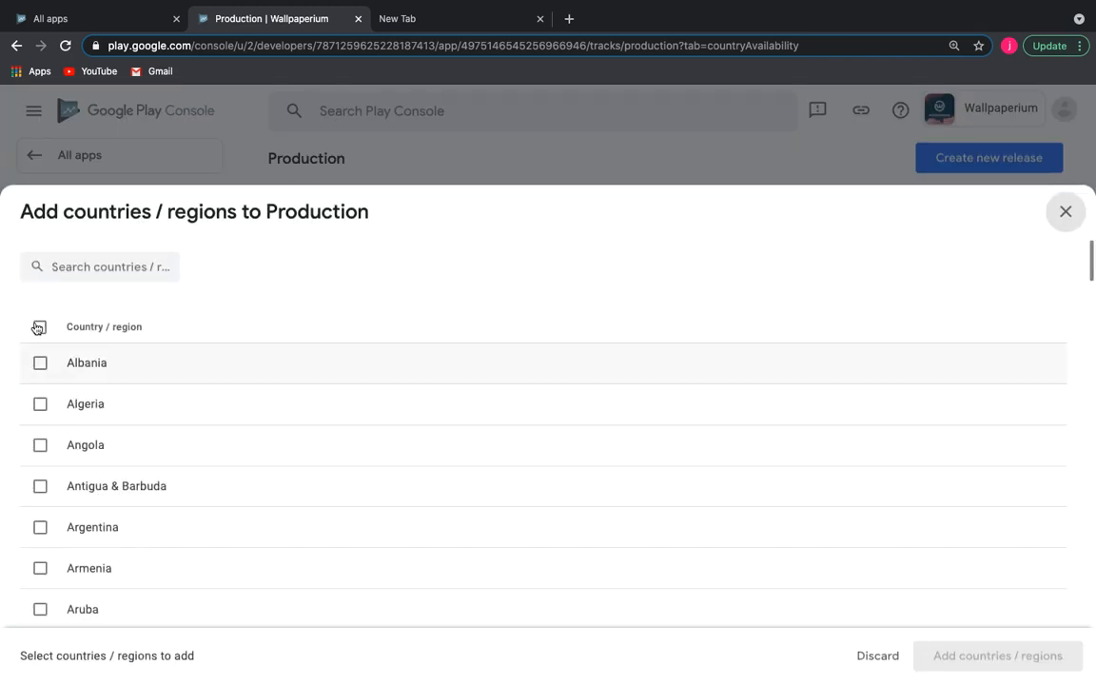
click(40, 326)
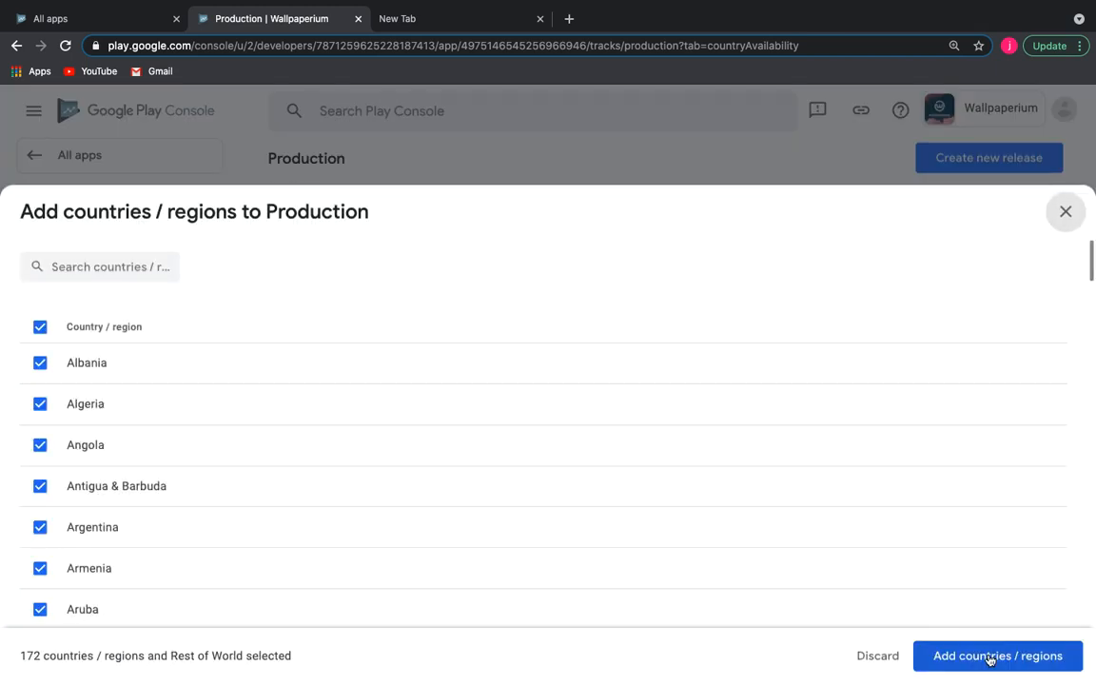
click(998, 655)
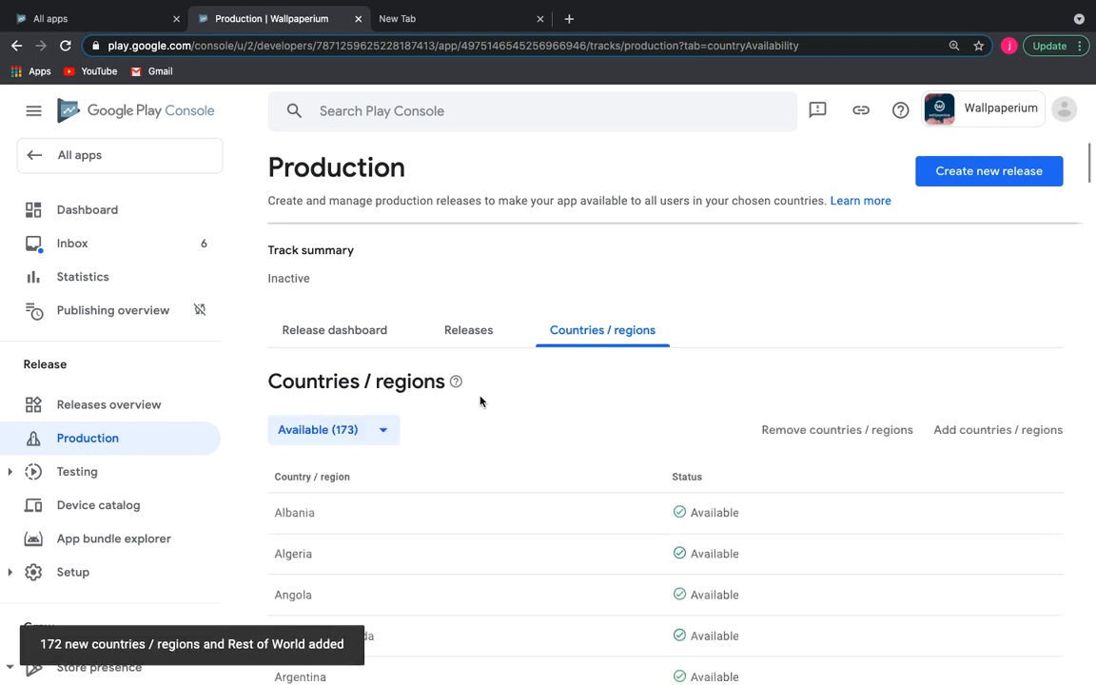
scroll(down, 3)
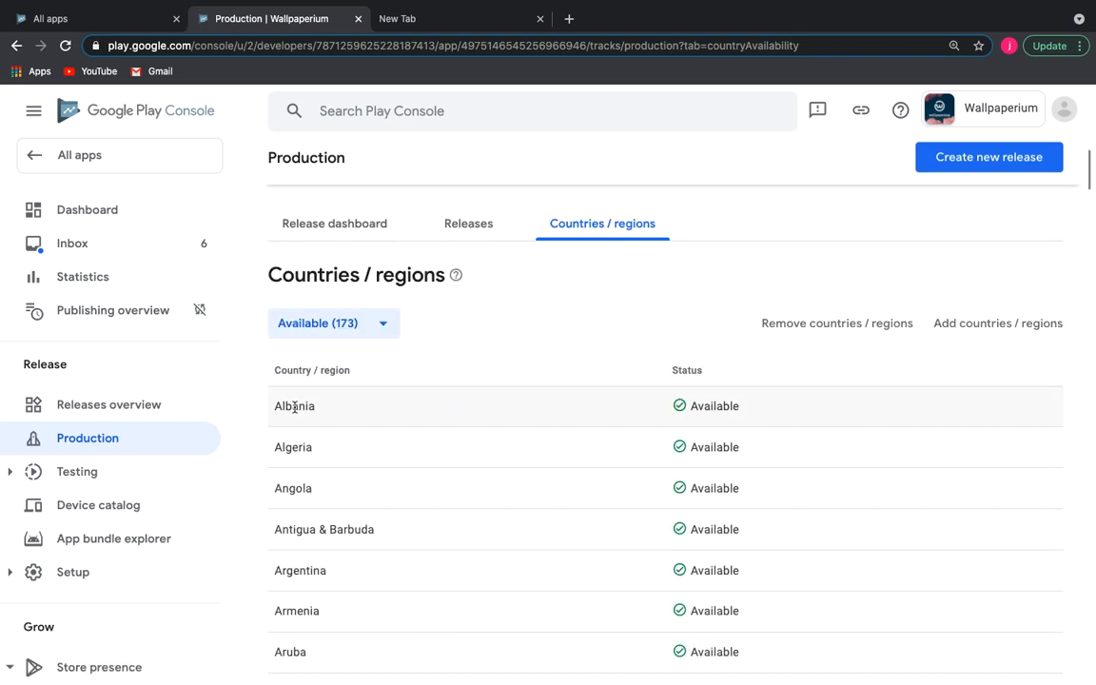
click(87, 209)
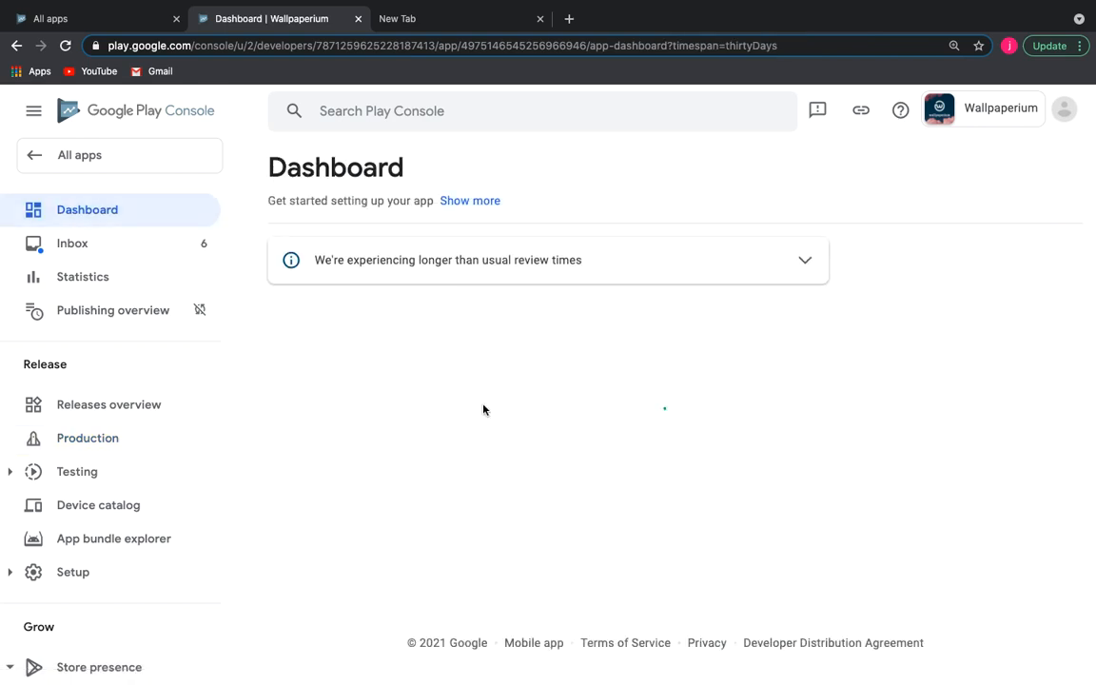
Step: Start a new Production release draft for Wallperium from the Dashboard
scroll(down, 3)
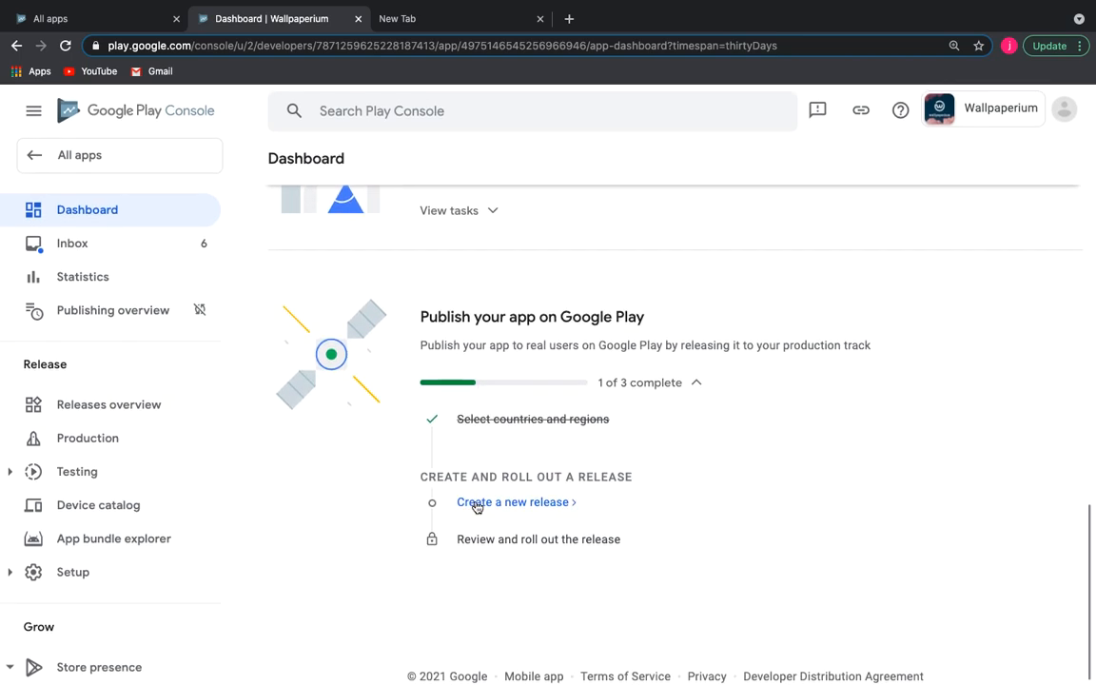
click(513, 502)
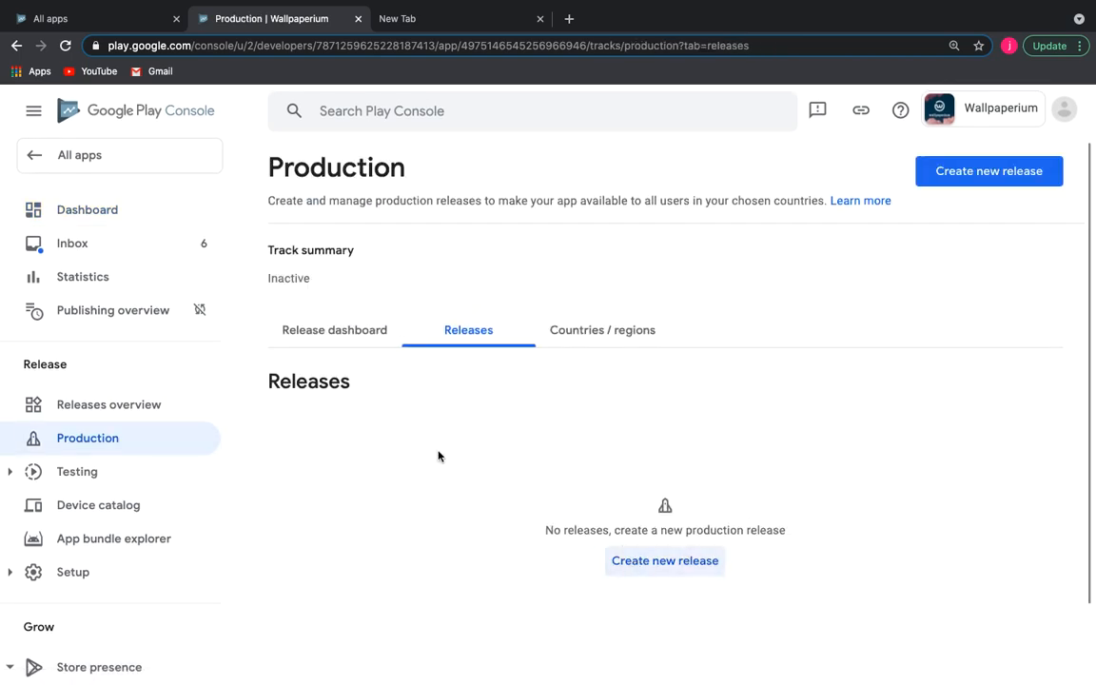
click(988, 172)
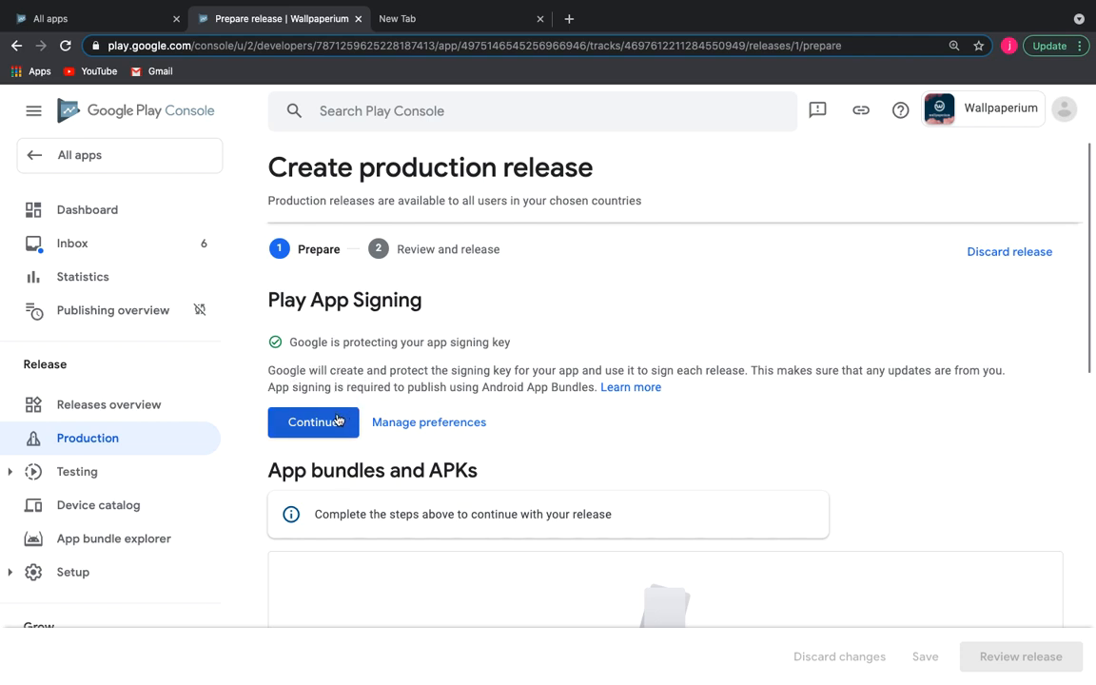
Step: Let Google manage the app signing key and upload app_1074847_982426.apk from the Desktop
click(313, 421)
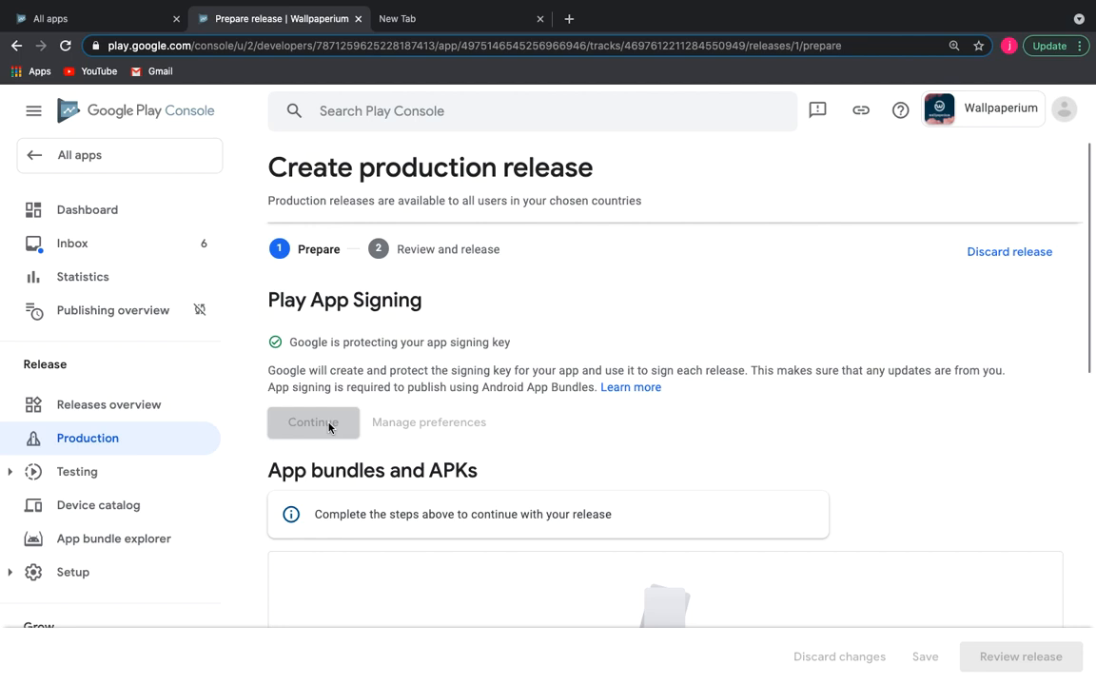
click(313, 421)
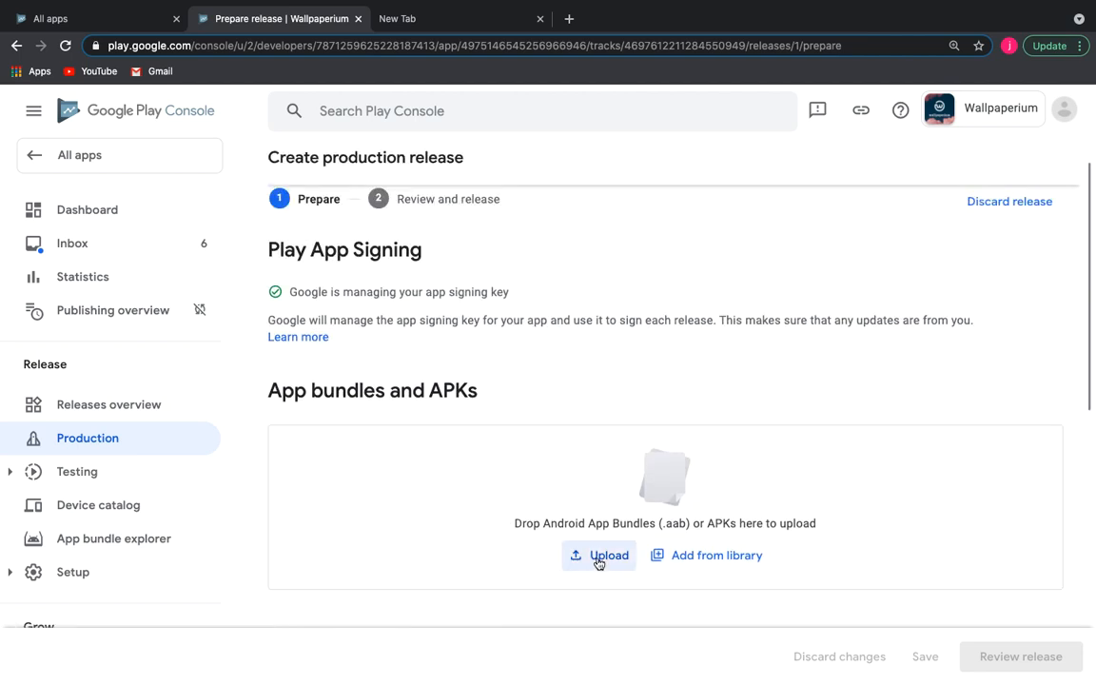
click(599, 555)
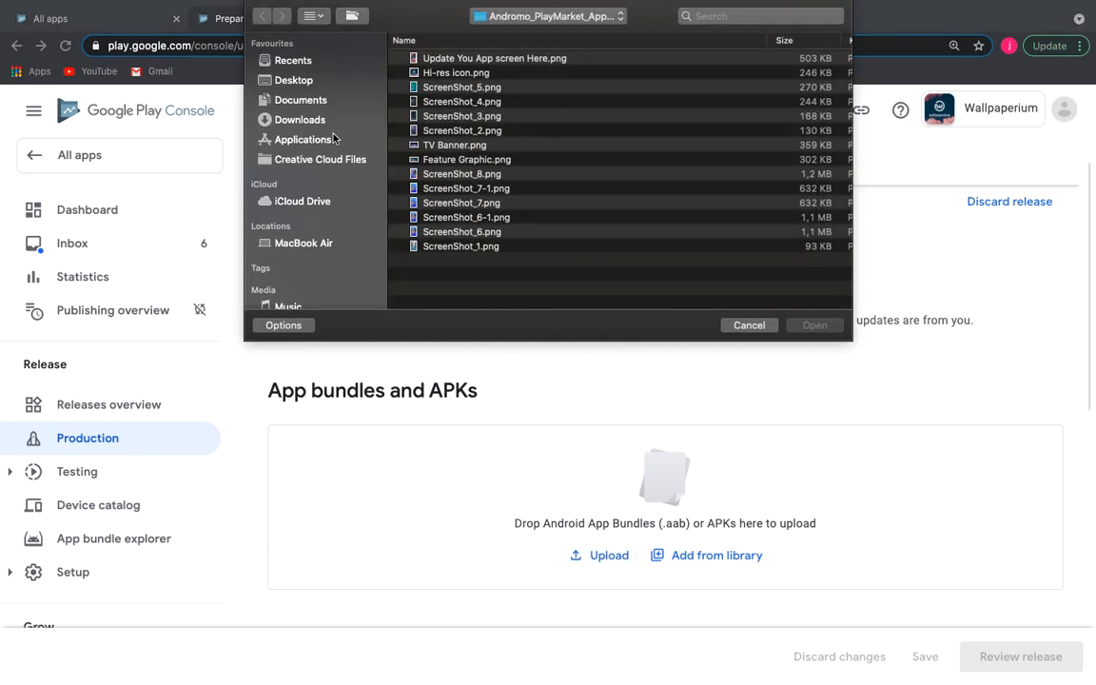
click(294, 80)
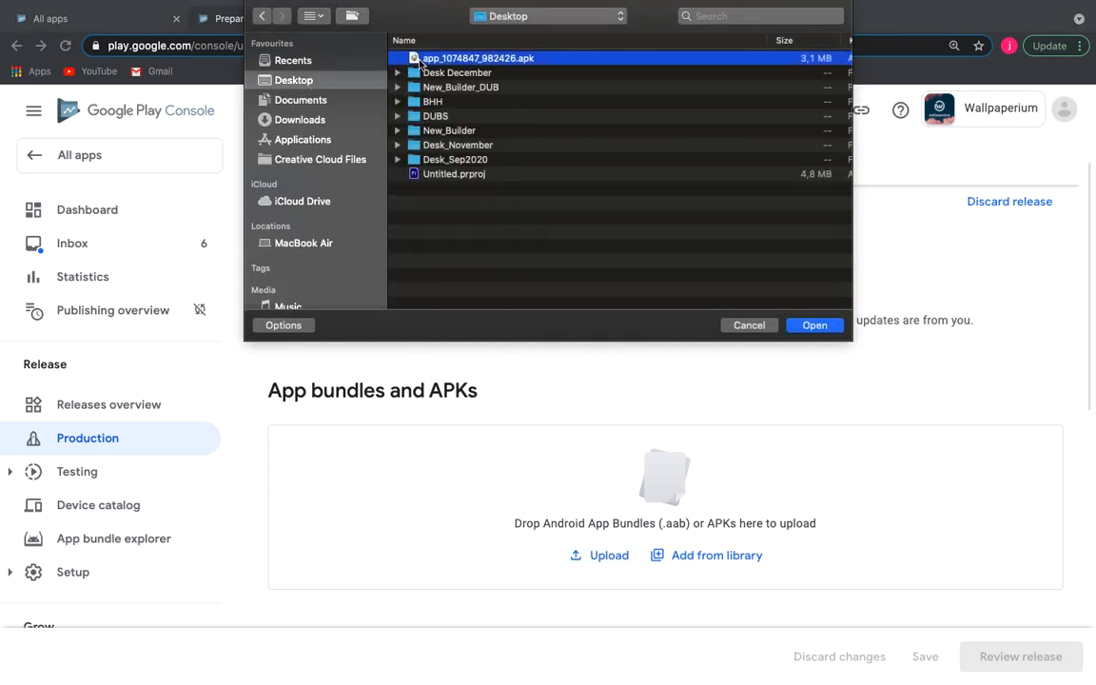
click(814, 325)
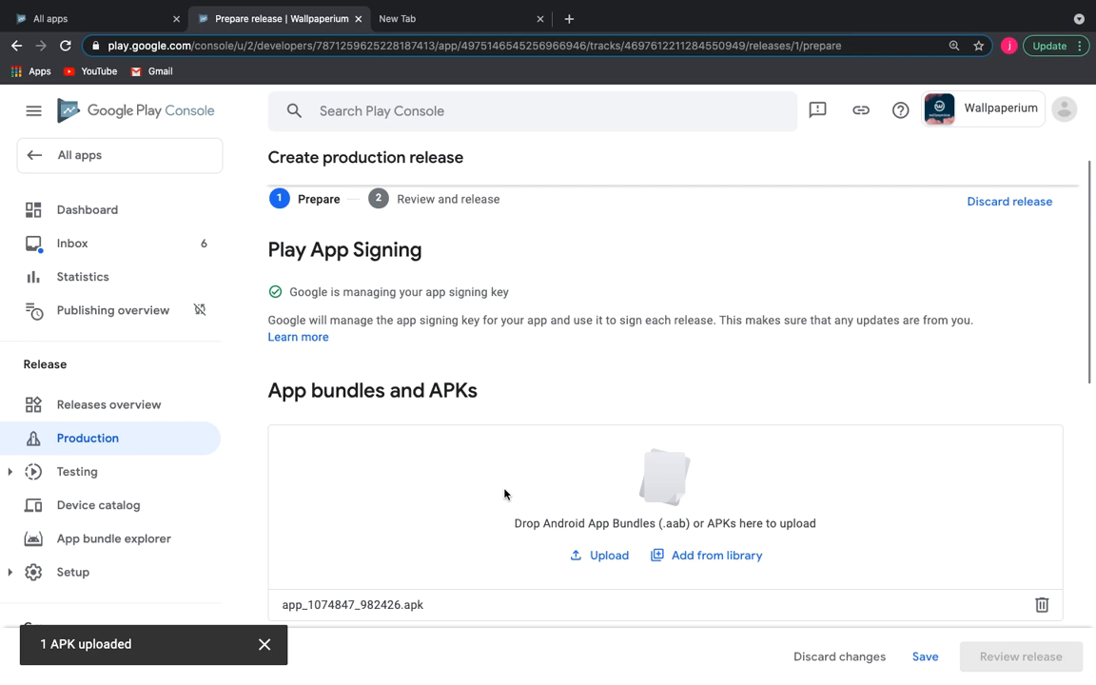
Step: Save release notes 'Wonderfull wallpapers on different topics!' and proceed to reviewing release 1001 (1.0)
scroll(down, 3)
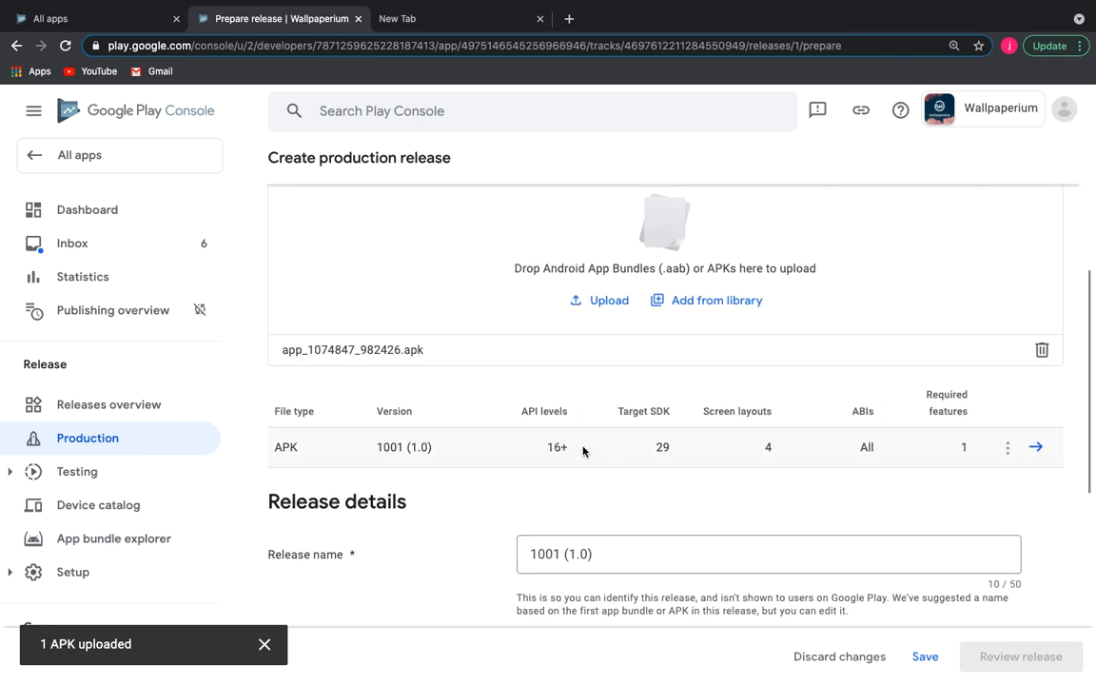
scroll(down, 3)
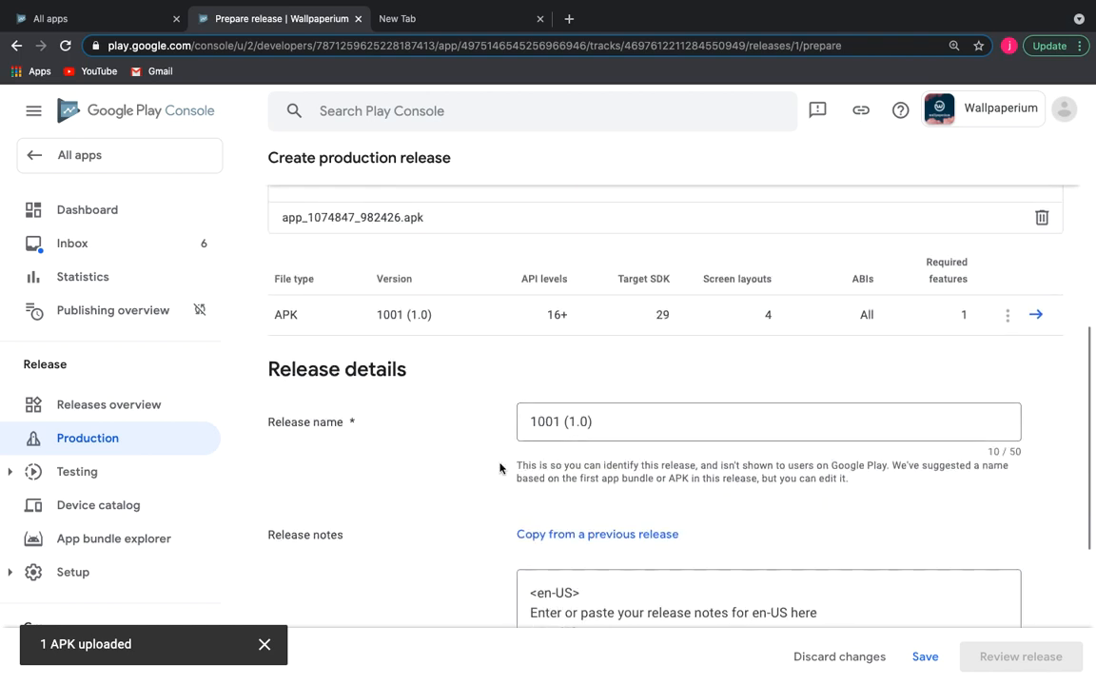
scroll(down, 3)
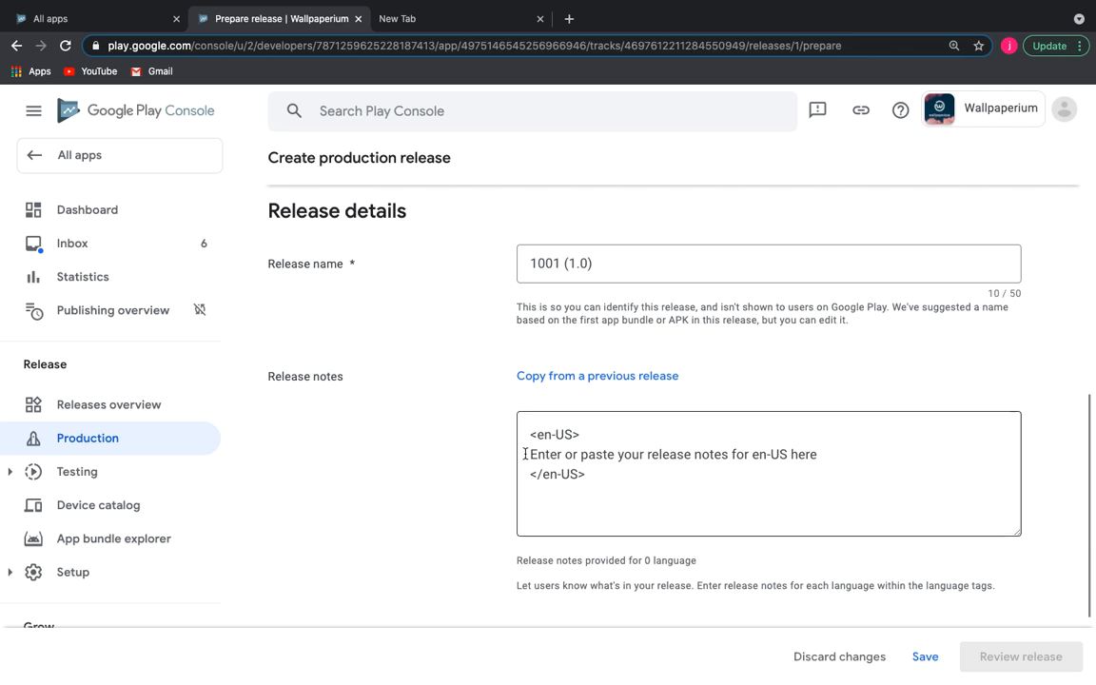
double_click(673, 454)
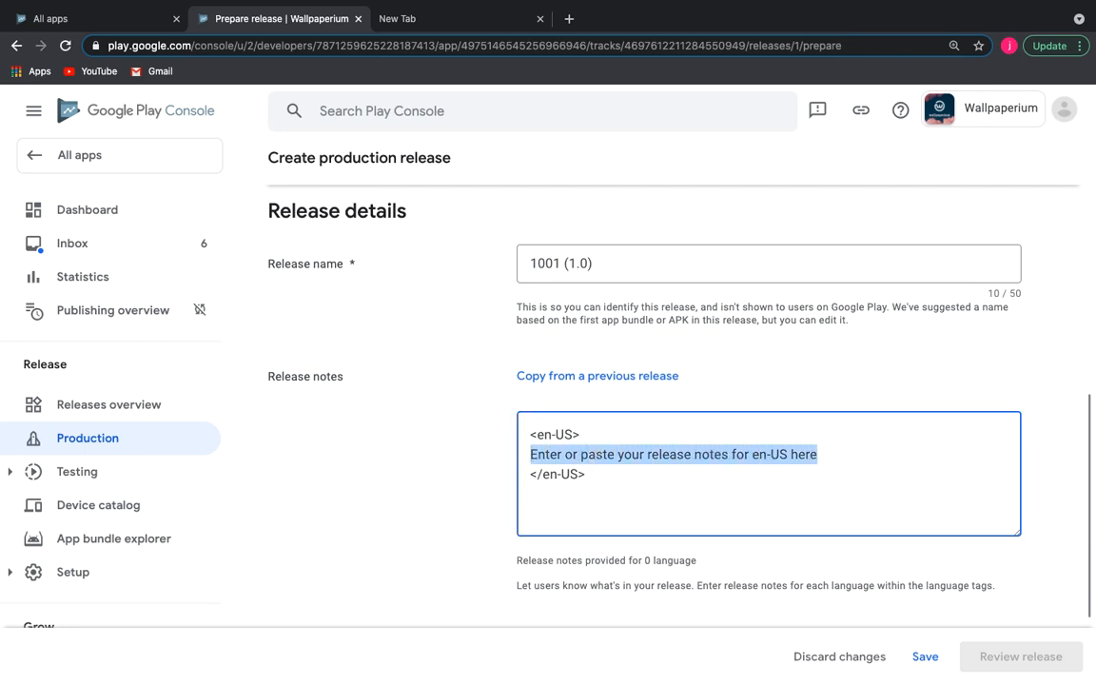
text(Wonderfull wallpapers on different topics!)
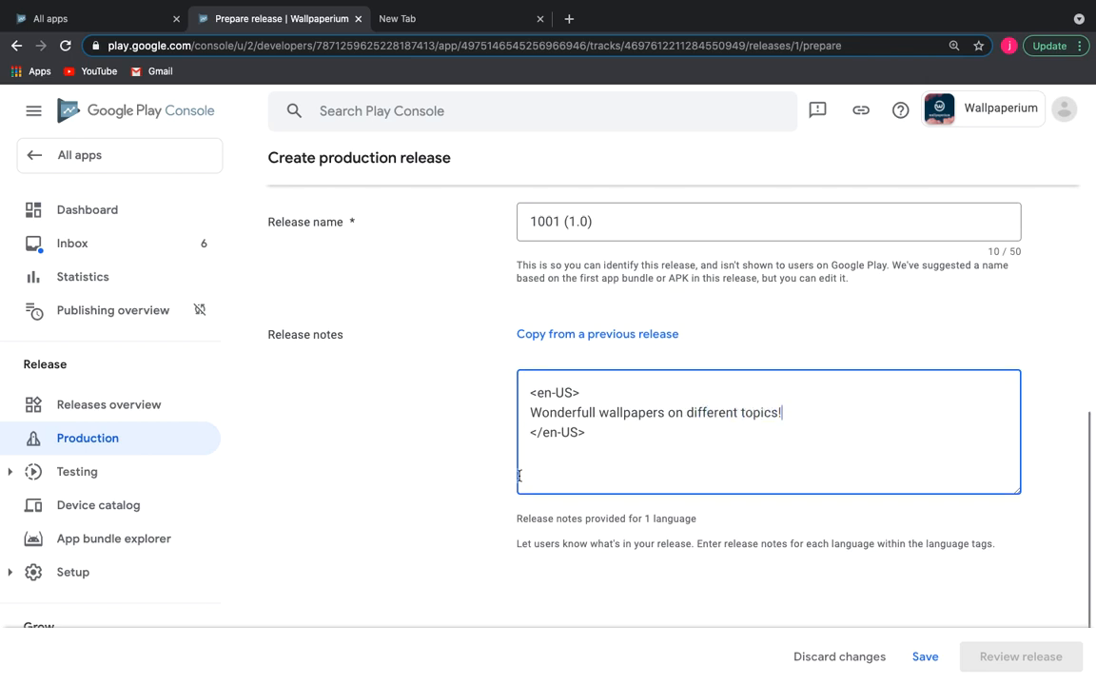
scroll(down, 3)
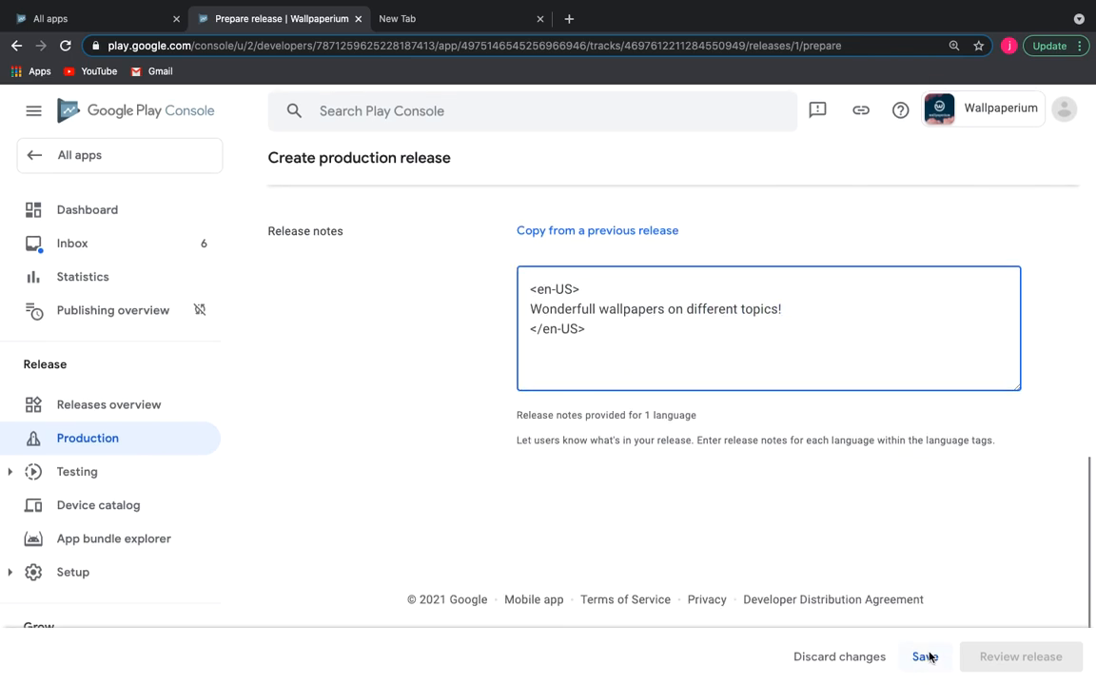
click(922, 657)
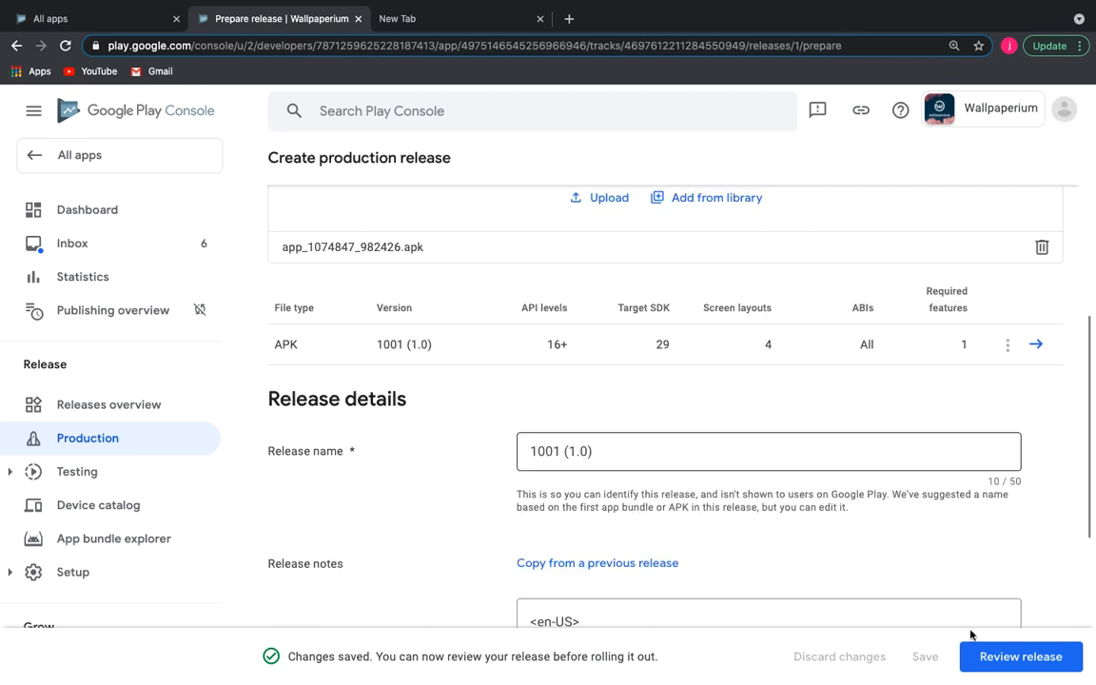
click(1020, 656)
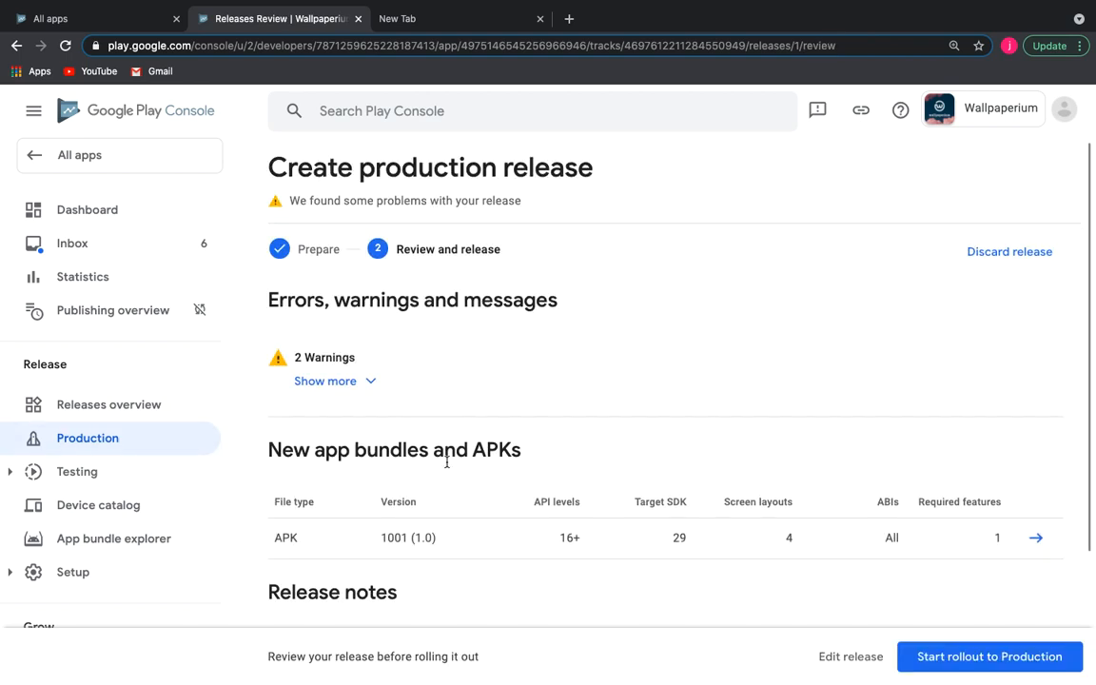
Step: Check the two warnings, then confirm rolling out release 1001 (1.0) to Production
click(325, 380)
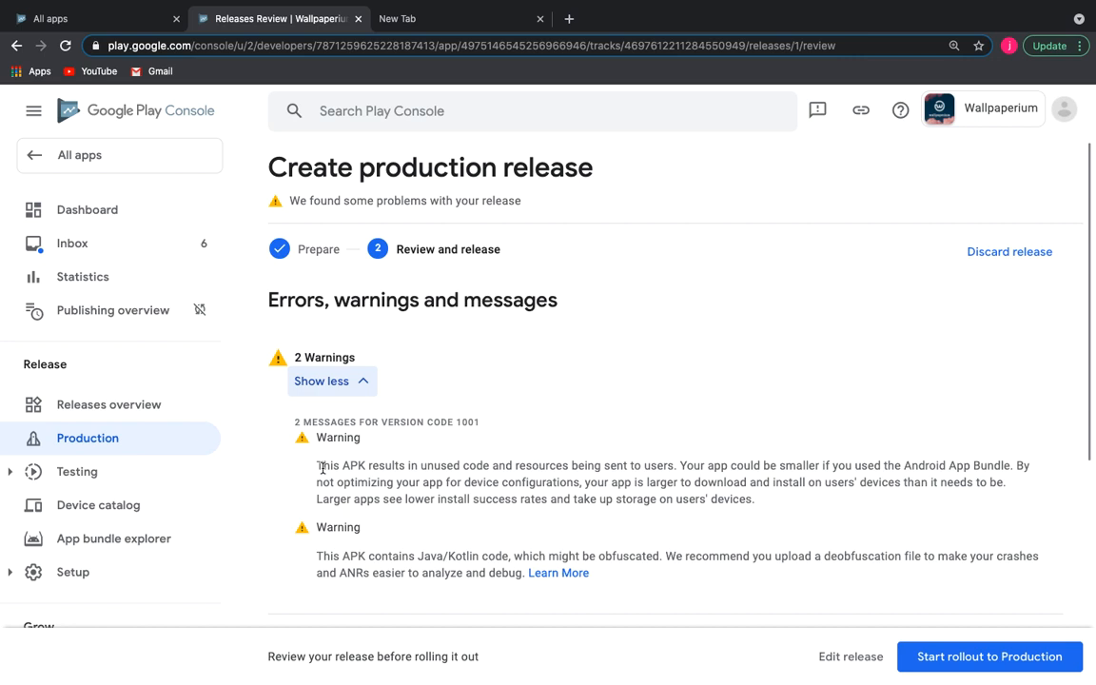
mouse_move(902, 466)
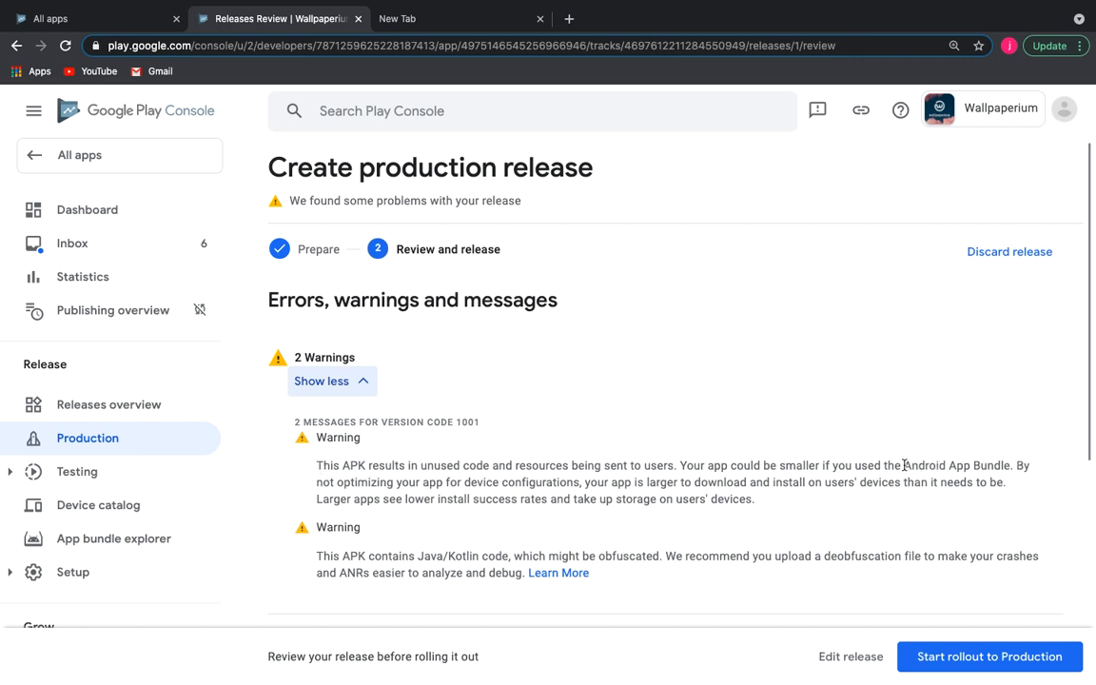
click(322, 381)
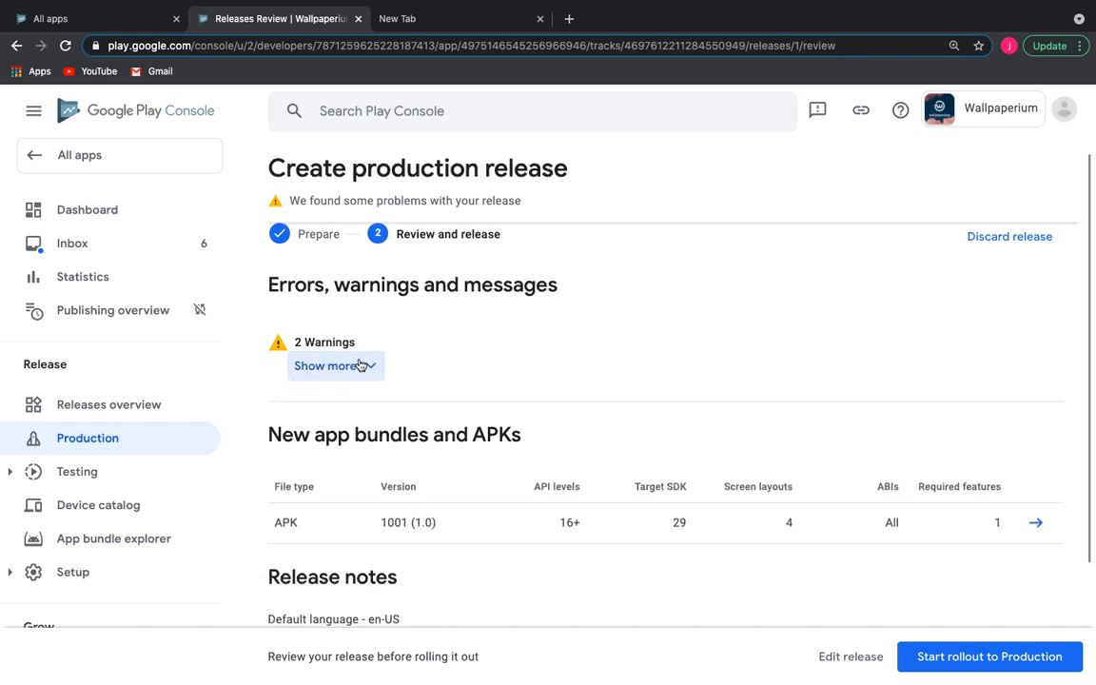
scroll(down, 3)
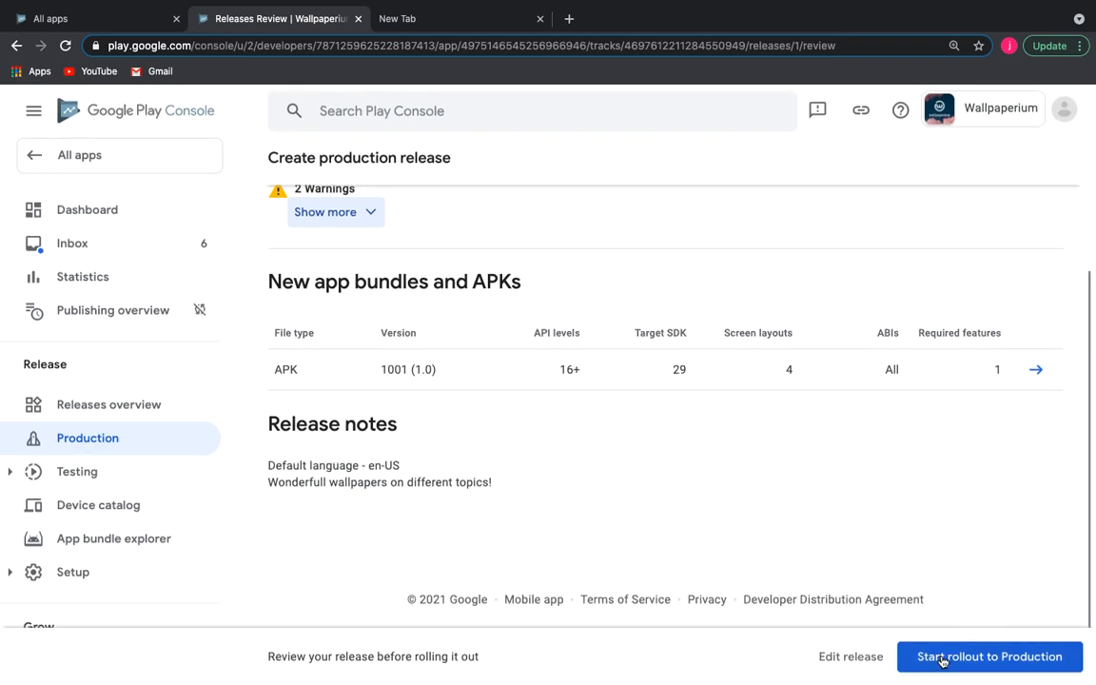
click(988, 656)
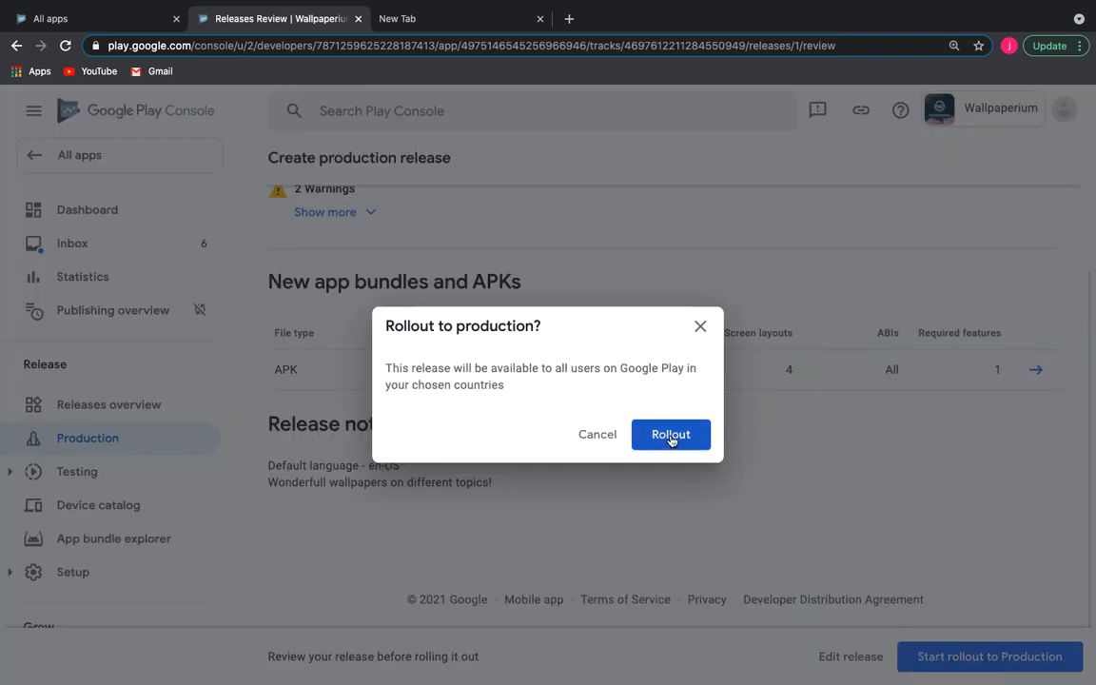
click(671, 434)
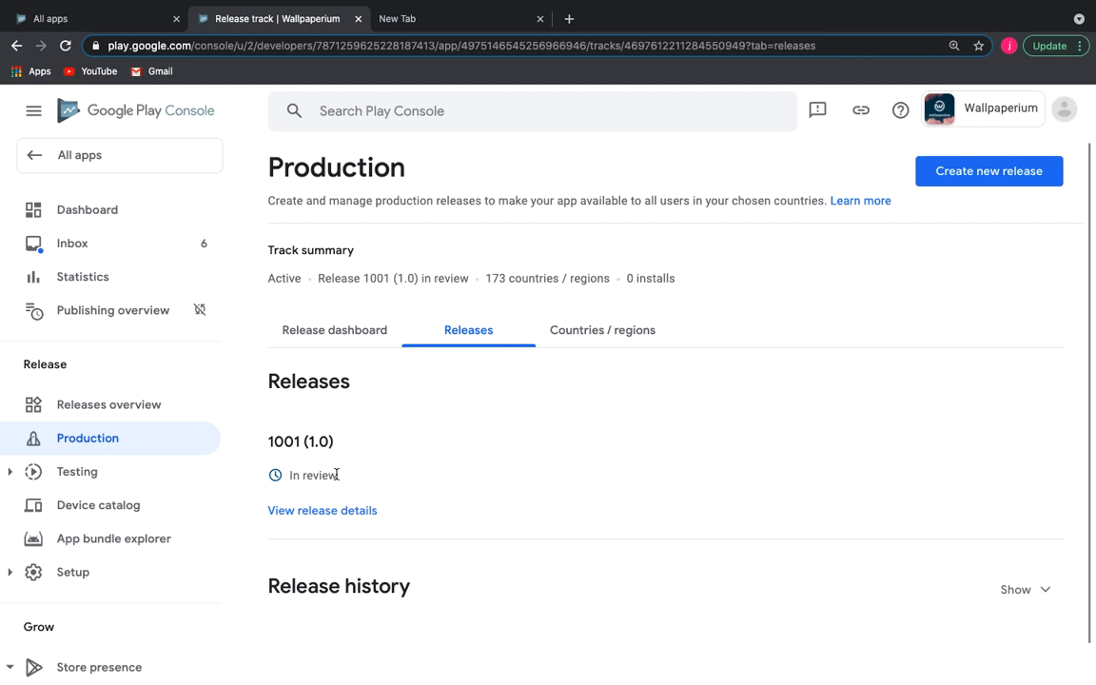
mouse_move(349, 473)
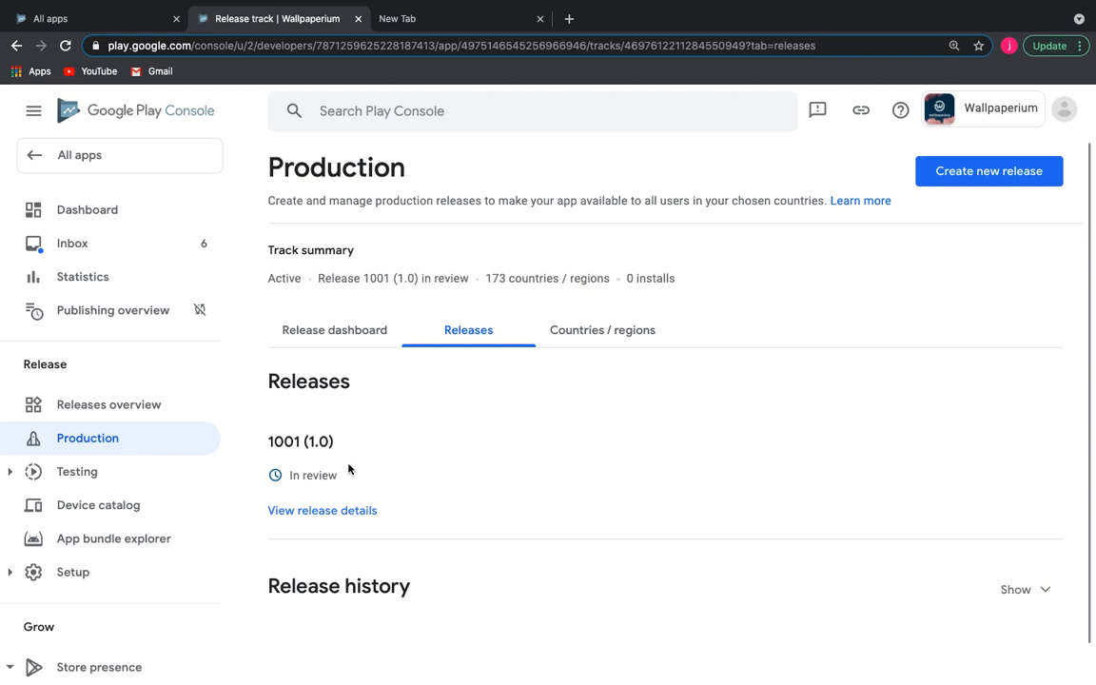
mouse_move(76, 210)
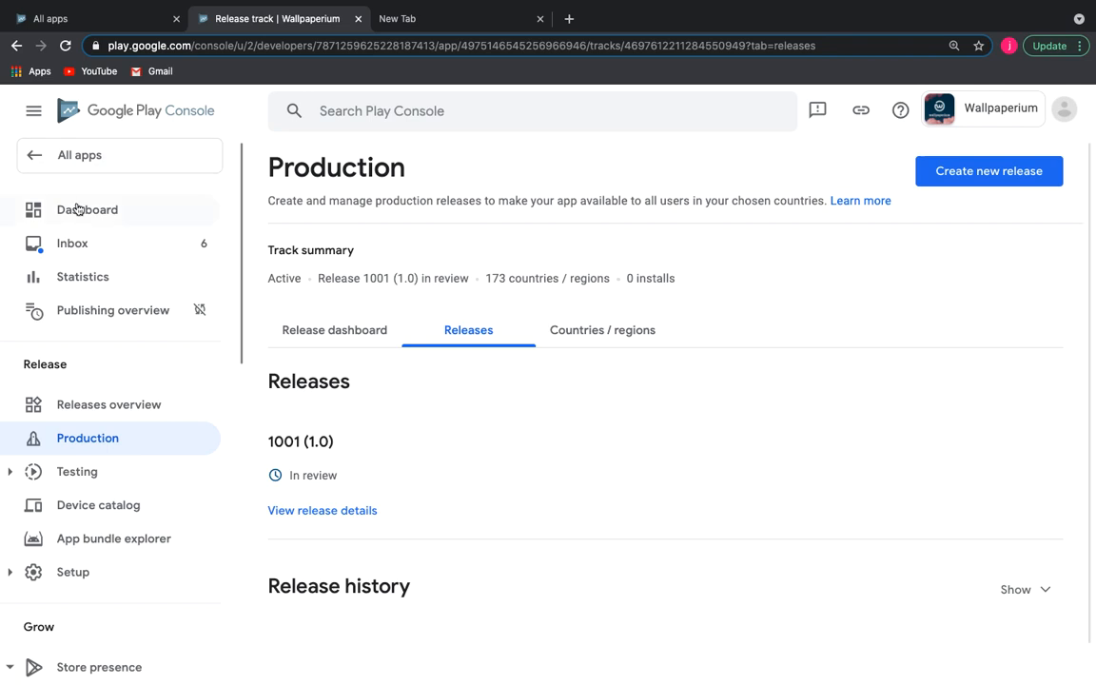
mouse_move(151, 417)
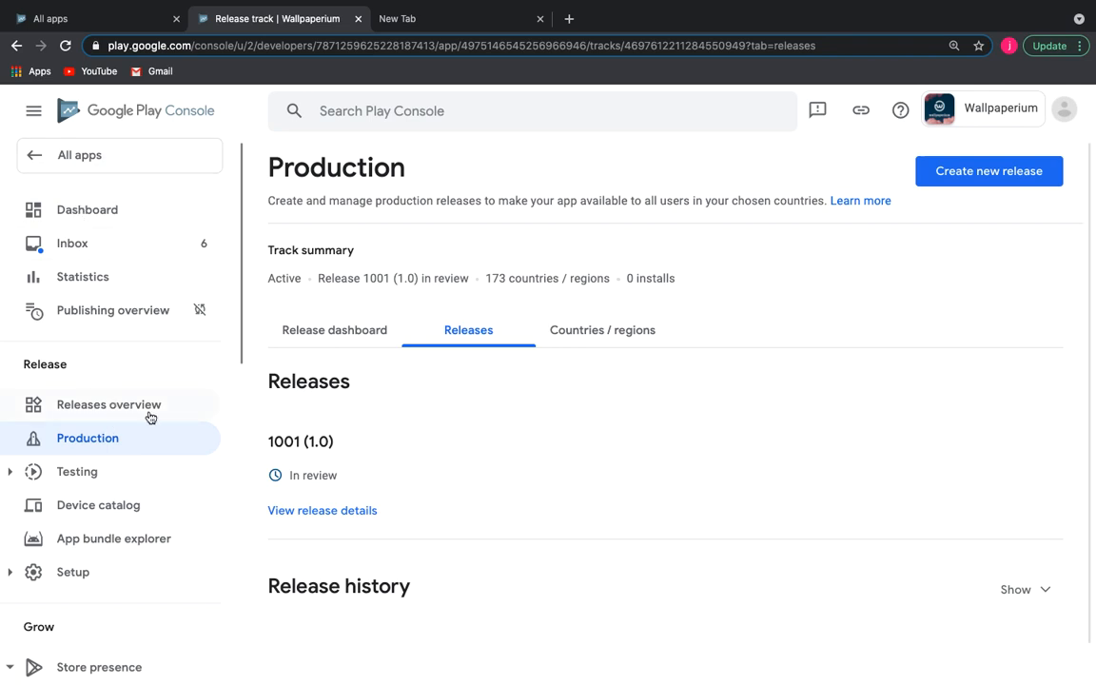